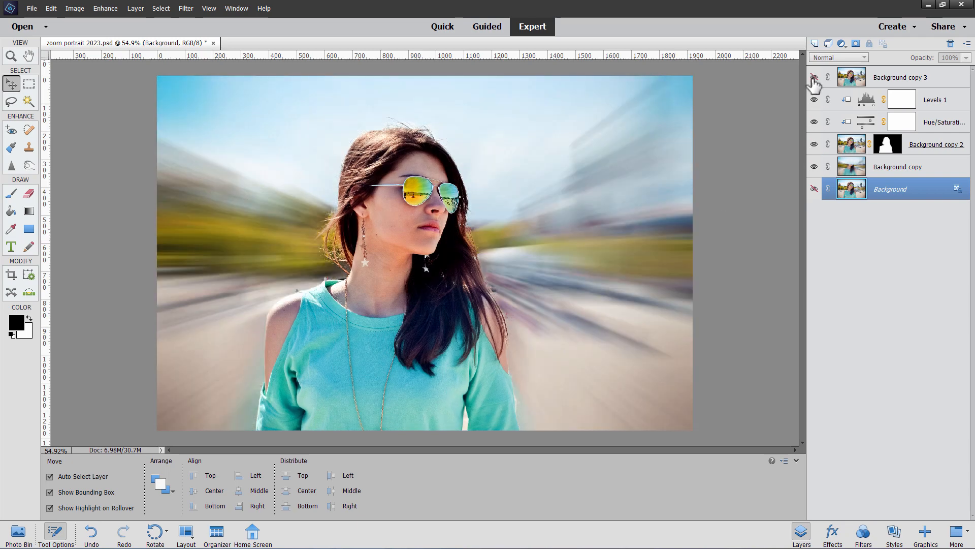
mouse_move(813, 77)
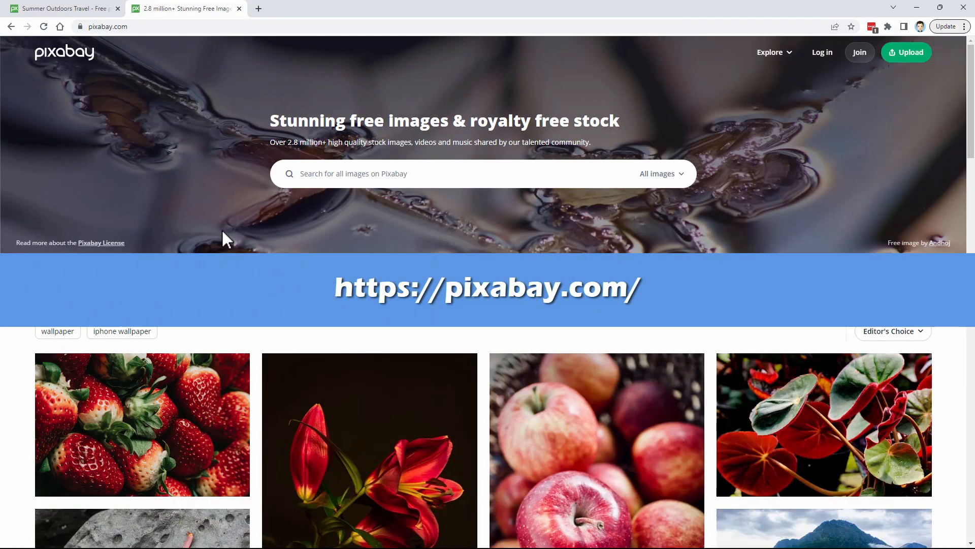
mouse_move(224, 116)
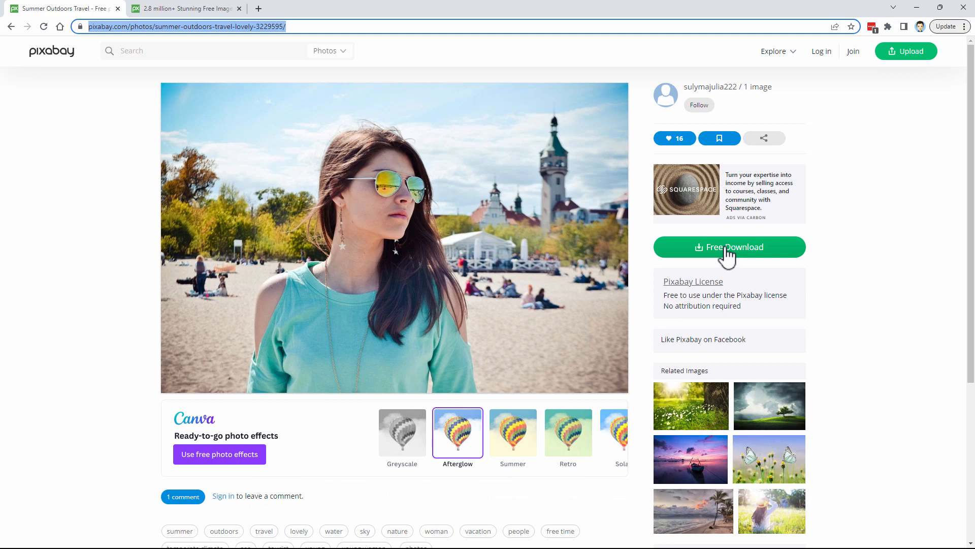
Bring up the Free Download size choices for the beach photo of the girl
click(729, 247)
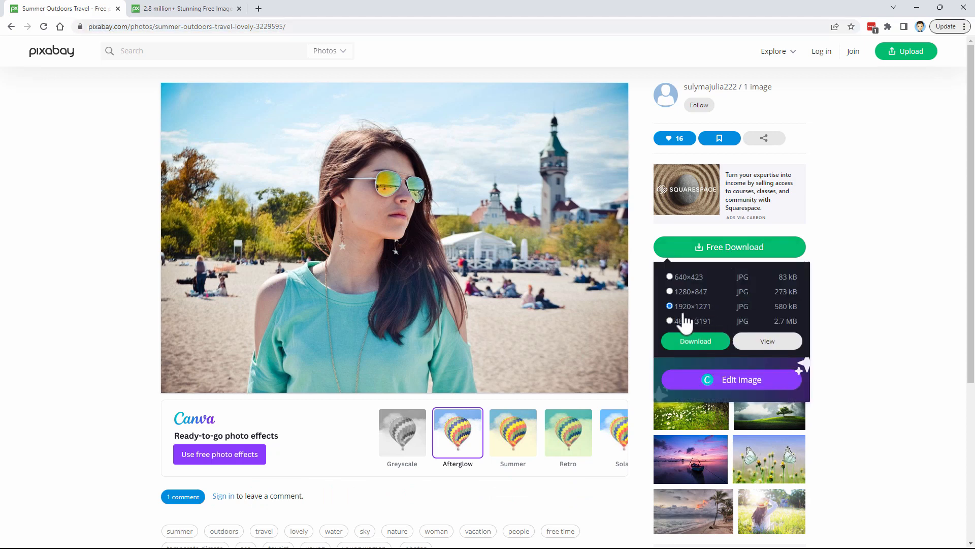
mouse_move(695, 342)
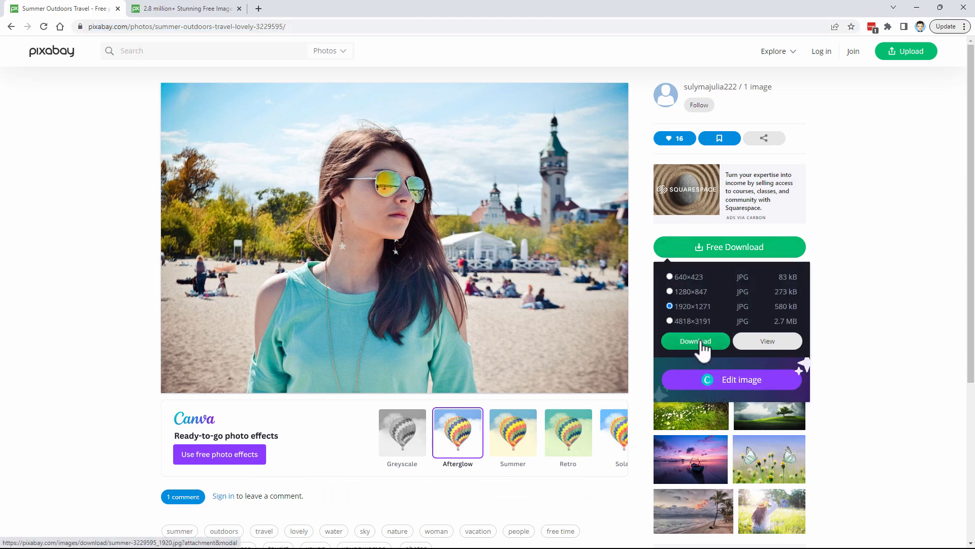
Start the 1920×1271 download and solve the reCAPTCHA bicycle and traffic-light challenges
click(695, 341)
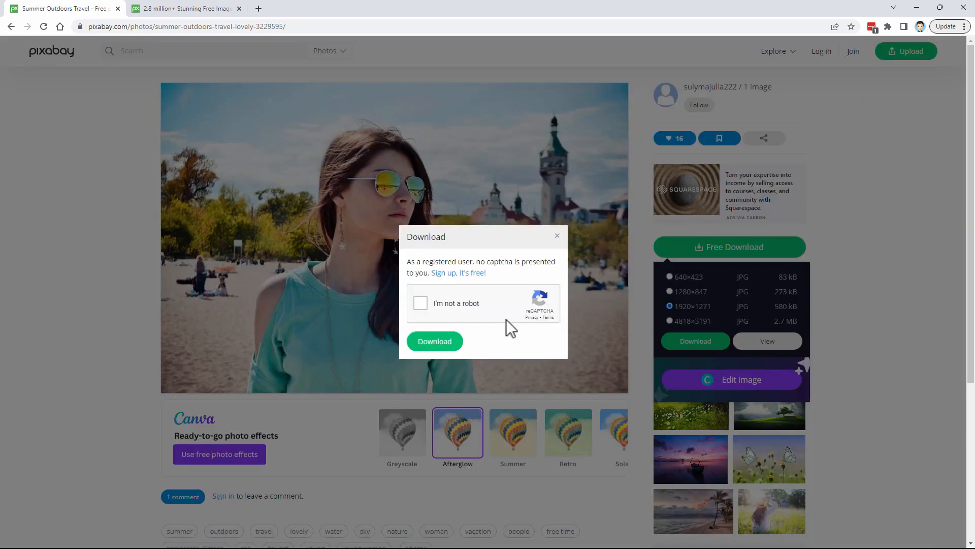
click(420, 303)
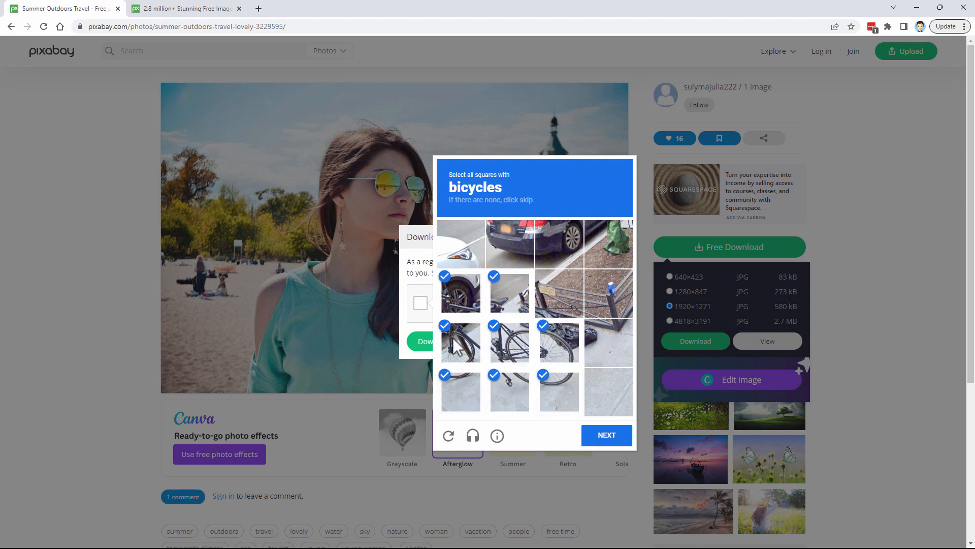
click(606, 434)
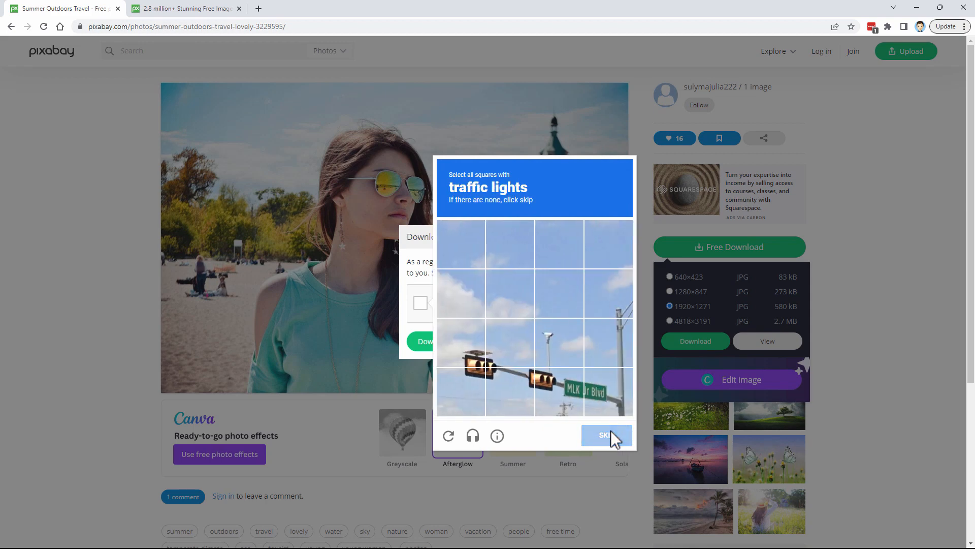
click(462, 342)
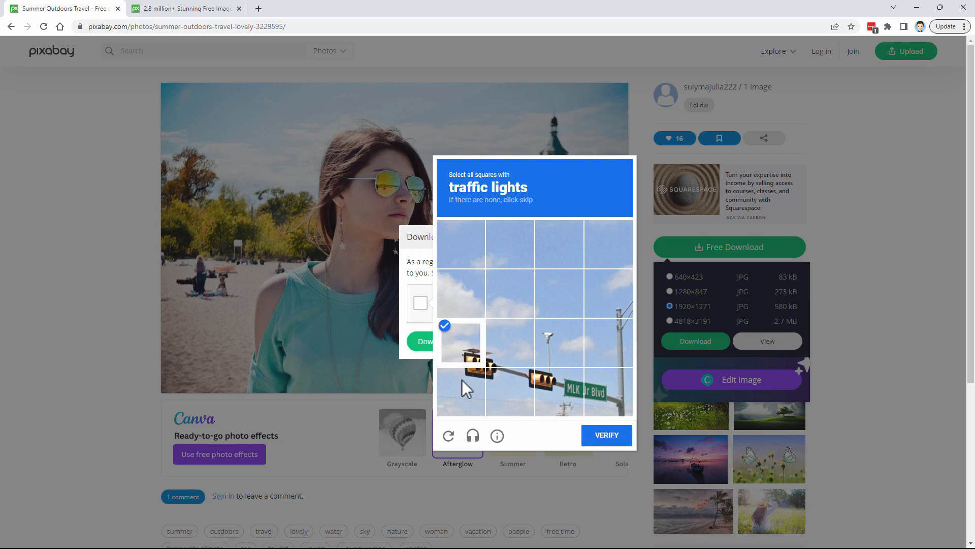
click(558, 392)
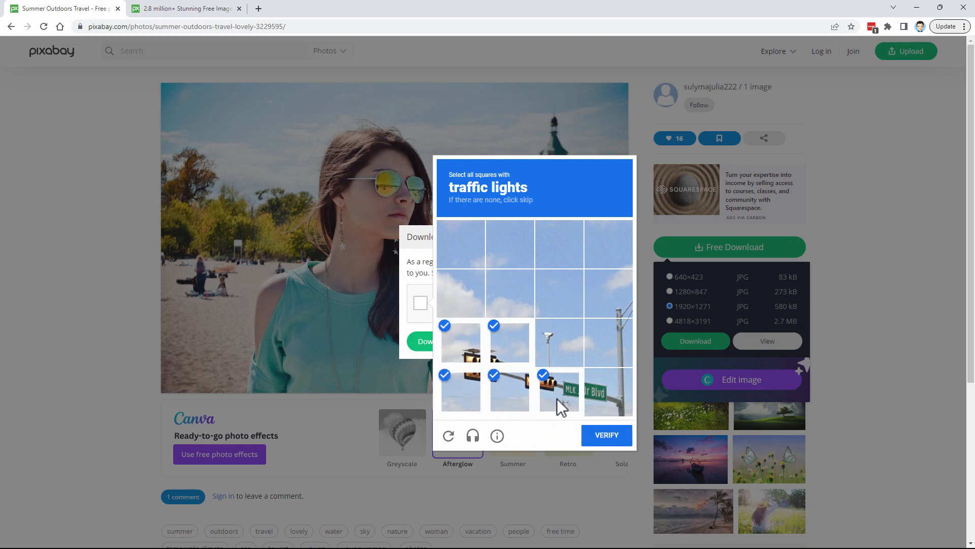
click(607, 435)
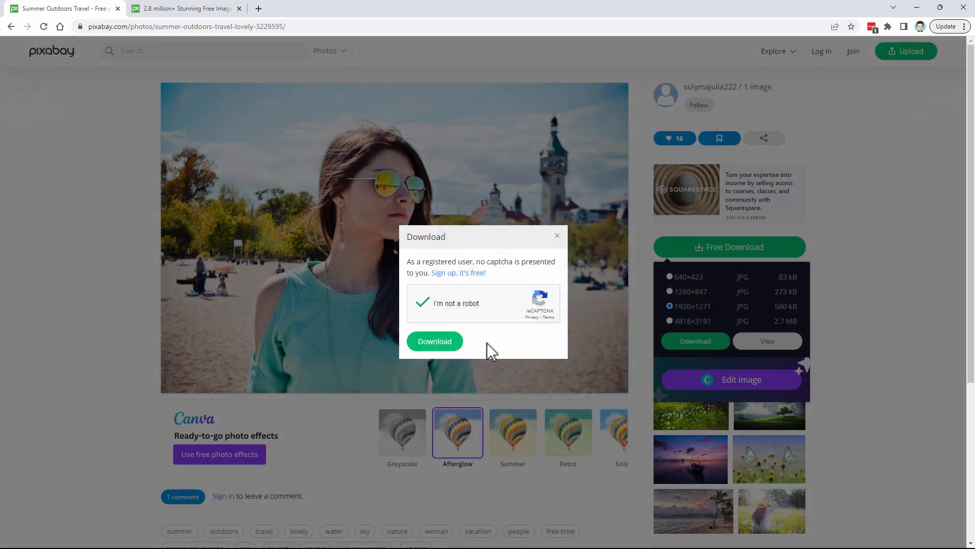
Download the photo and save it as summer-geac0a2323_1920.jpg in C:\Projects
click(435, 341)
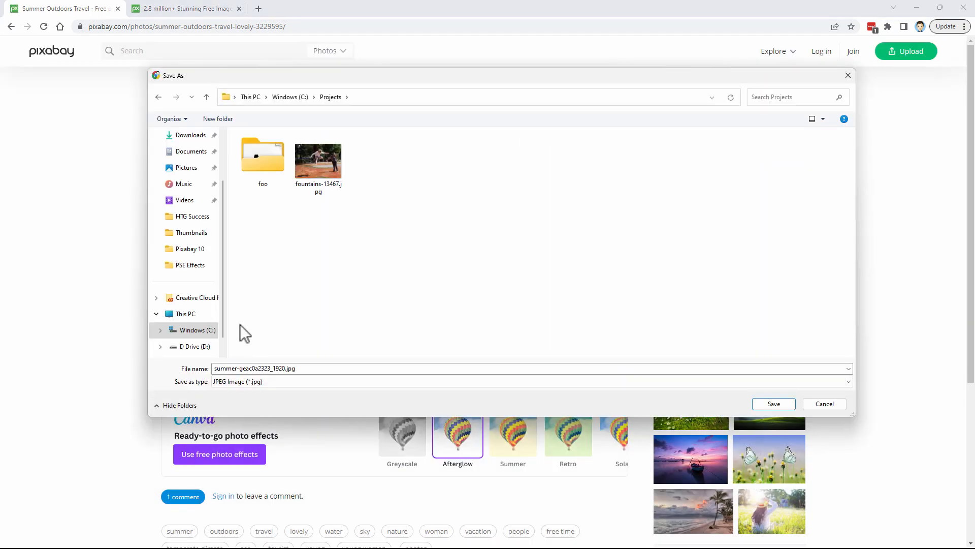
mouse_move(424, 222)
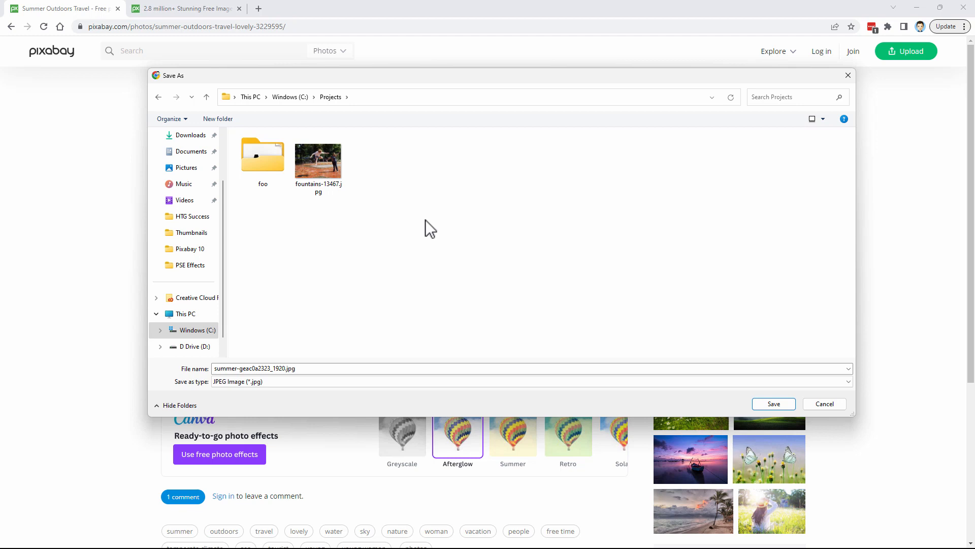
mouse_move(747, 384)
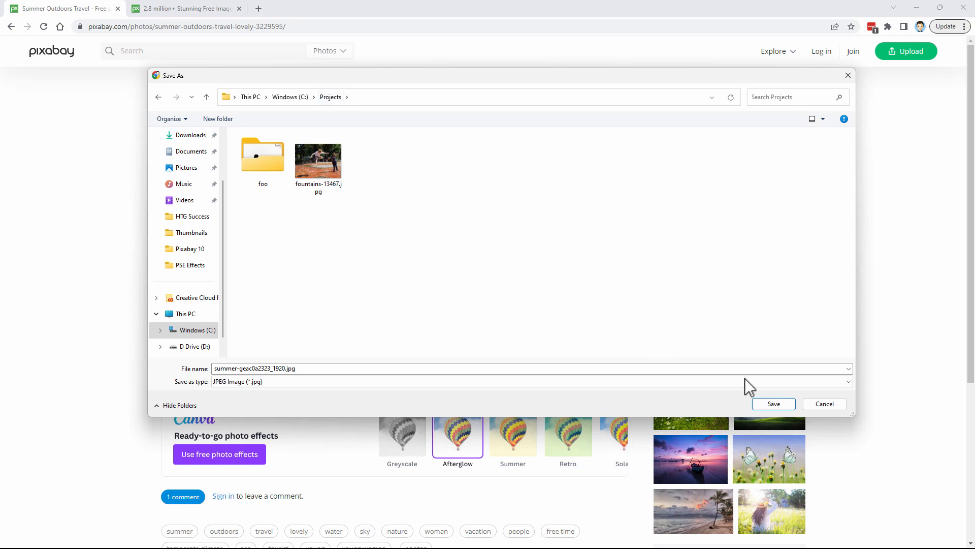
click(774, 404)
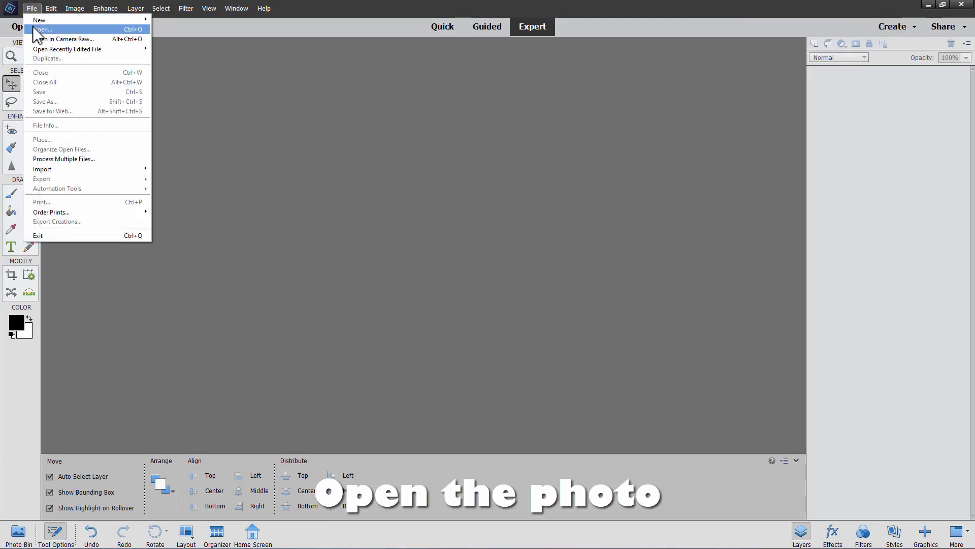
Open summer-geac0a2323_1920.jpg via File > Open and reposition its floating window
click(39, 28)
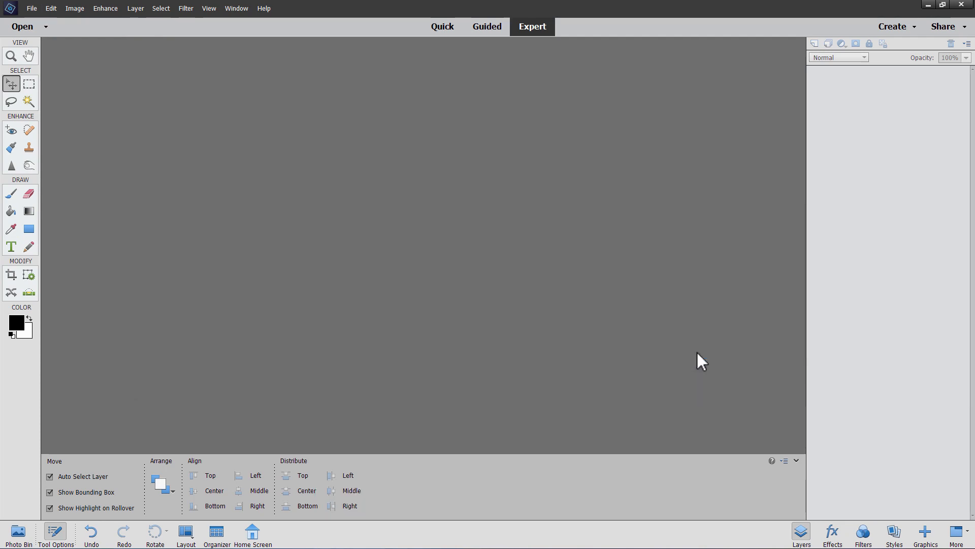
click(17, 26)
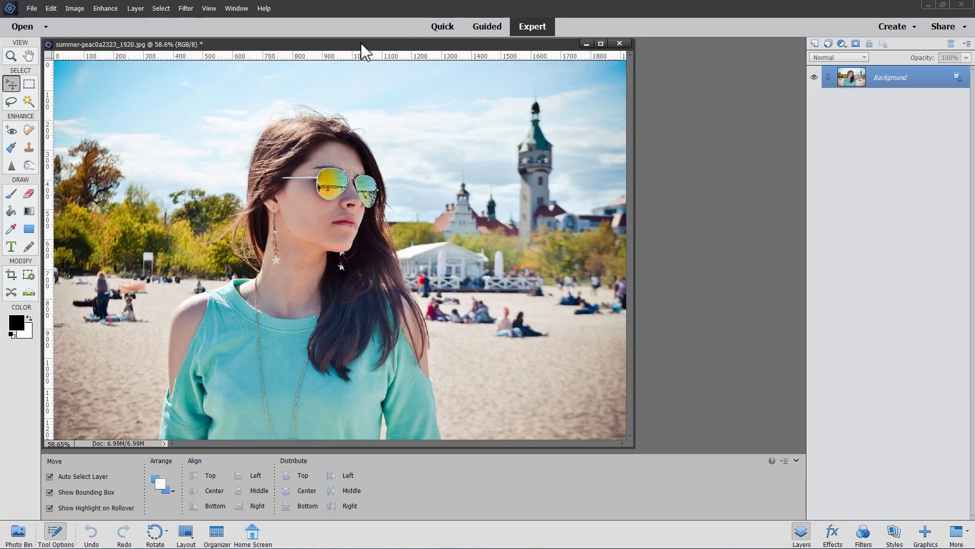
drag(364, 44, 460, 78)
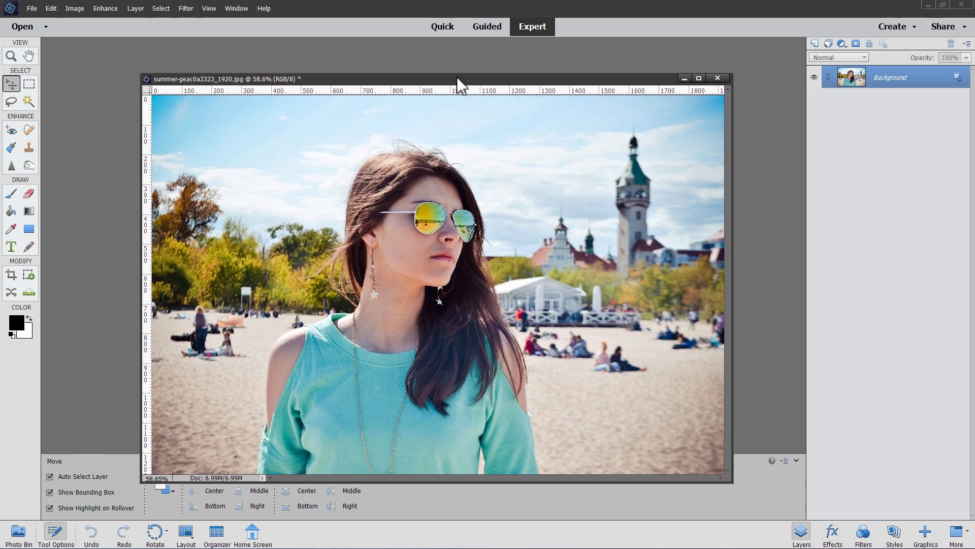
click(699, 77)
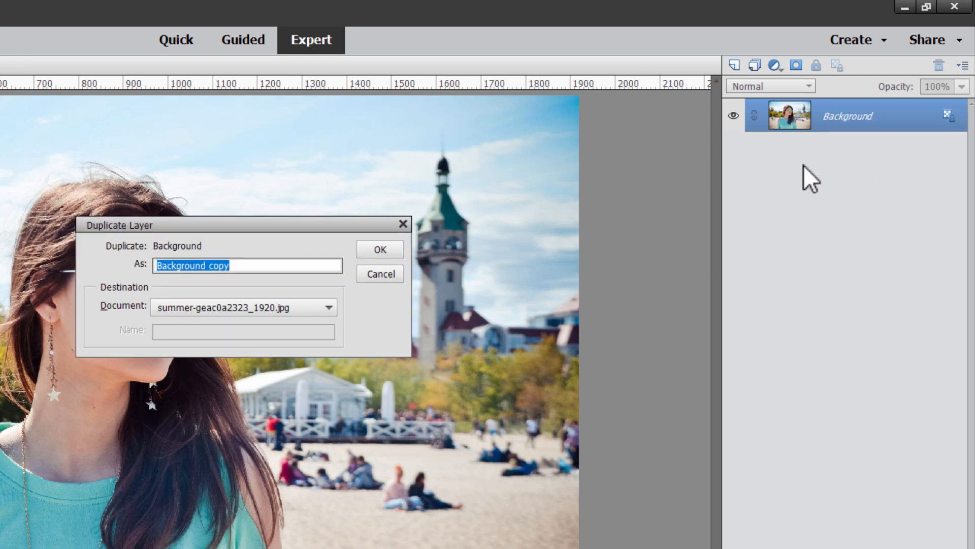
Duplicate the Background layer twice and hide the original Background
click(379, 248)
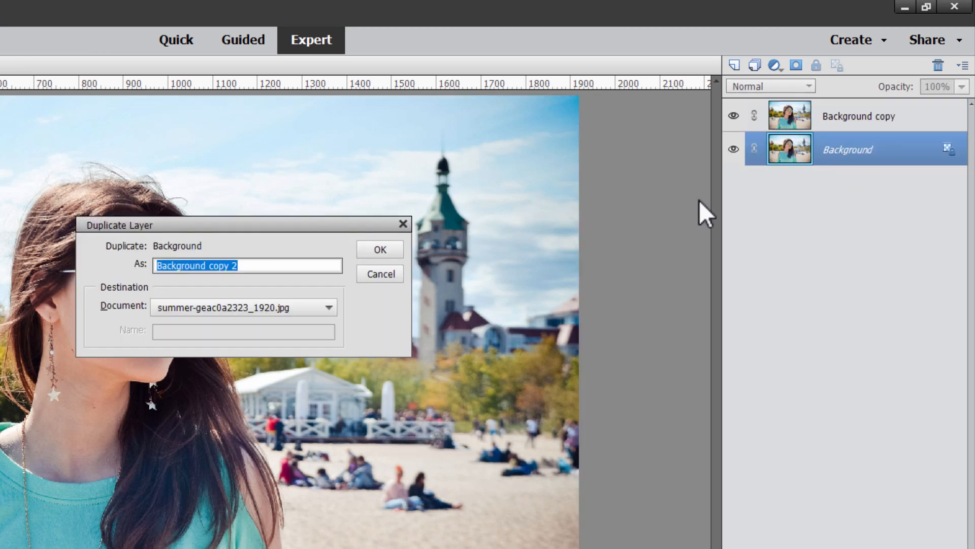
click(380, 249)
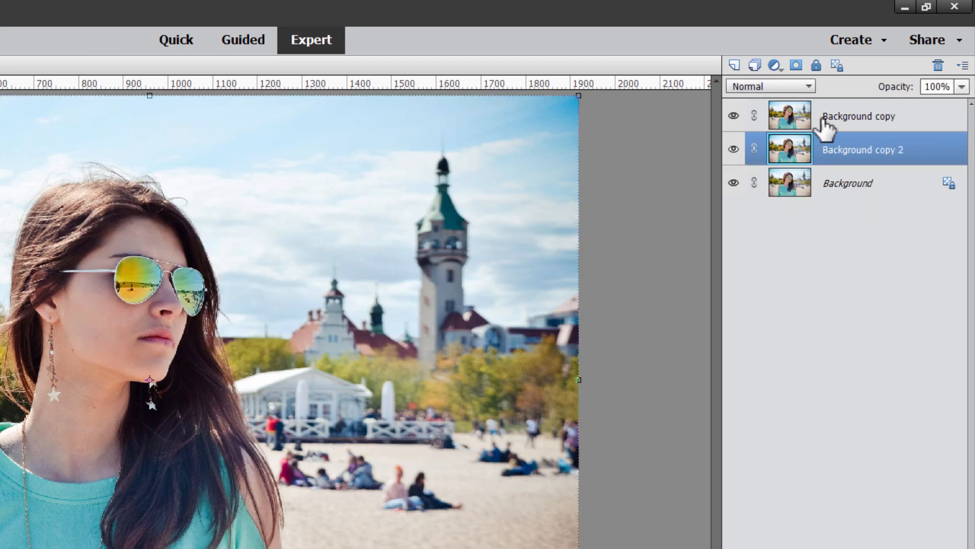
click(733, 182)
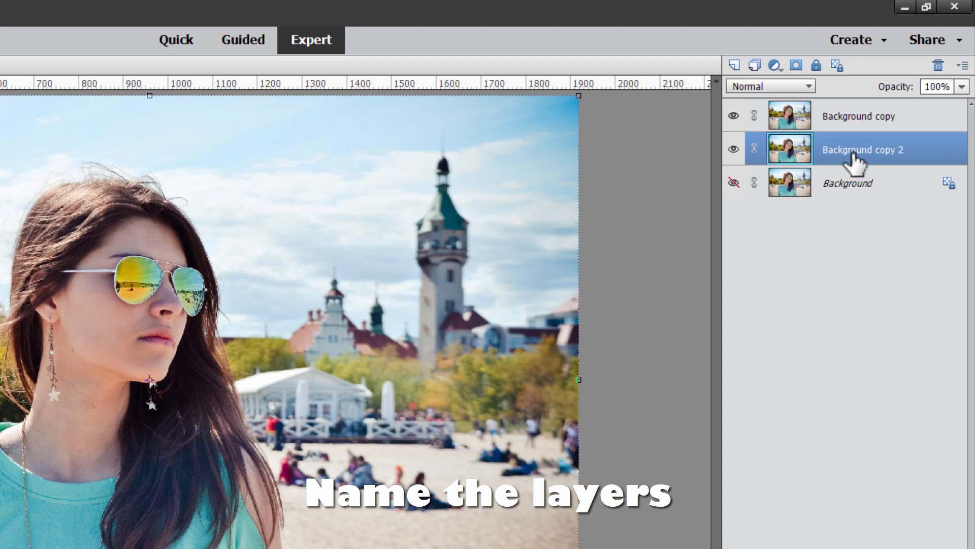
Rename Background copy 2 to Zoom and start renaming the top copy
double_click(862, 149)
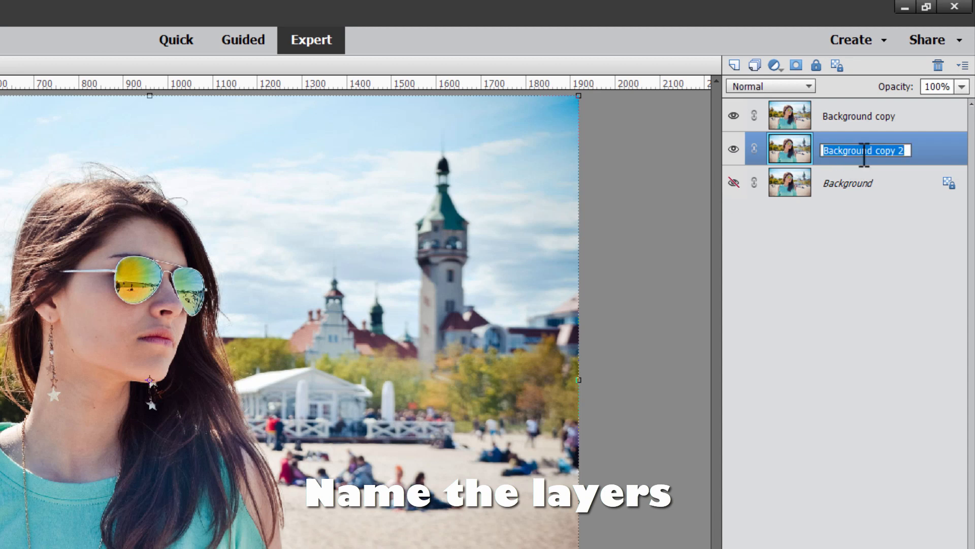
text(Zoom)
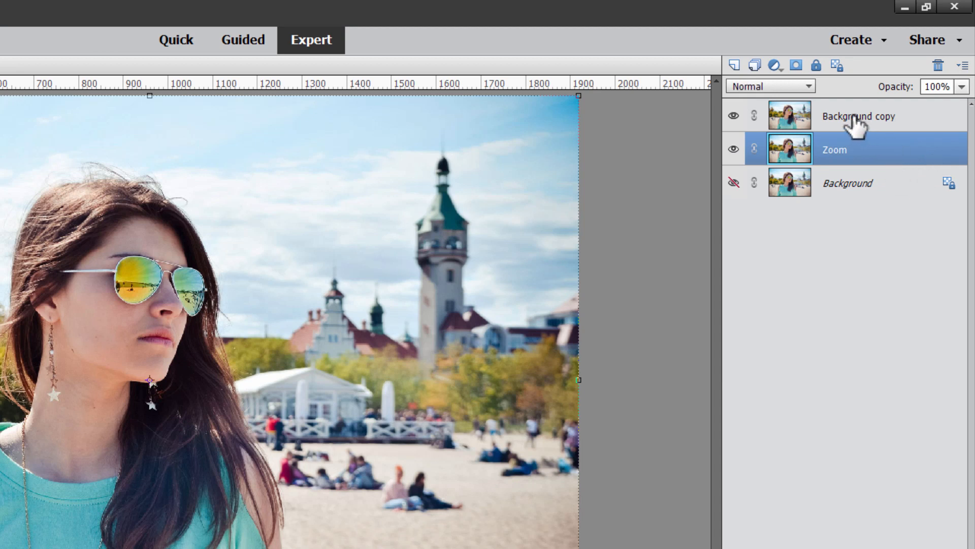
double_click(858, 115)
text(Subject)
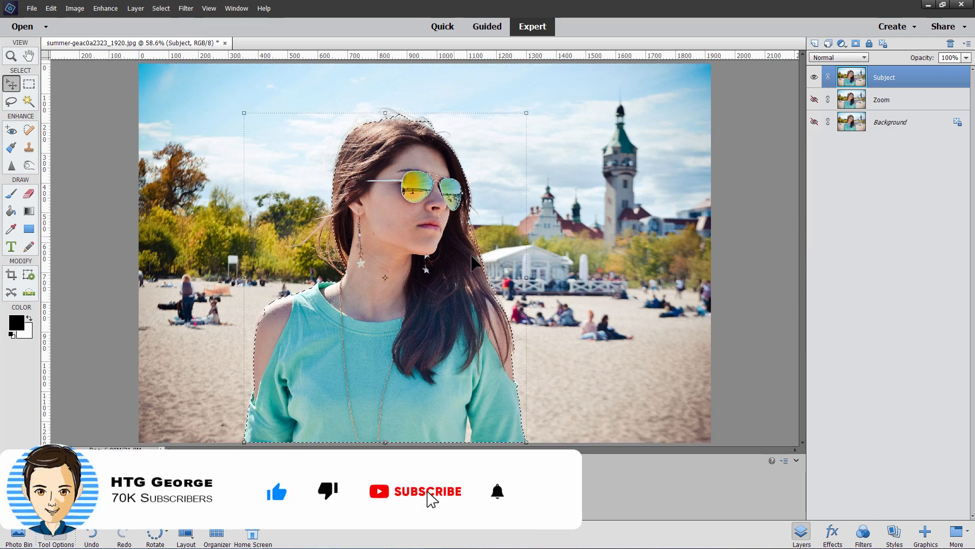
Try the Lasso and Refine Edge on the girl's selection, then cancel the refinement without applying it
click(427, 492)
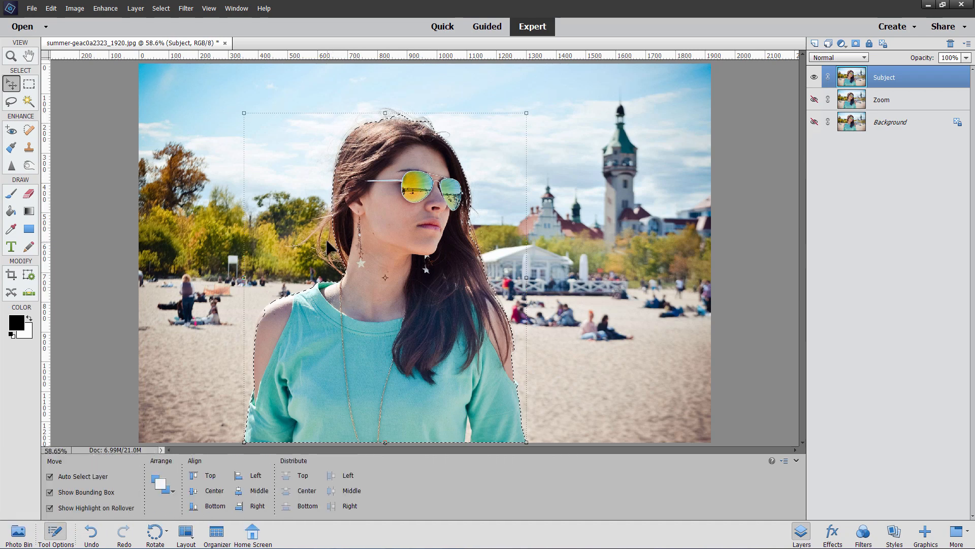
click(8, 100)
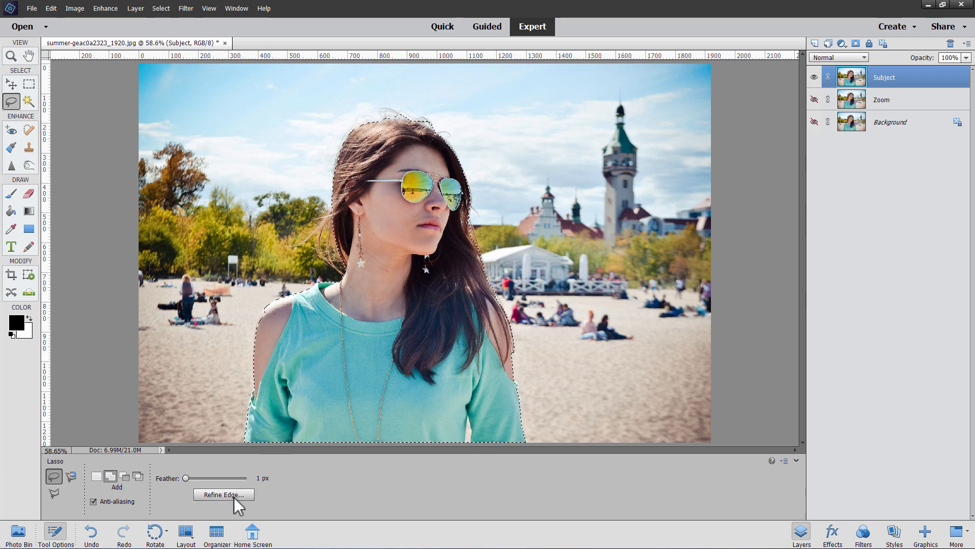
click(224, 494)
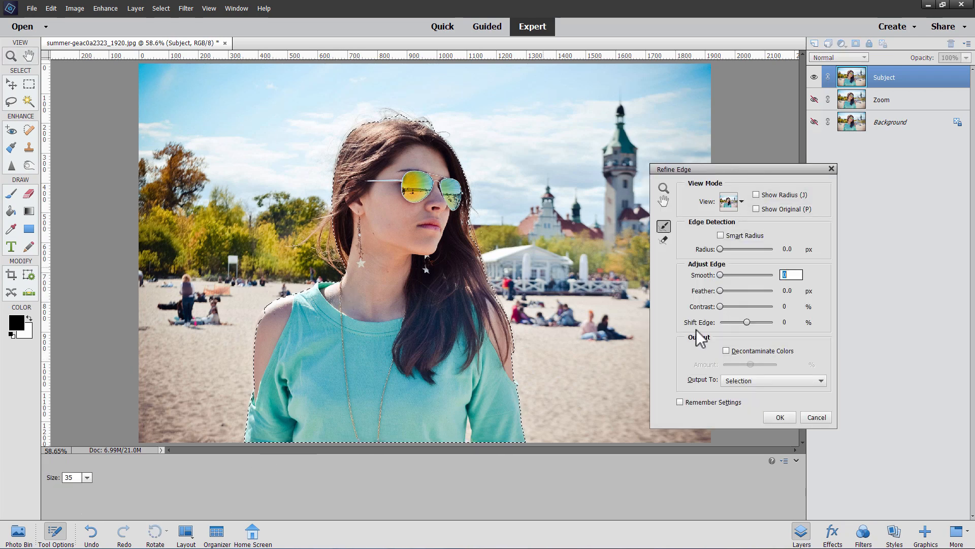
click(815, 416)
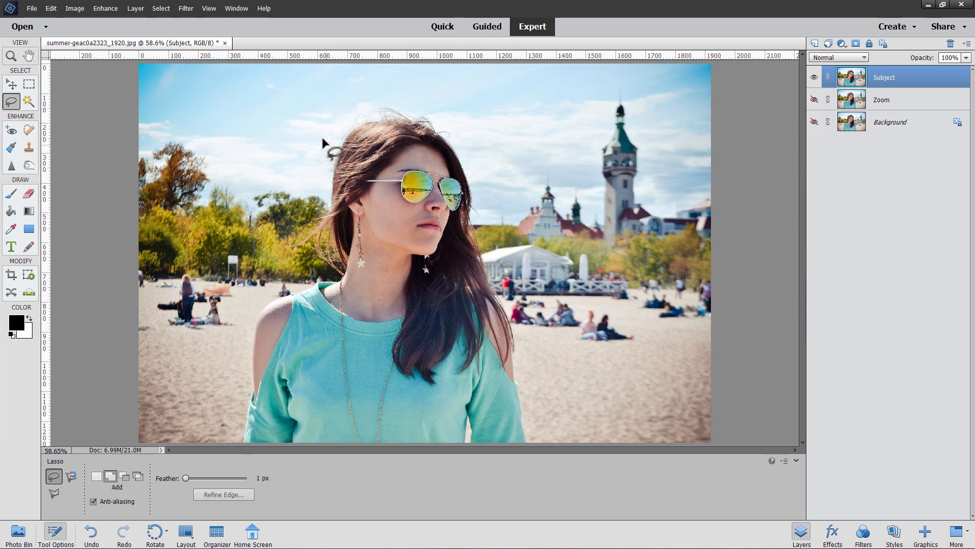
mouse_move(12, 101)
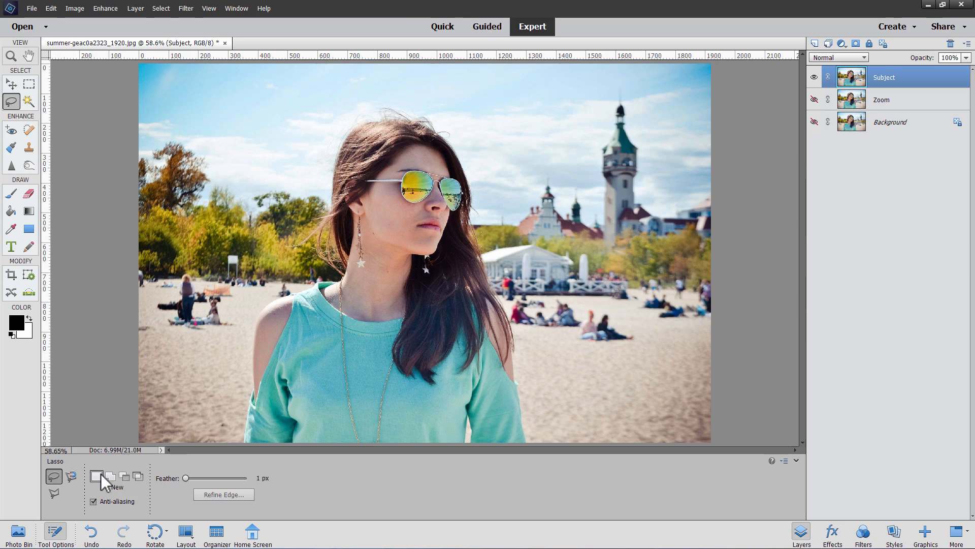
mouse_move(240, 457)
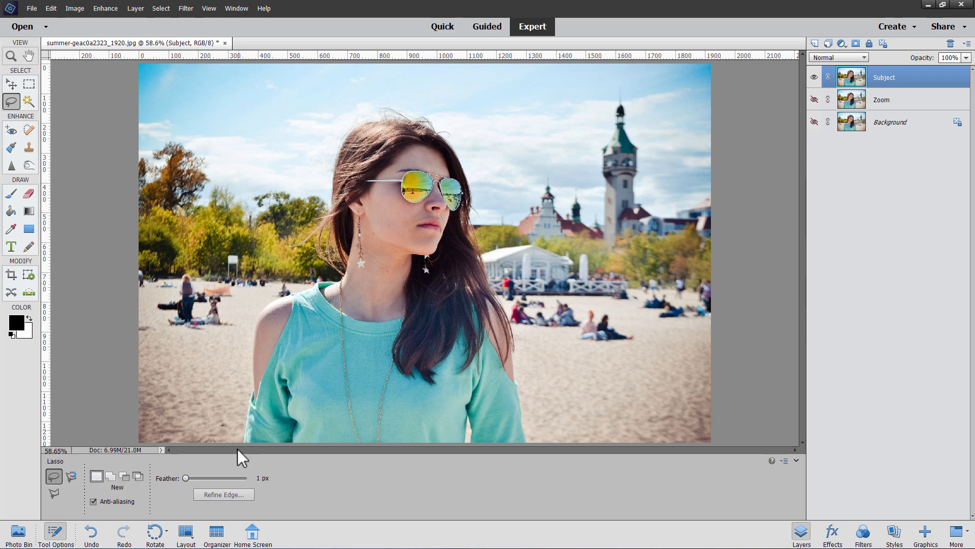
mouse_move(417, 142)
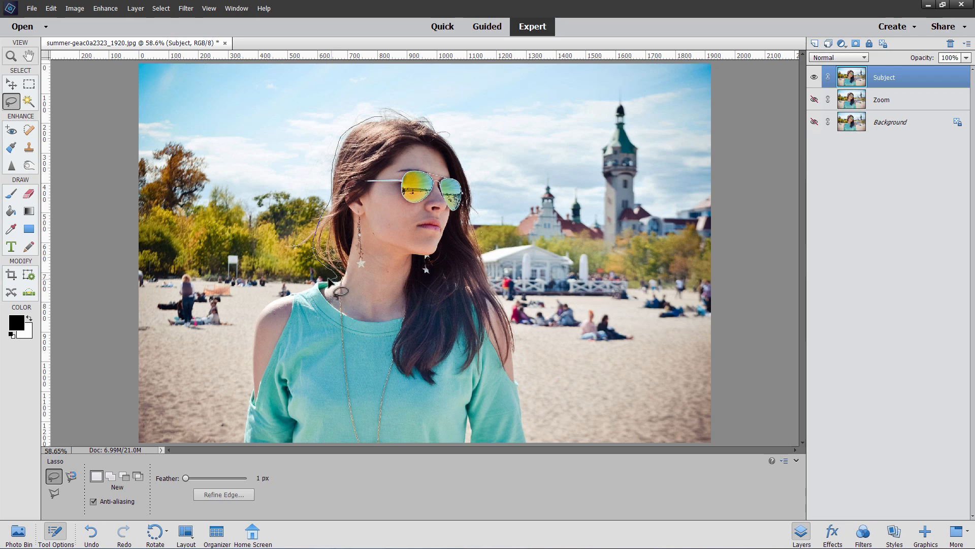
mouse_move(276, 305)
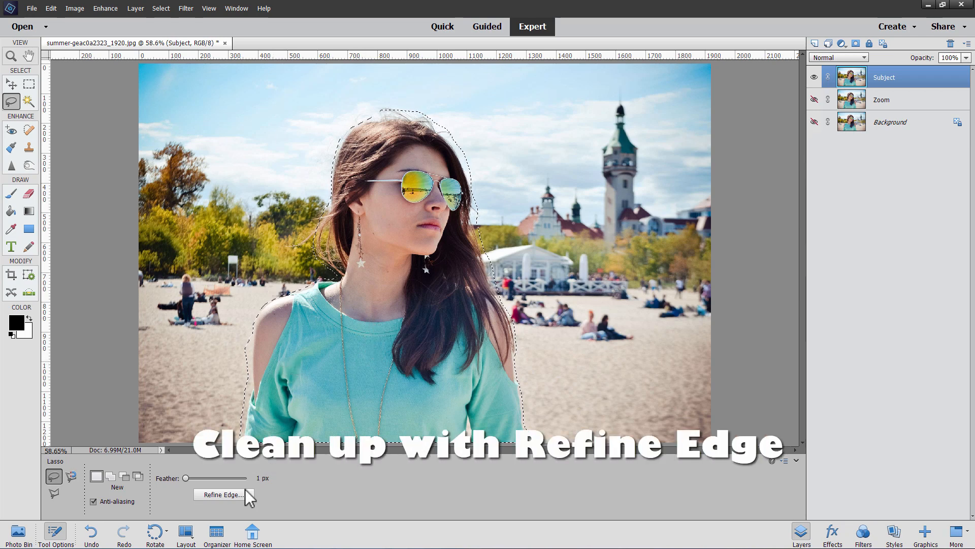
Refine the selection edge along the girl's left side and around her hair with the Refine Radius brush
click(220, 494)
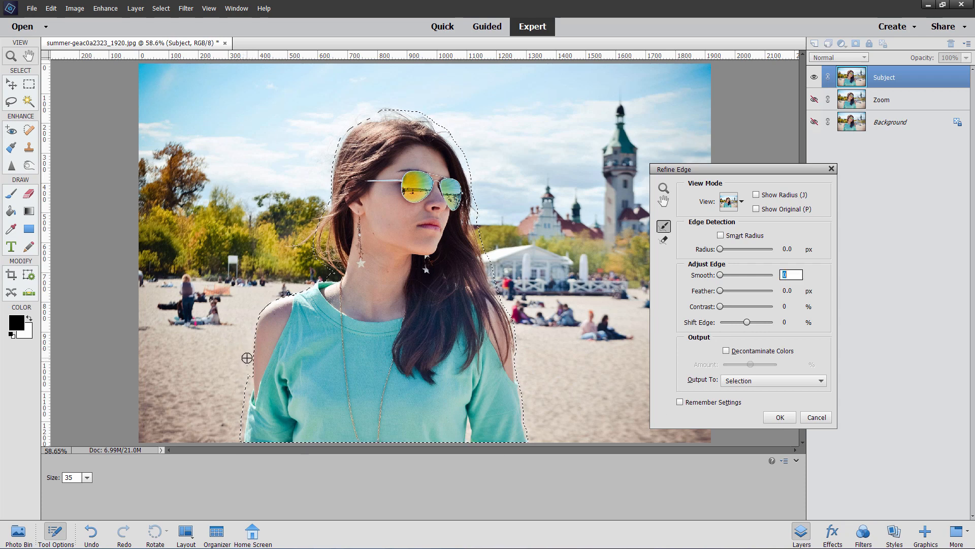
drag(247, 358, 232, 410)
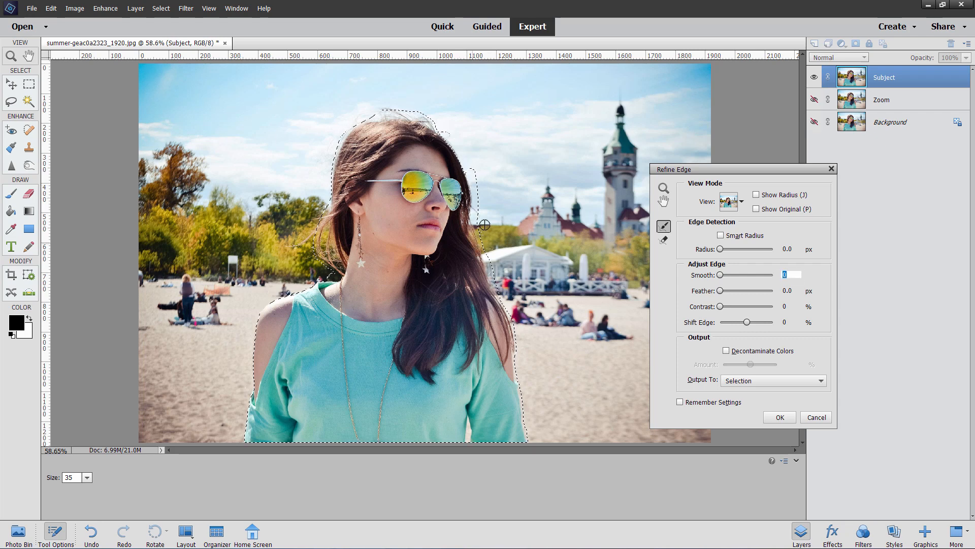
drag(484, 224, 501, 278)
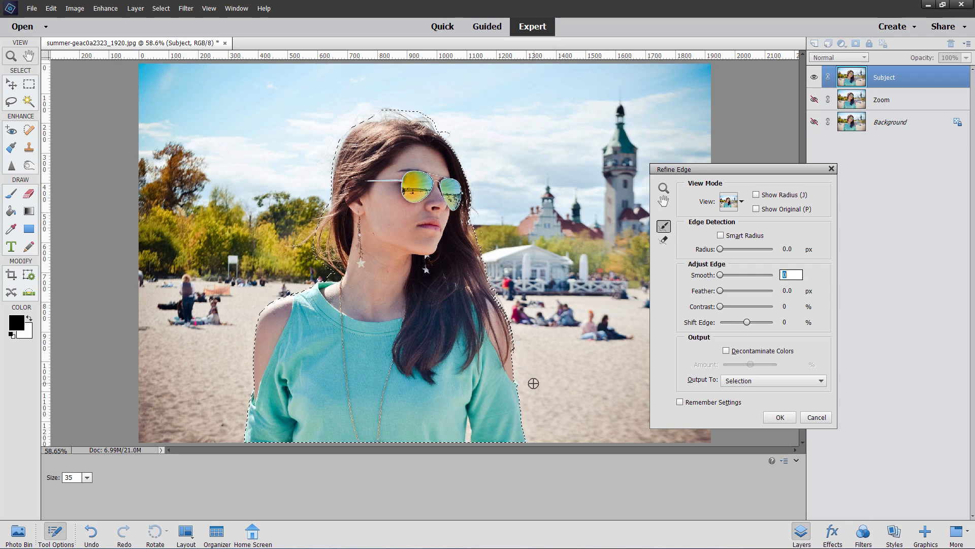
mouse_move(323, 221)
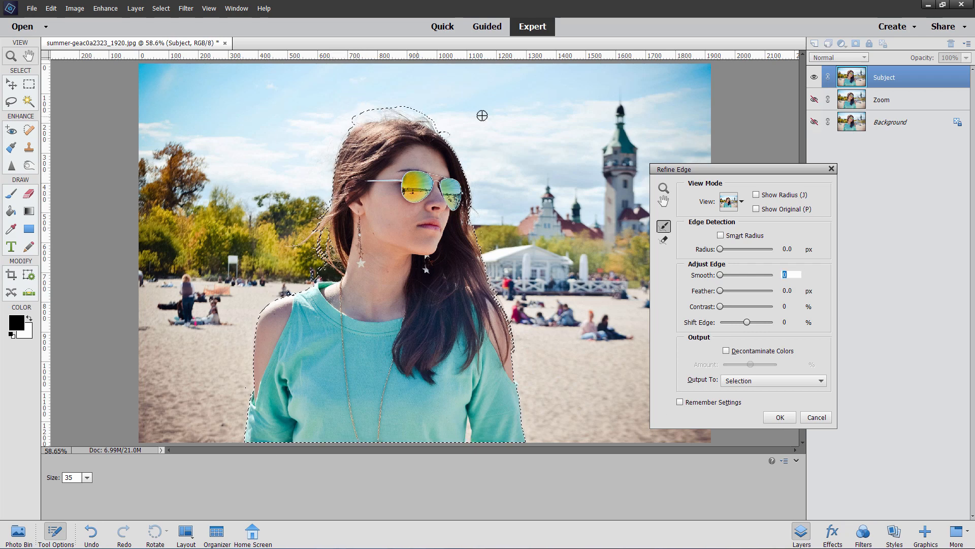
drag(481, 116, 435, 126)
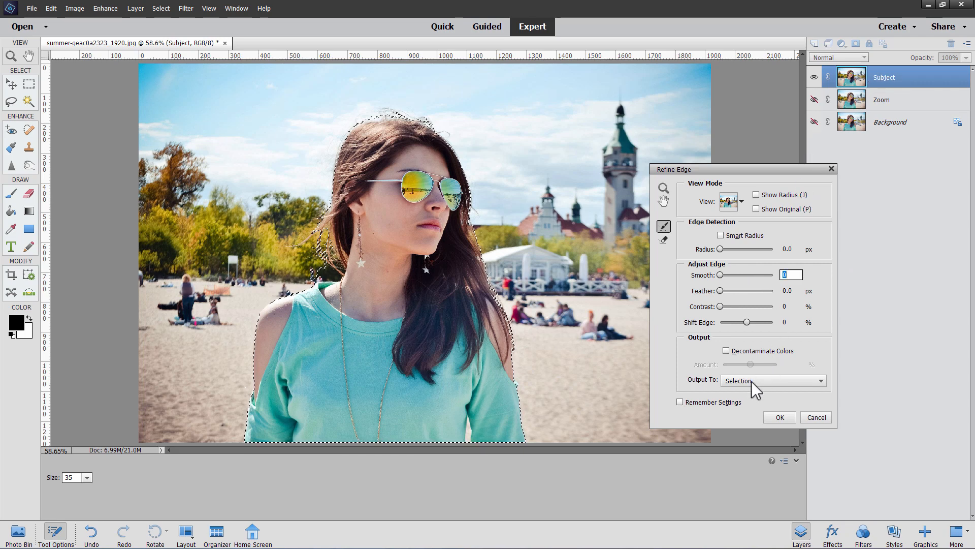
Output the refined cutout as a New Layer with Layer Mask
click(773, 380)
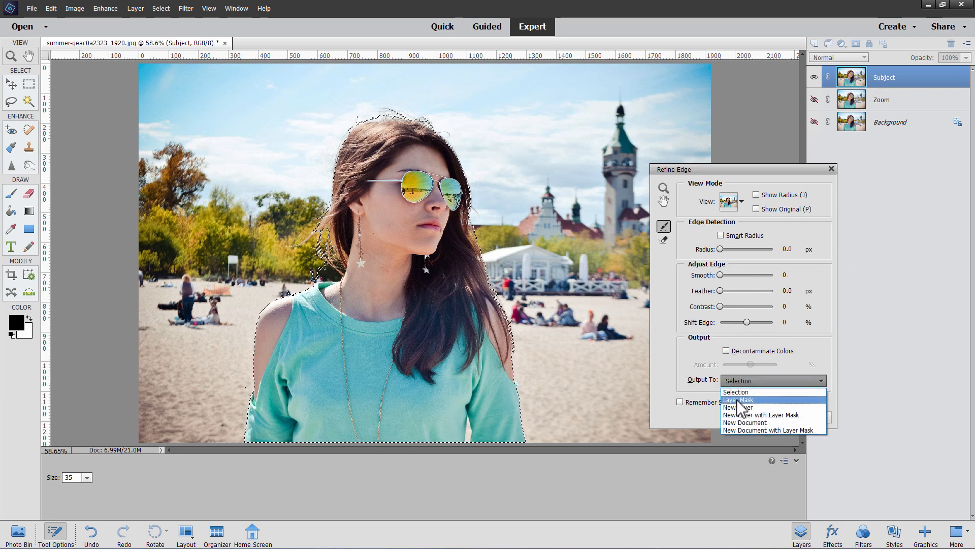
click(737, 399)
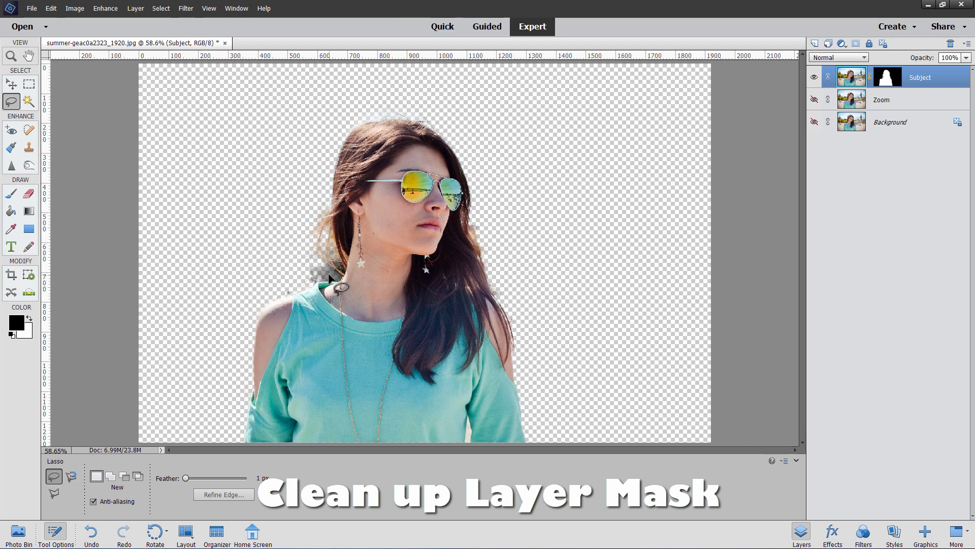
Zoom in and set up a black 21 px brush for painting on the Subject mask
click(893, 77)
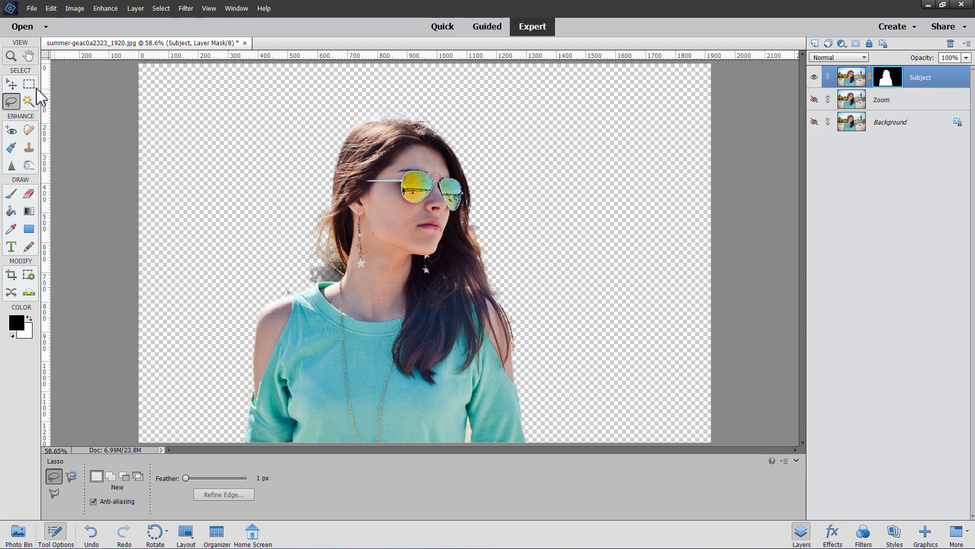
click(9, 56)
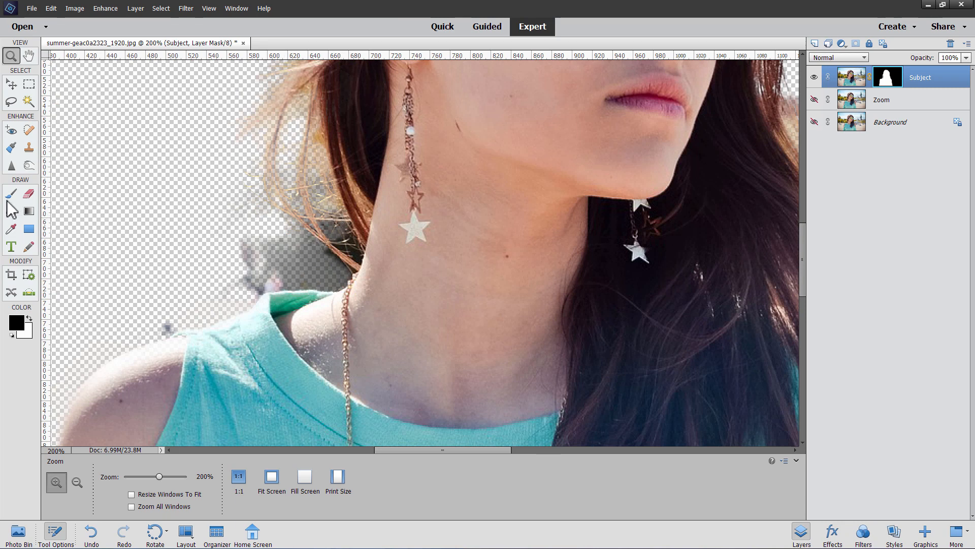
click(11, 193)
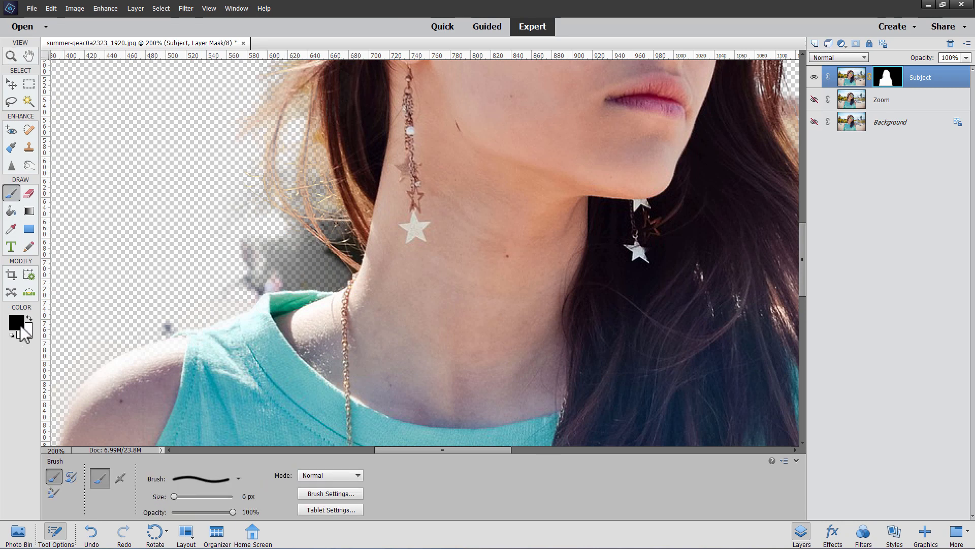
click(239, 478)
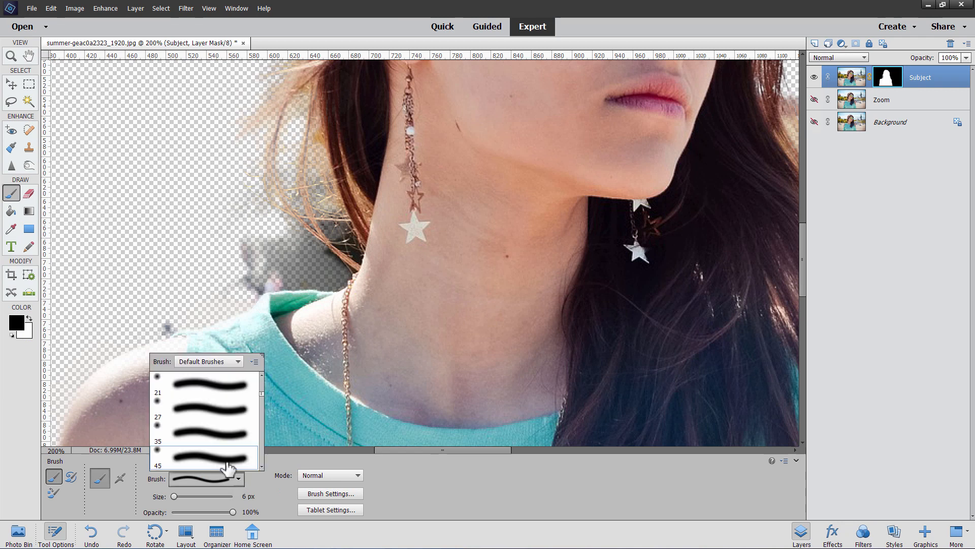
click(200, 391)
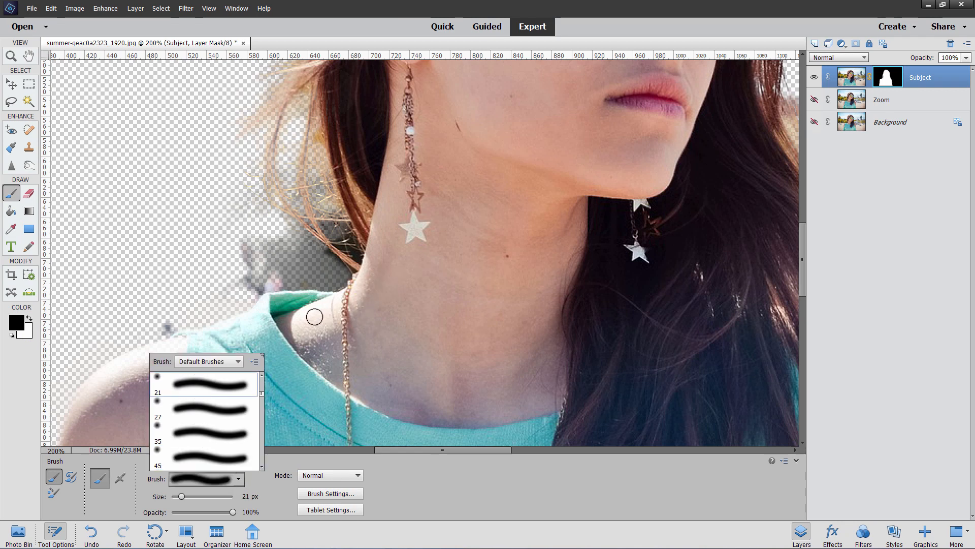
mouse_move(269, 330)
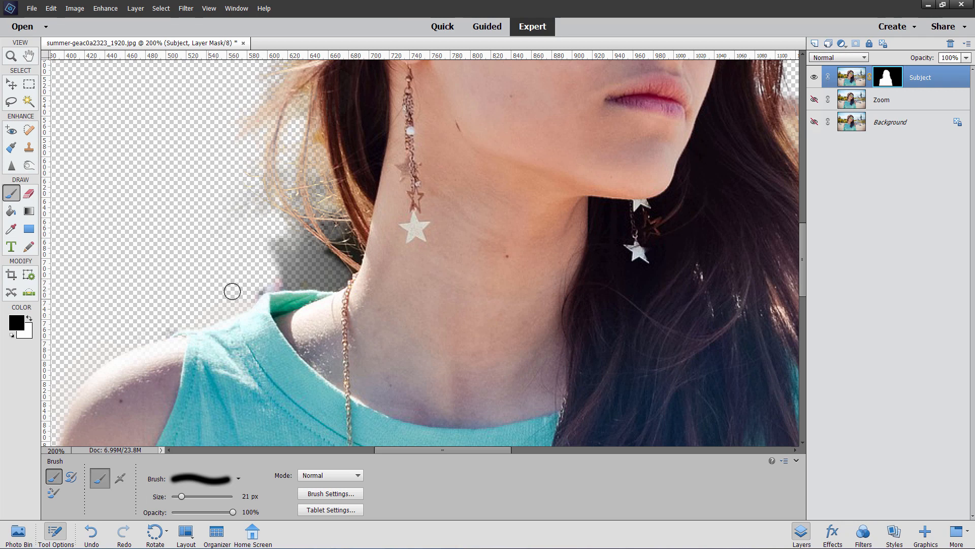
Paint out the grey background fringe beside the girl's neck, check the hair and shoulder, then fit the image
drag(231, 292, 339, 282)
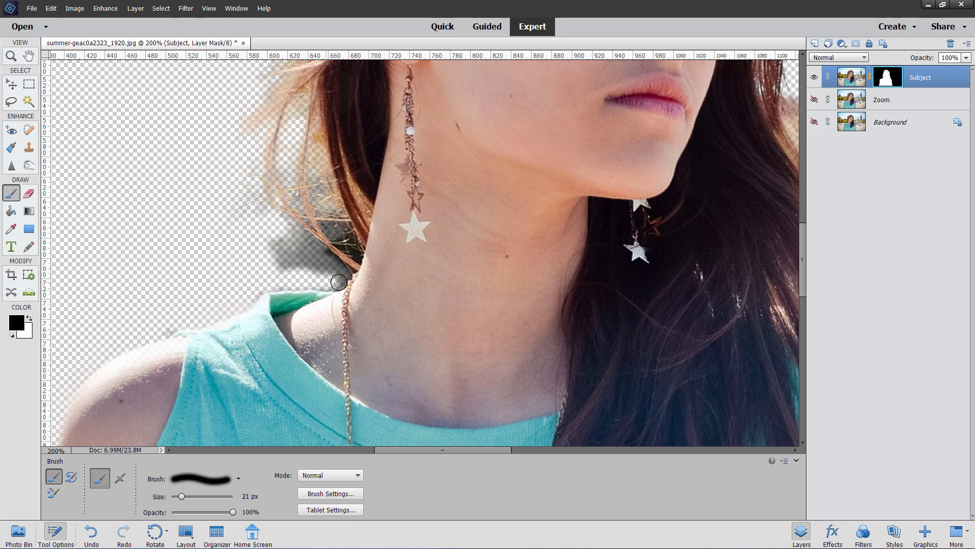
drag(339, 283, 297, 238)
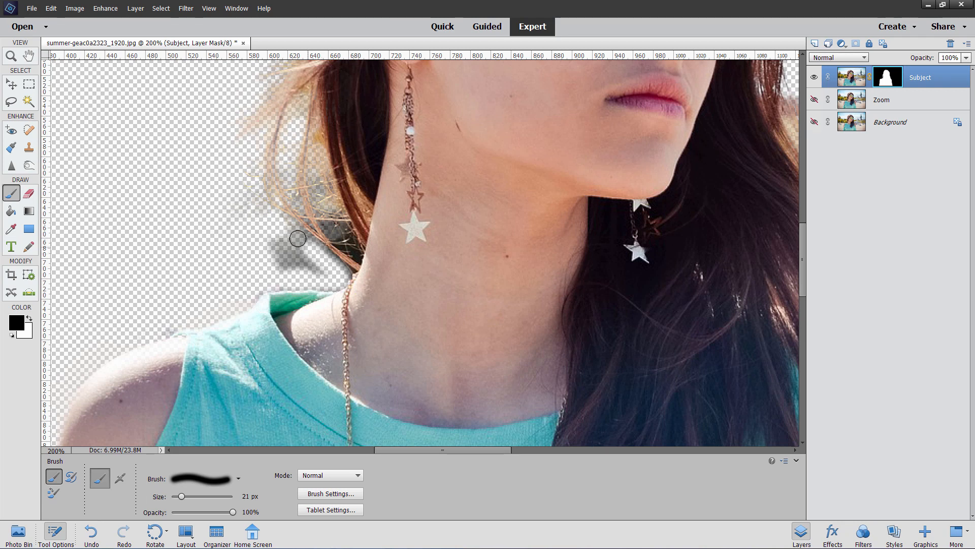
drag(297, 237, 309, 271)
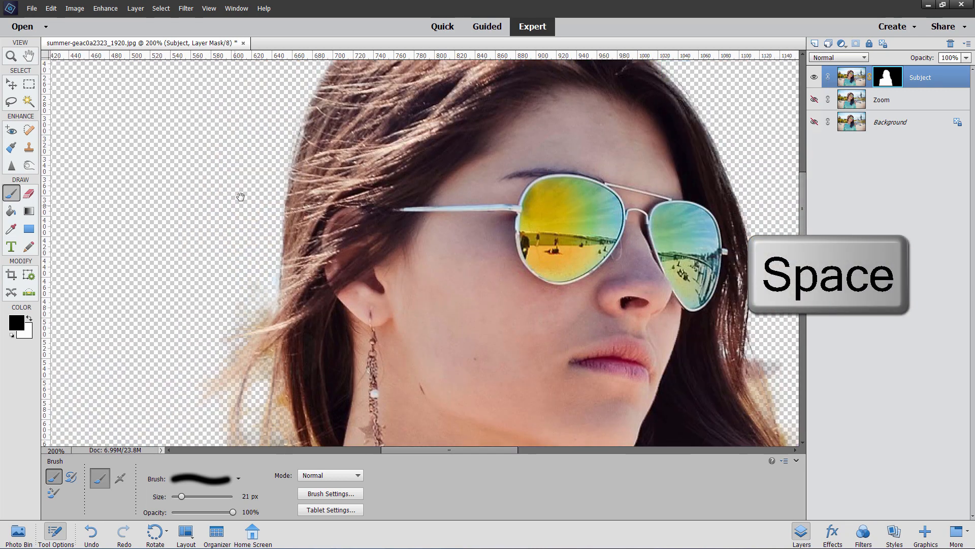
drag(240, 197, 601, 325)
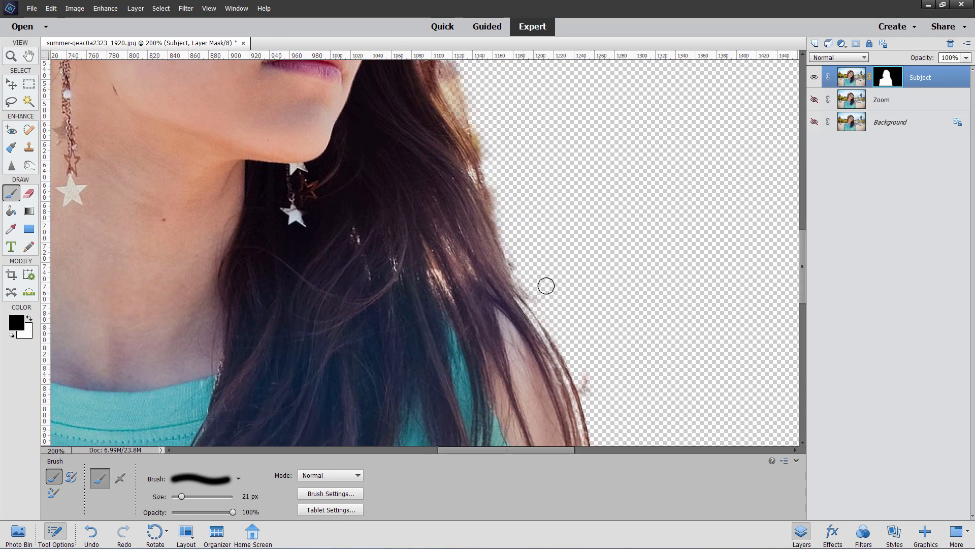
drag(546, 285, 591, 391)
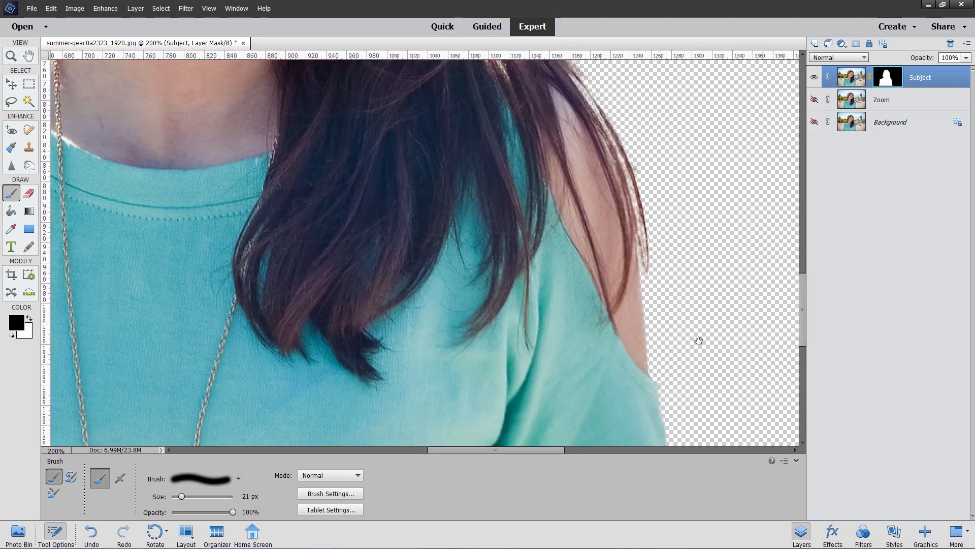
key(Ctrl+0)
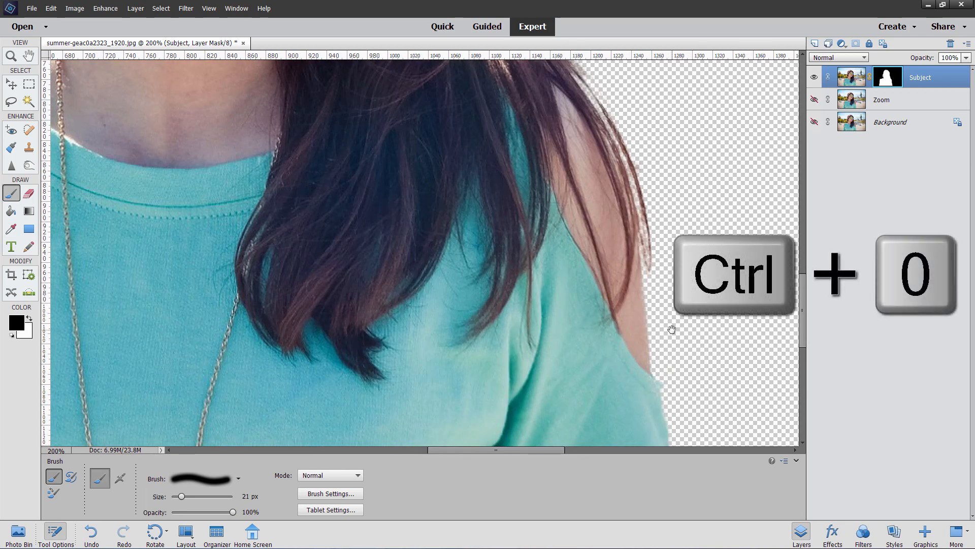
Fit the cut-out girl on transparency in the window and switch to the Move tool
key(ctrl+0)
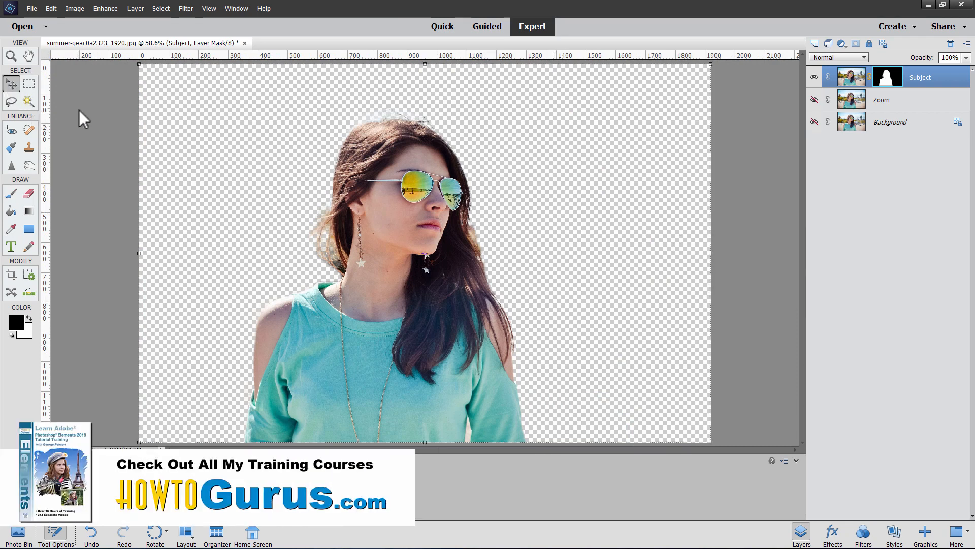
click(10, 83)
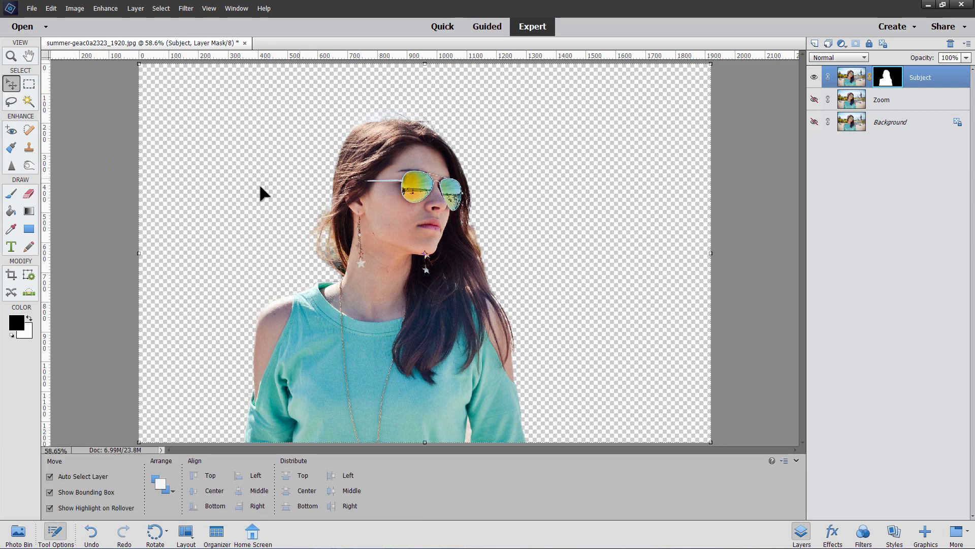
mouse_move(8, 81)
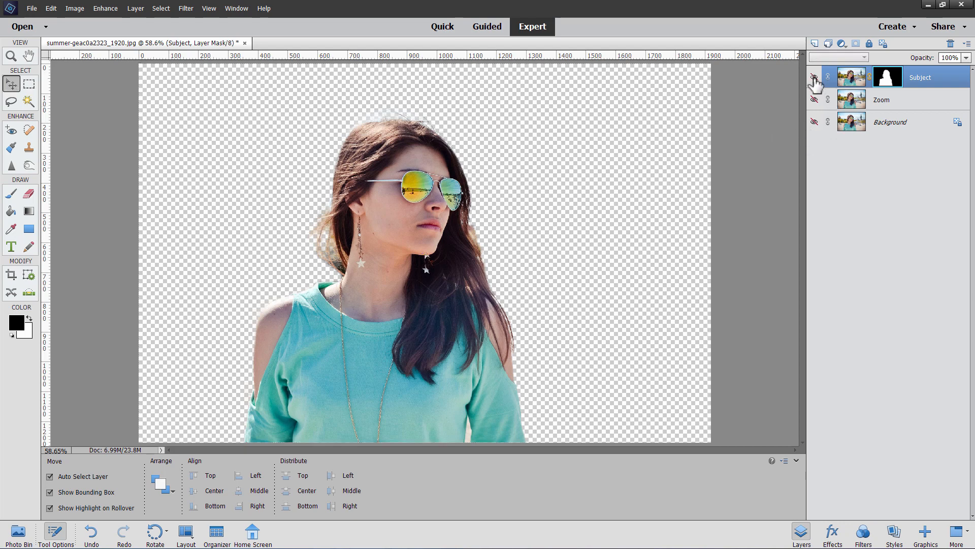
Show the Zoom layer's full beach photo and make it the active layer
click(815, 99)
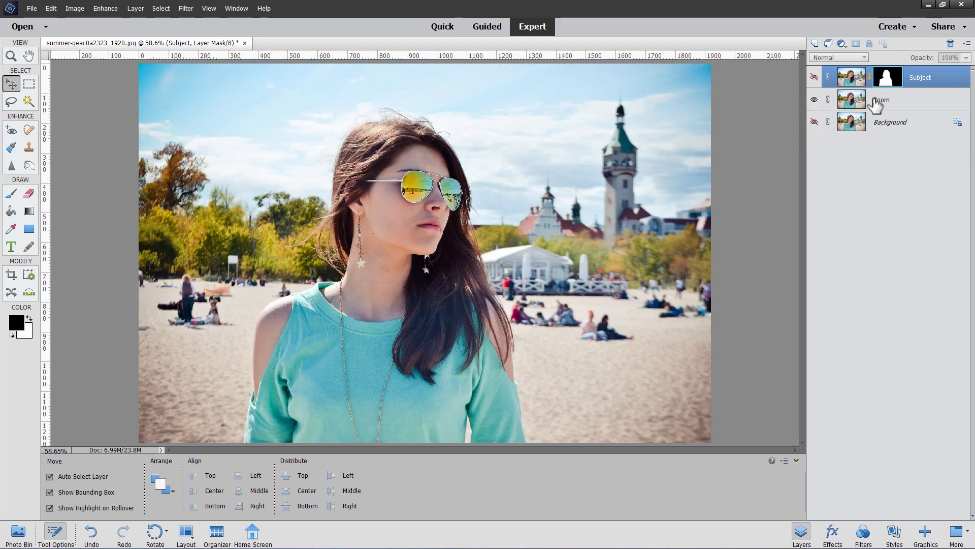
click(900, 100)
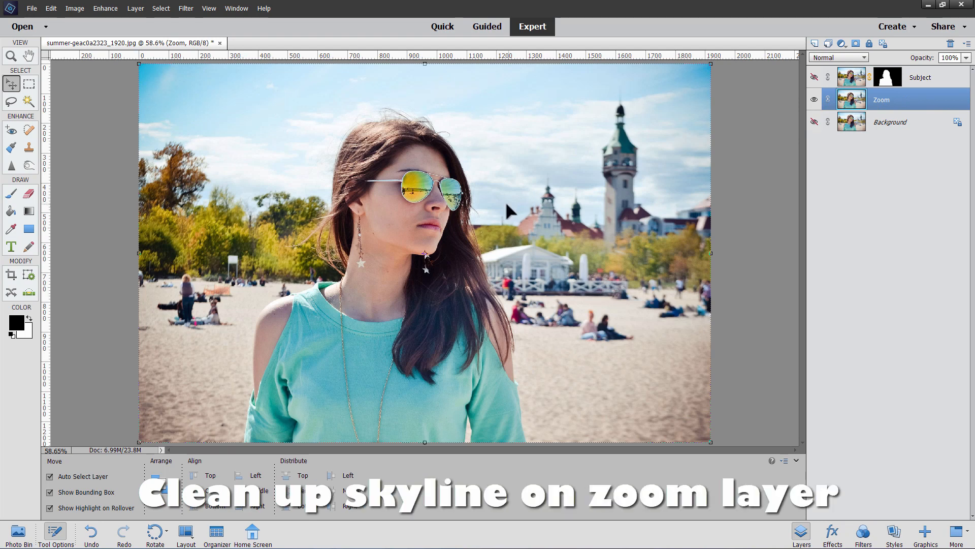
mouse_move(357, 113)
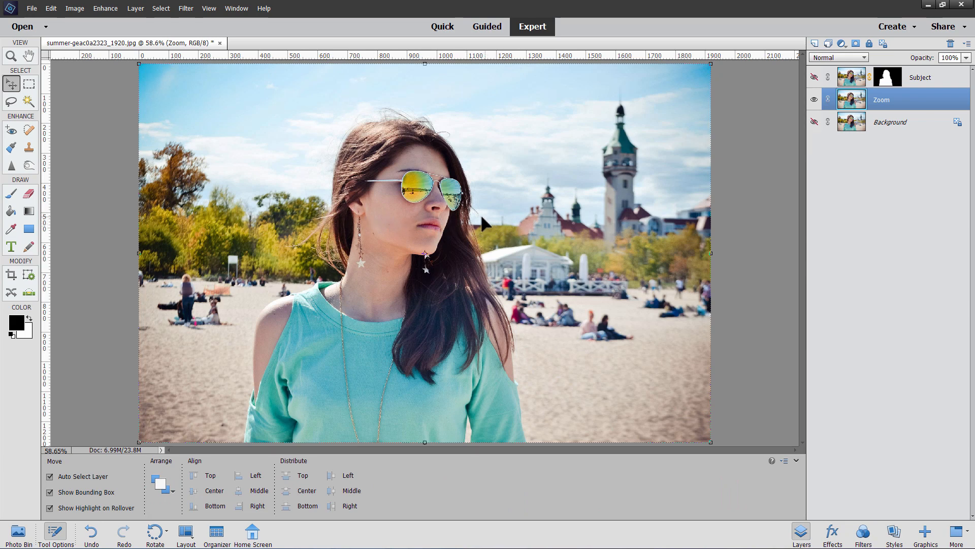
mouse_move(515, 170)
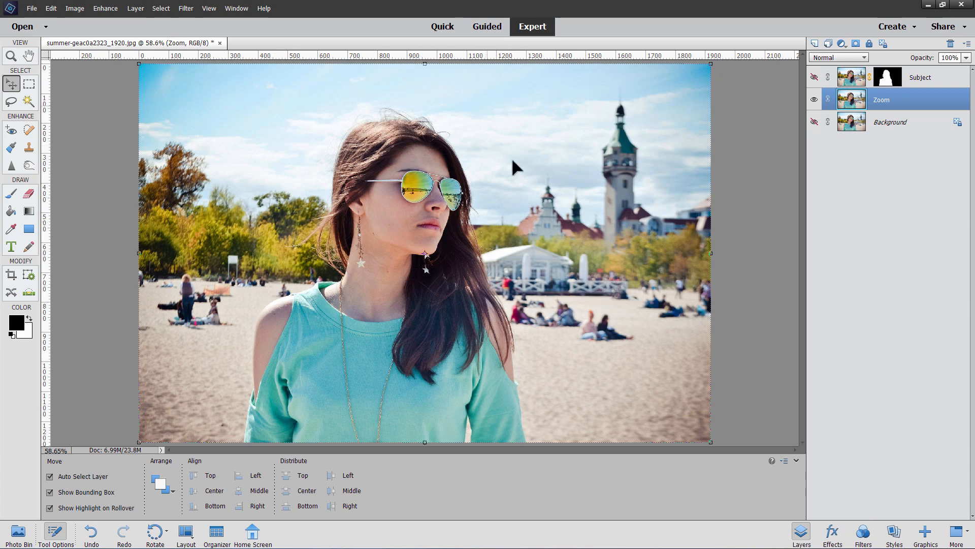
mouse_move(510, 187)
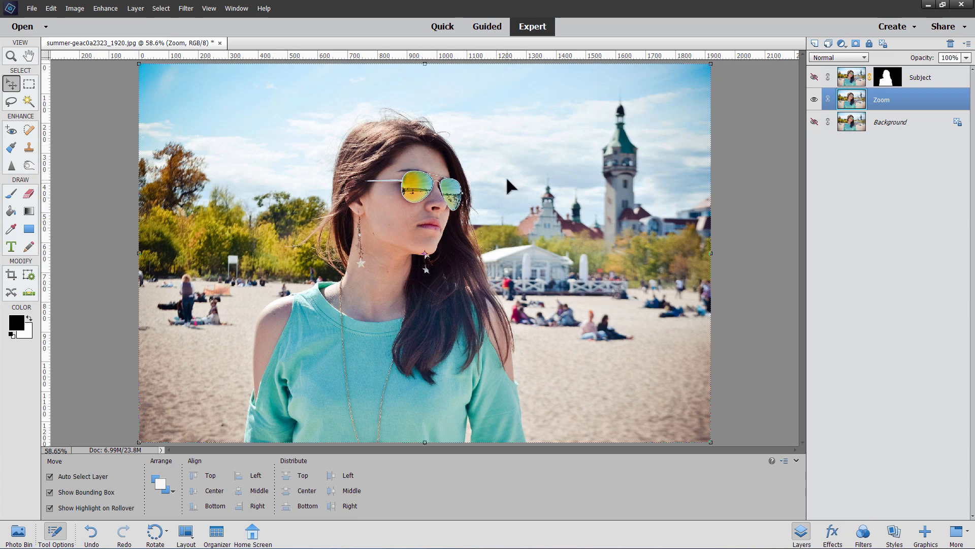
mouse_move(510, 169)
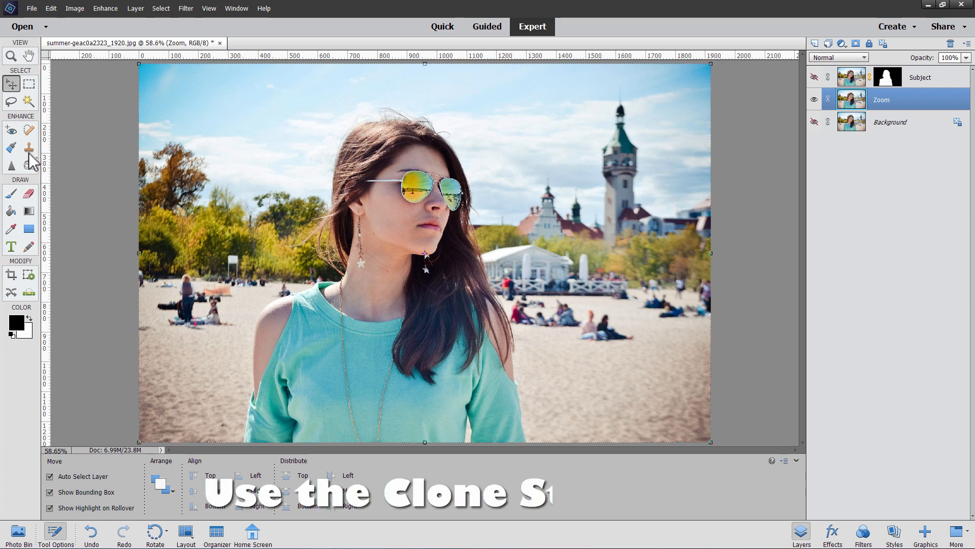
With the Clone Stamp, sample the sky and paint it over the girl's hair and head
click(28, 146)
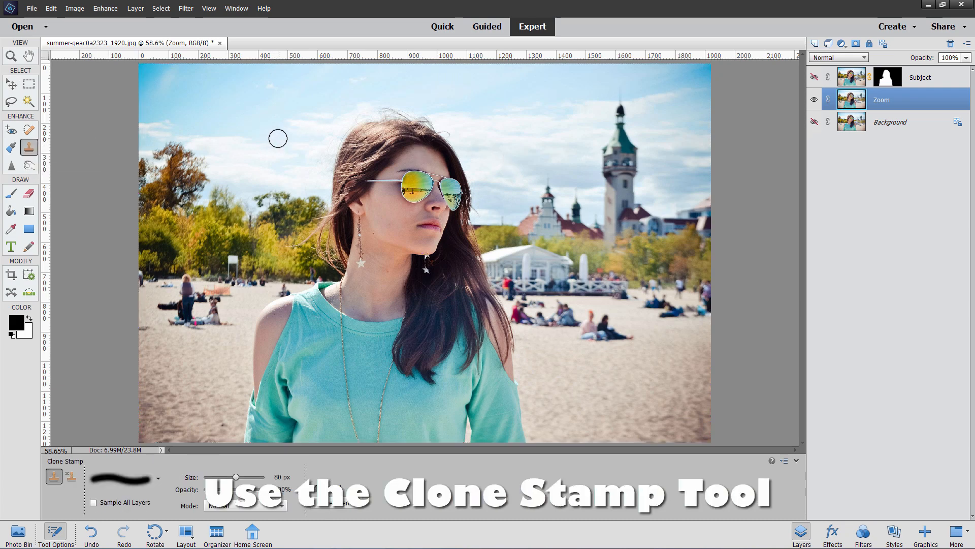
mouse_move(590, 146)
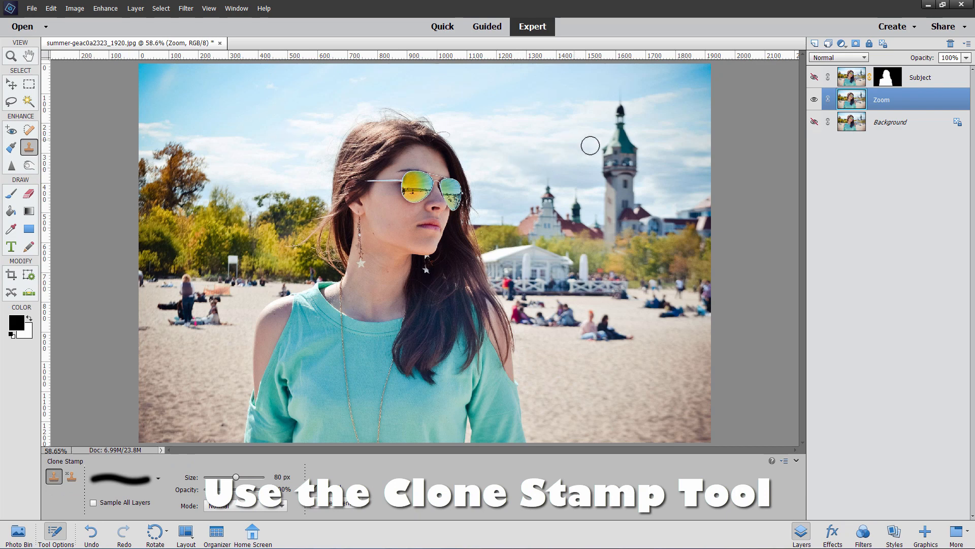
key(alt)
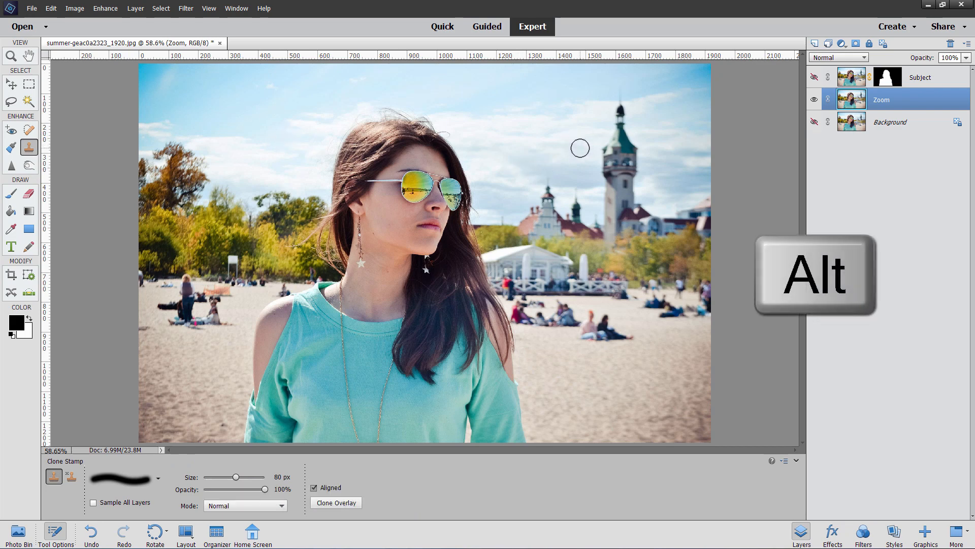
click(581, 146)
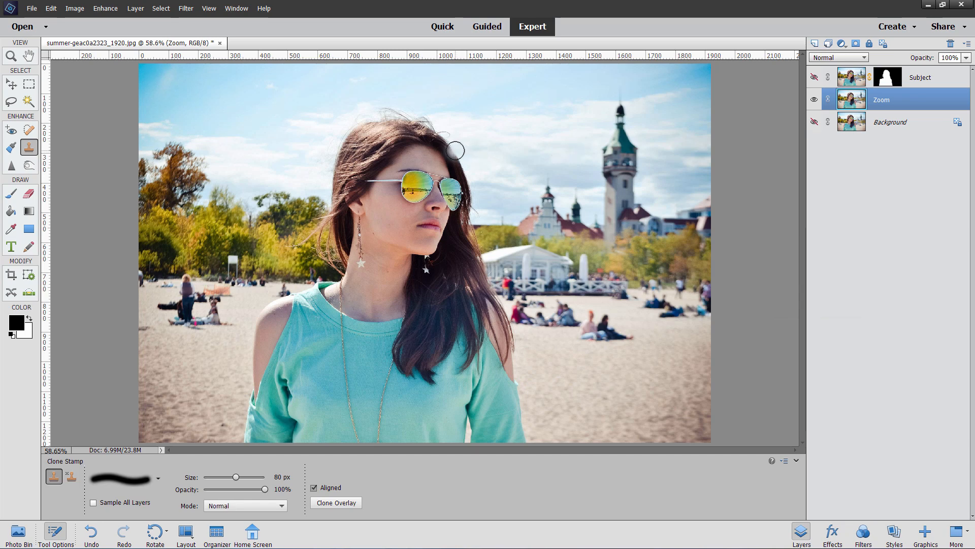
drag(454, 151, 428, 153)
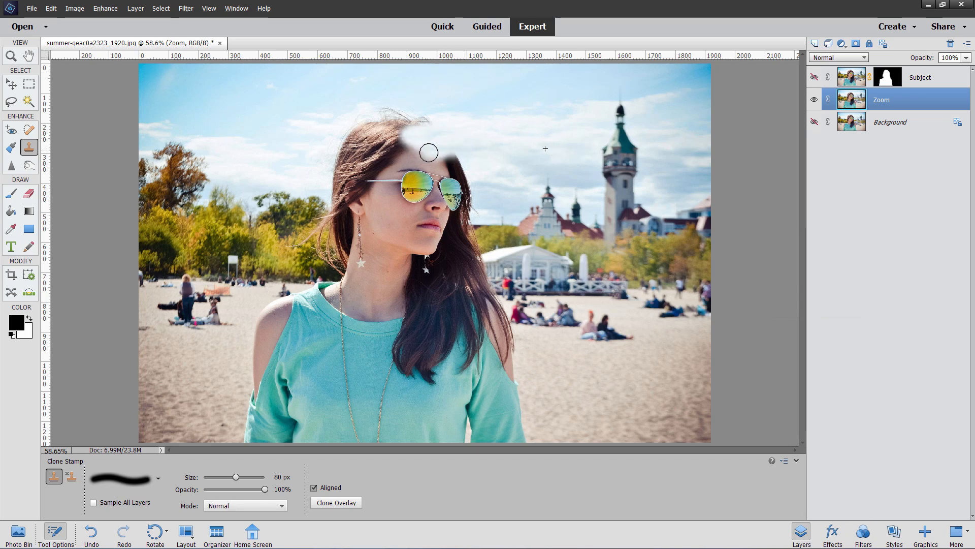
drag(428, 152, 378, 119)
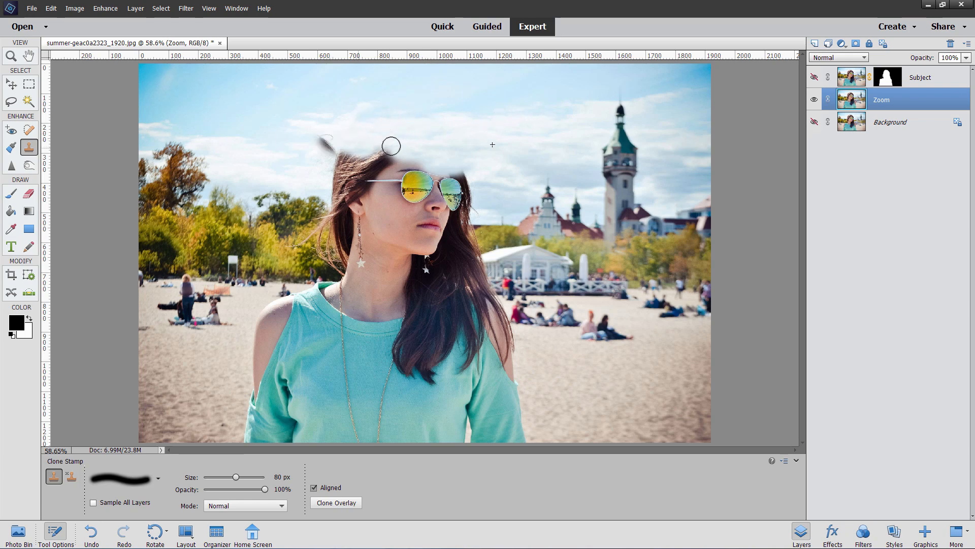
mouse_move(539, 167)
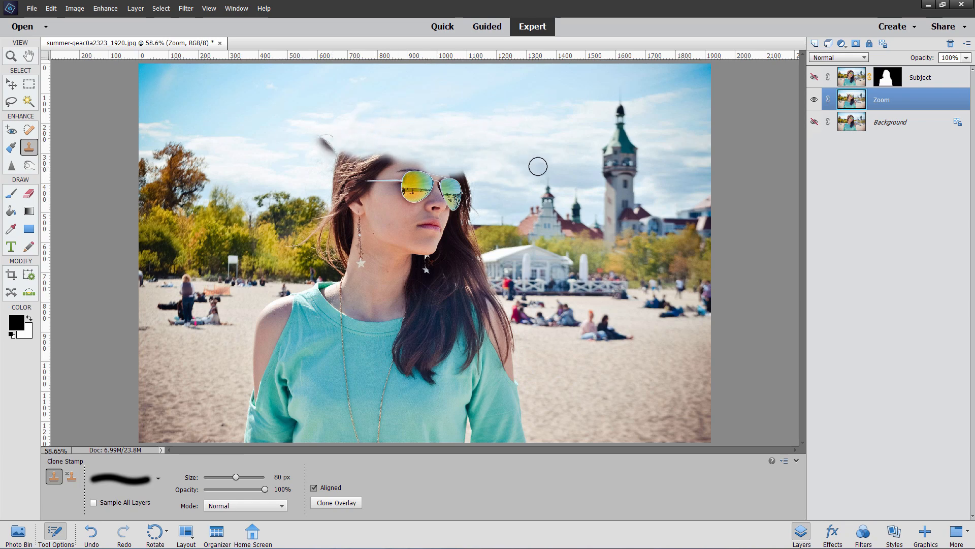
Resample the sky and clone it over the girl's face
click(524, 187)
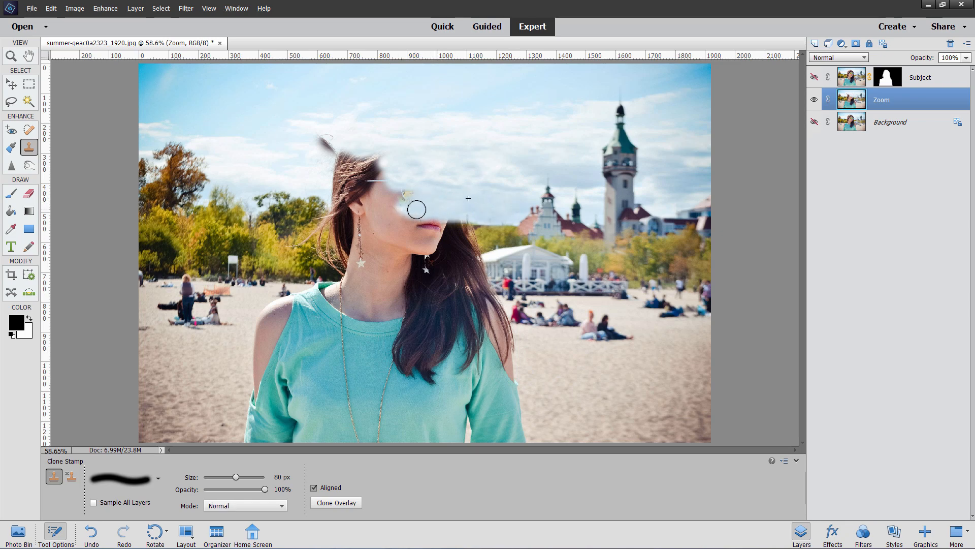
drag(417, 209, 432, 201)
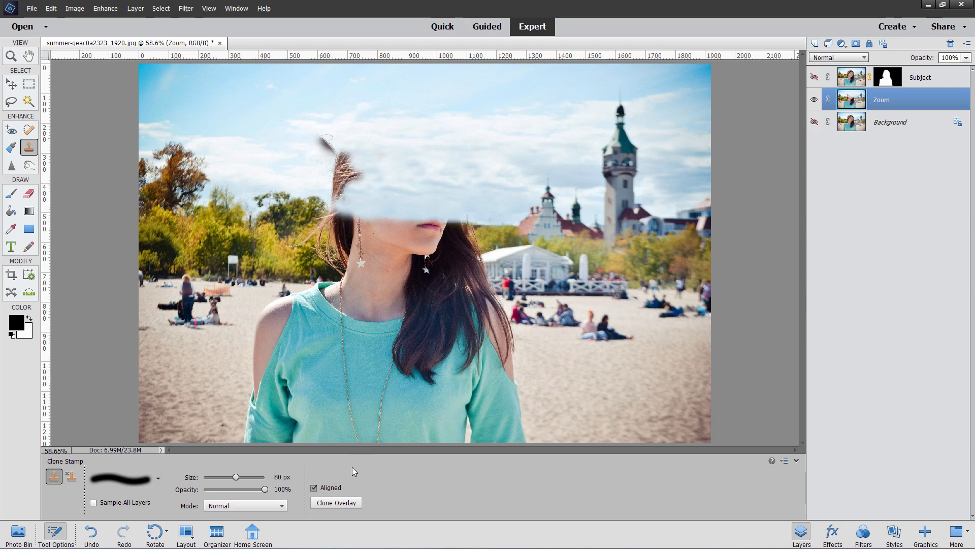
mouse_move(506, 272)
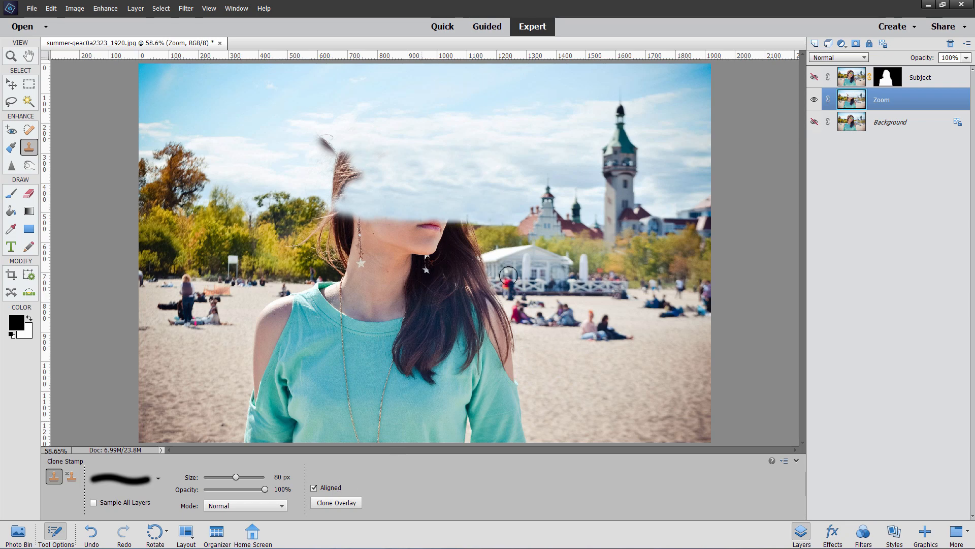
mouse_move(503, 174)
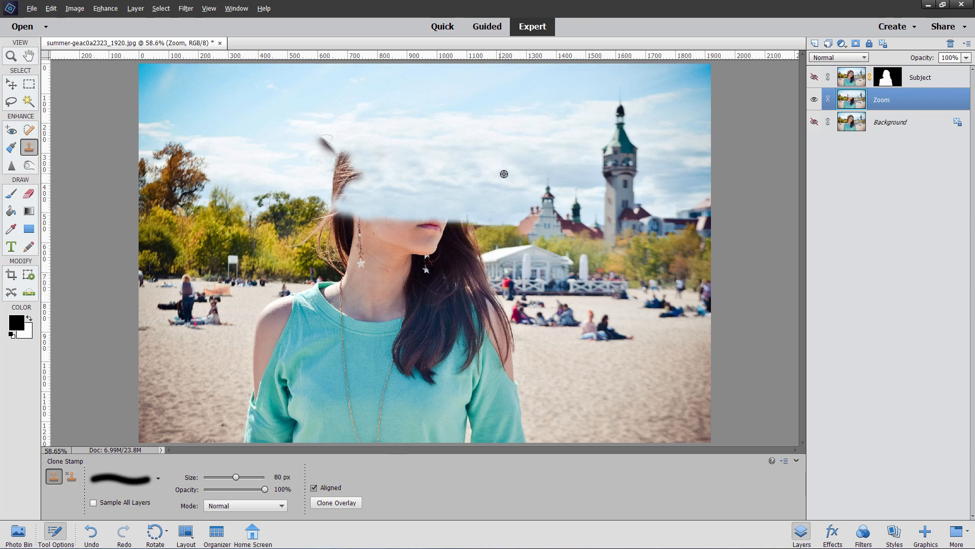
mouse_move(425, 161)
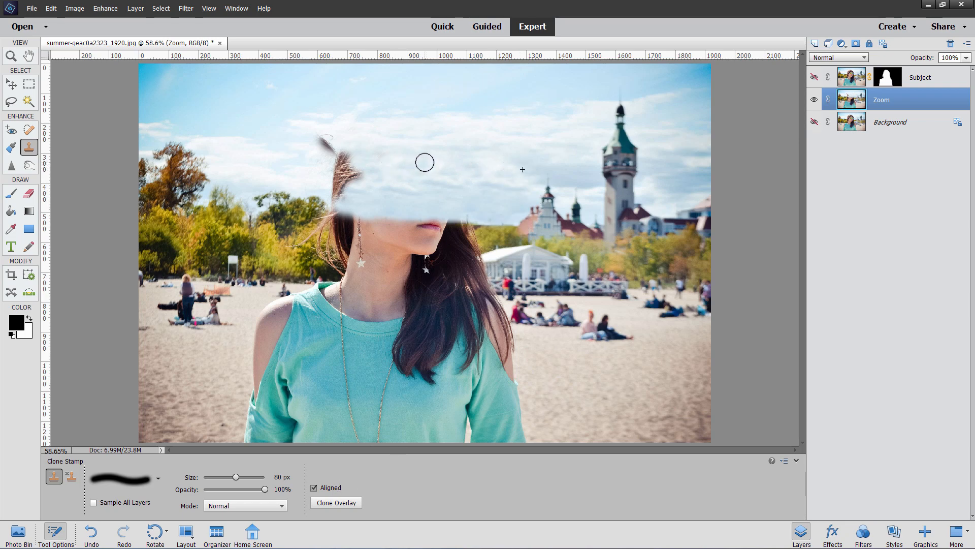
mouse_move(421, 116)
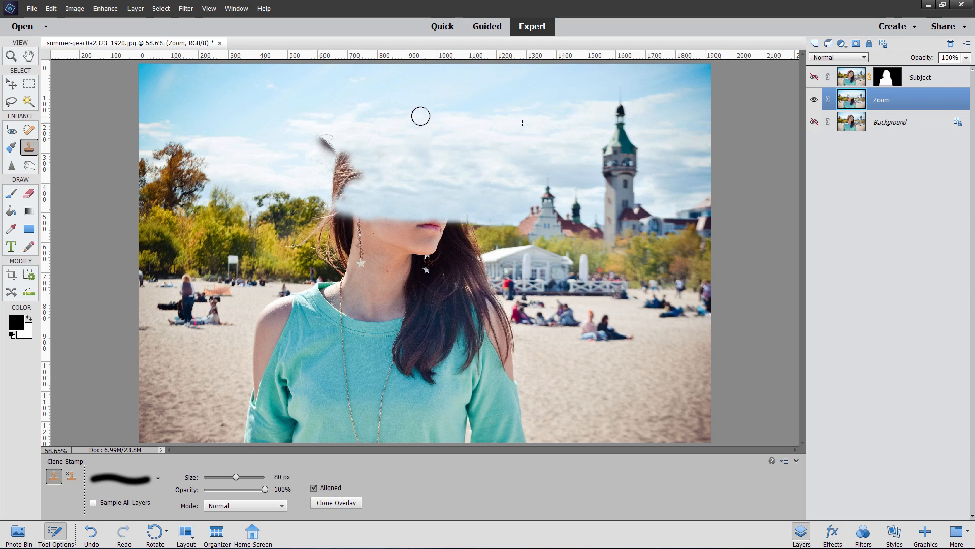
mouse_move(388, 121)
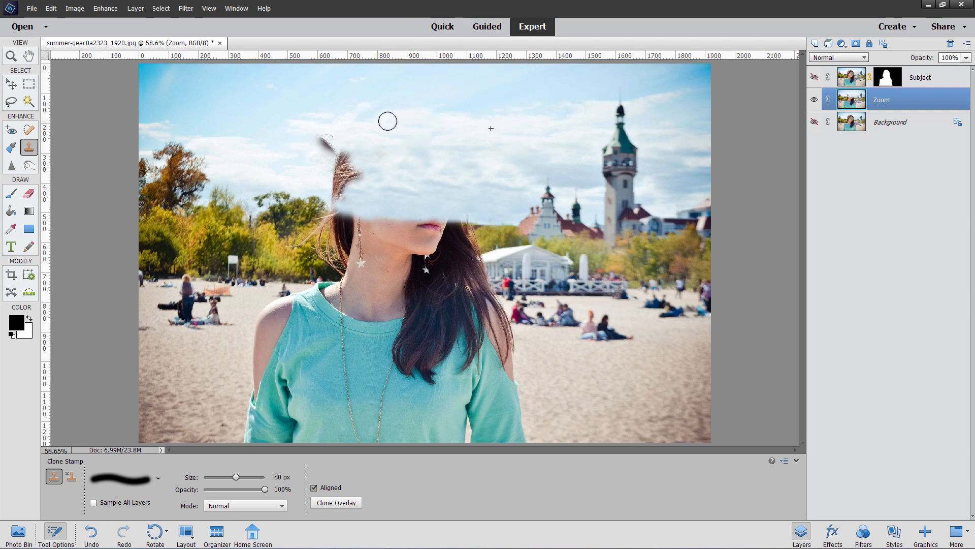
mouse_move(414, 122)
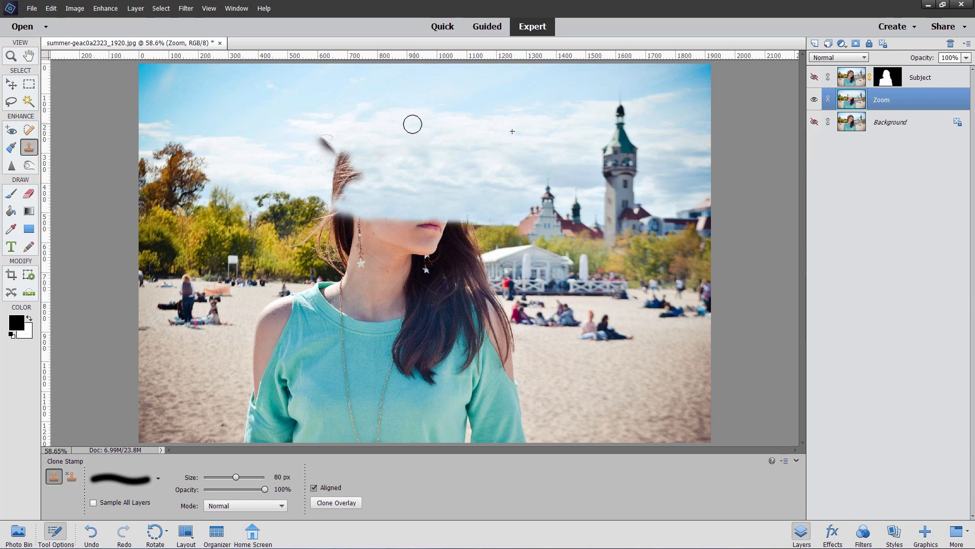
mouse_move(402, 128)
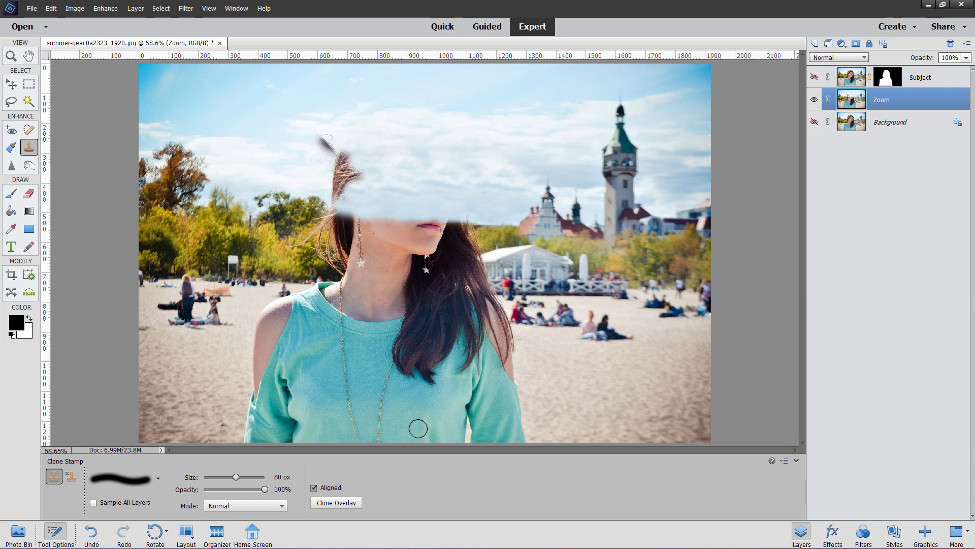
Check the Clone Overlay options, then clone sky over the remaining stray hair
click(335, 501)
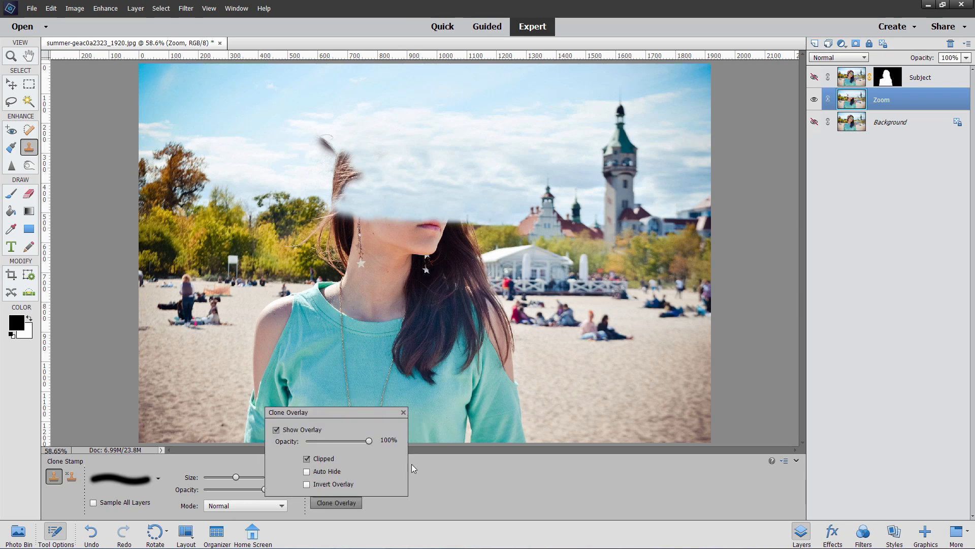
click(404, 412)
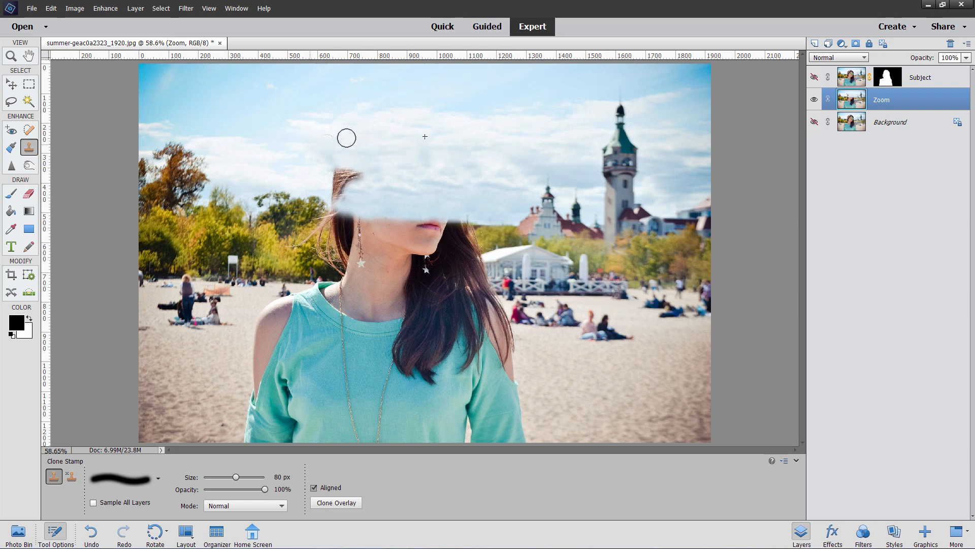
drag(345, 137, 339, 202)
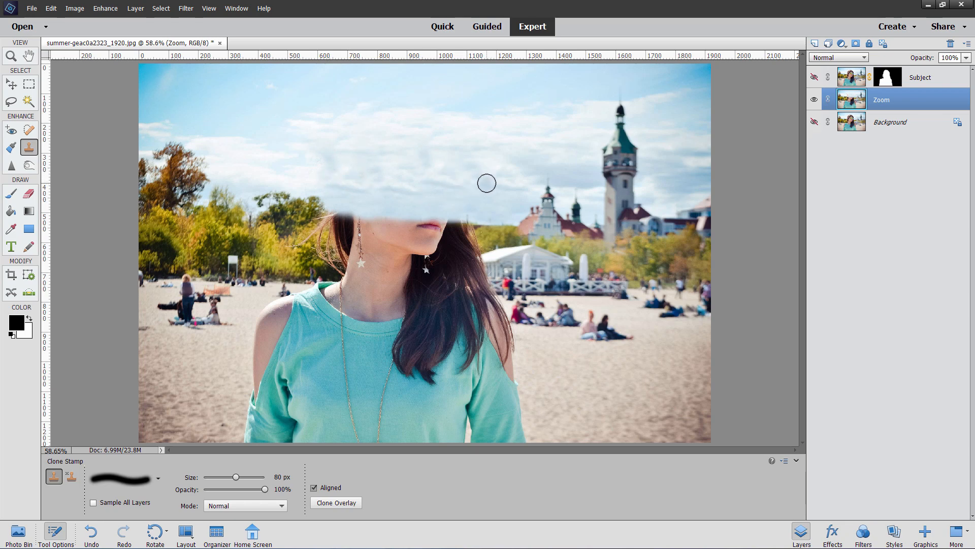
mouse_move(695, 147)
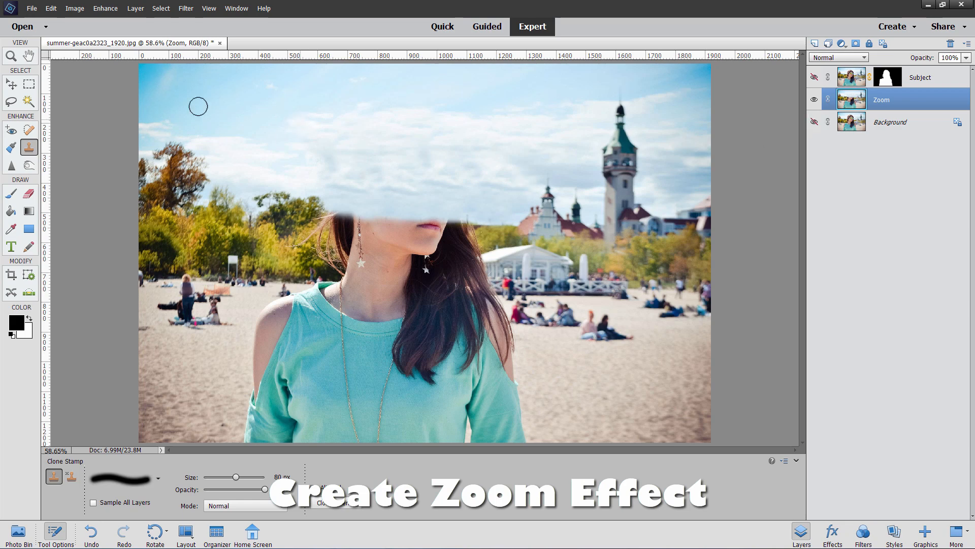
In Radial Blur, try the Spin method with the amount lowered to about 11
click(8, 80)
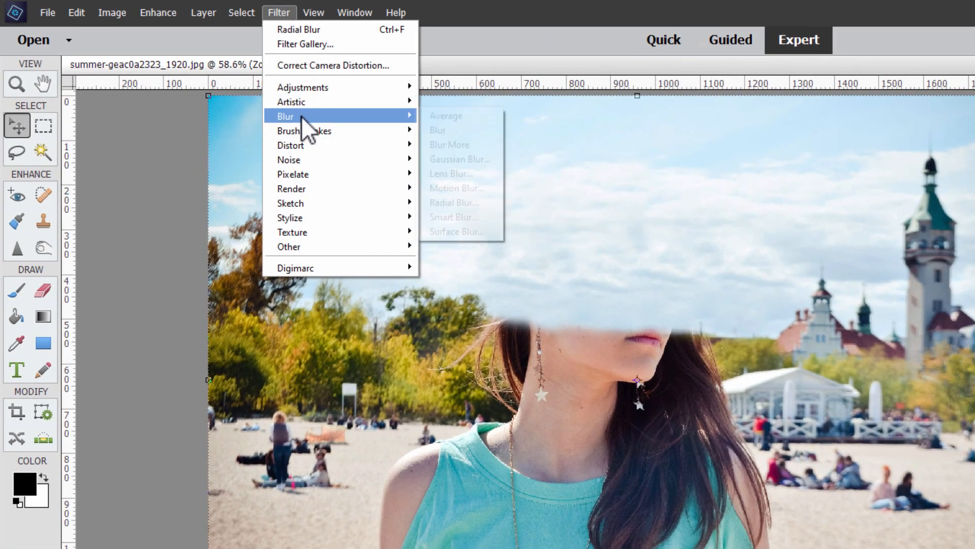
mouse_move(465, 137)
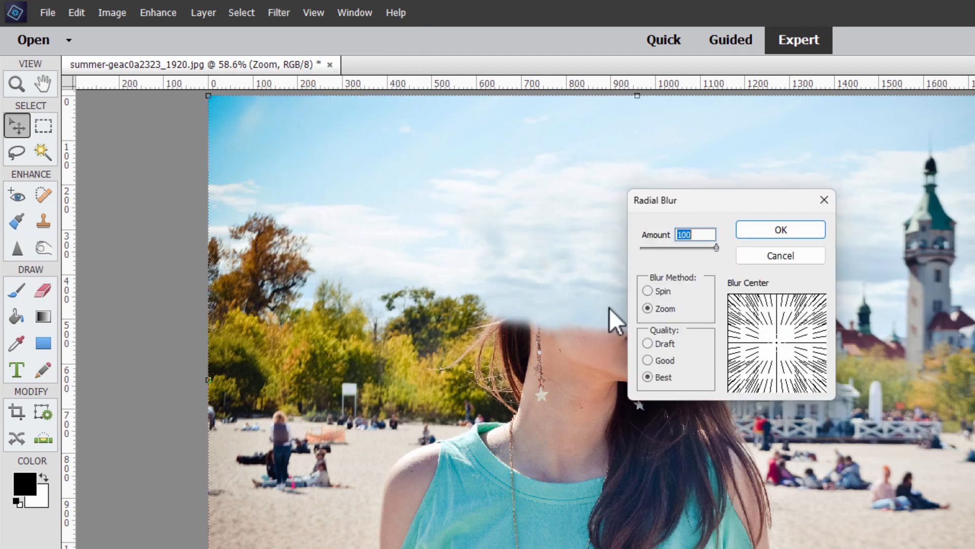
click(647, 291)
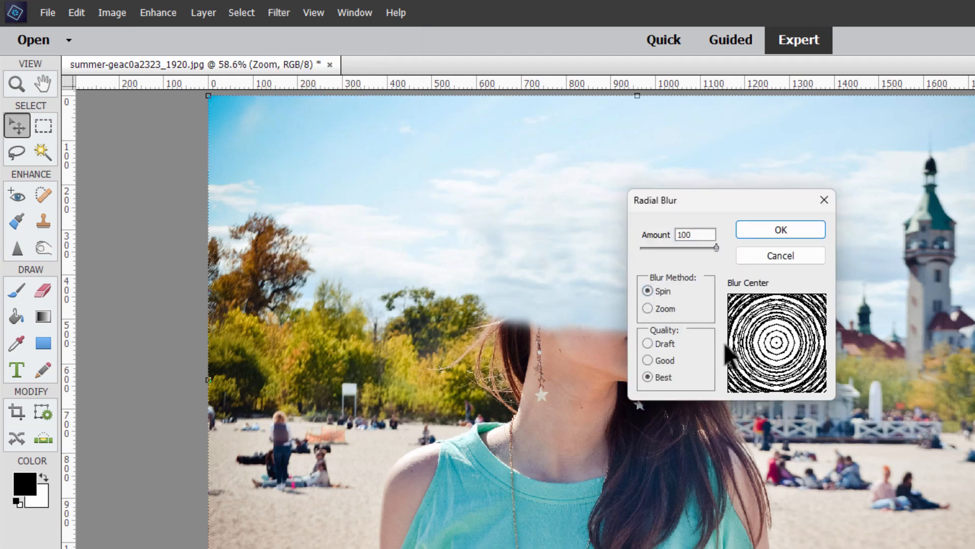
drag(715, 248, 660, 248)
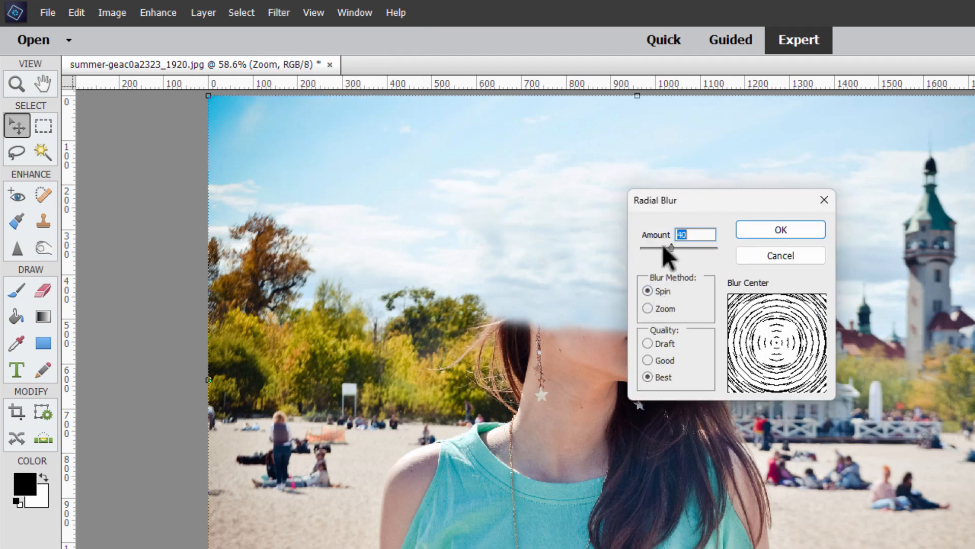
drag(671, 247, 652, 247)
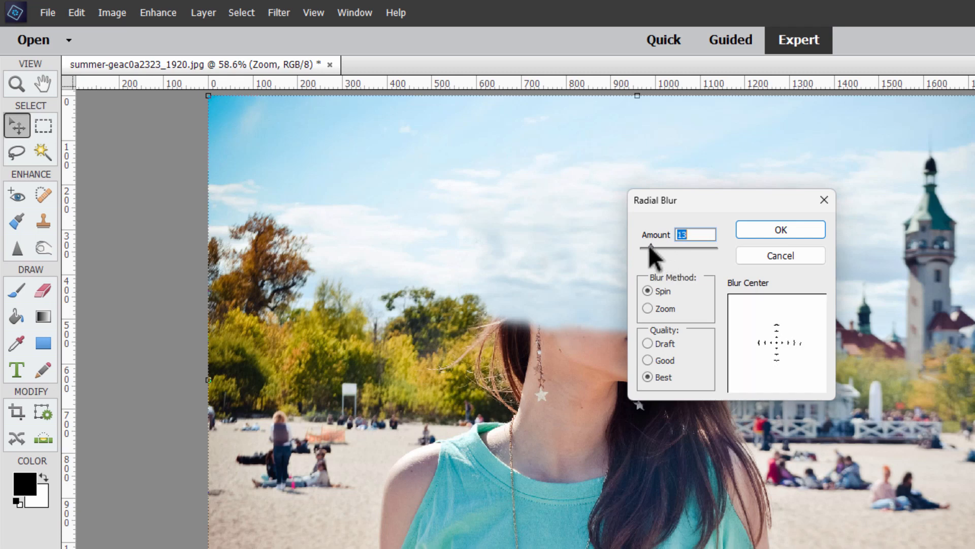
drag(657, 248, 649, 248)
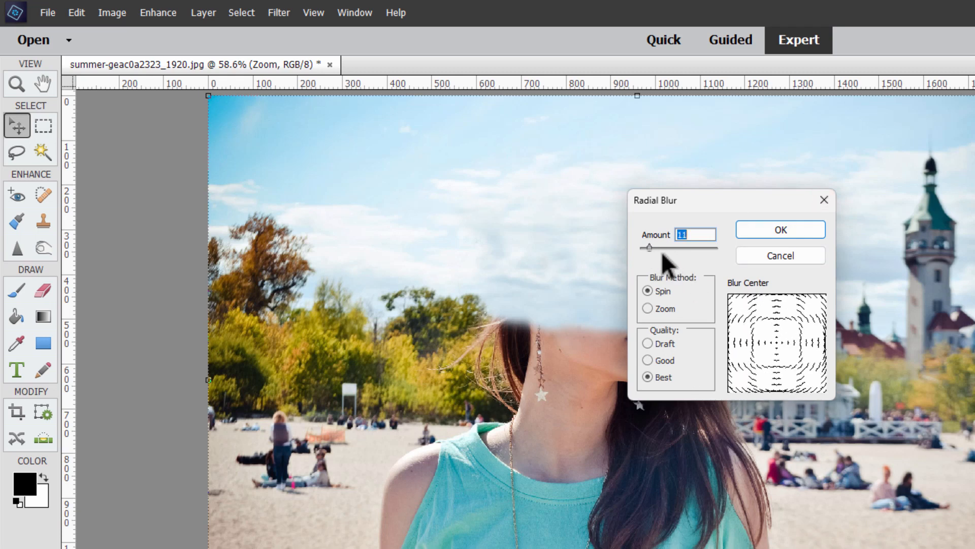
Switch back to Zoom method at amount 100 and apply the radial blur
click(648, 308)
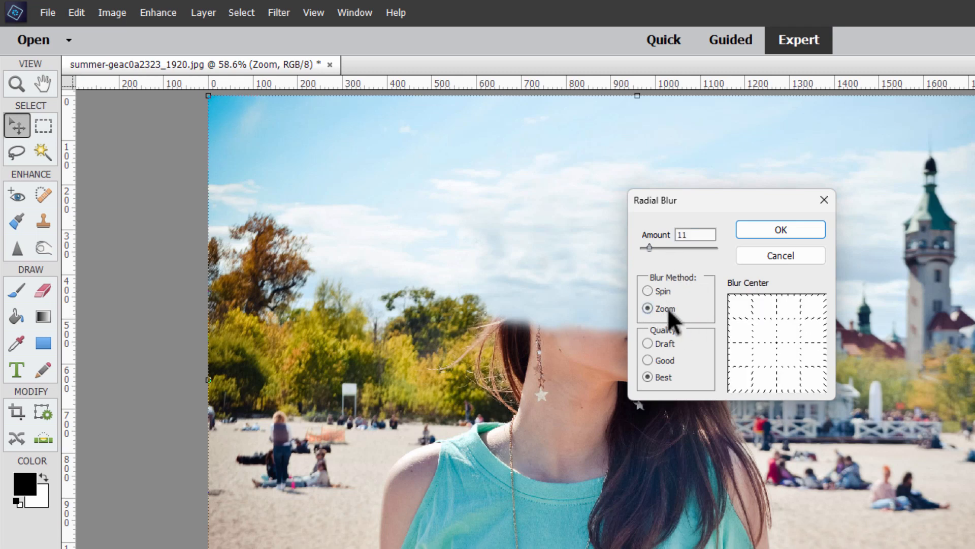
drag(649, 248, 655, 248)
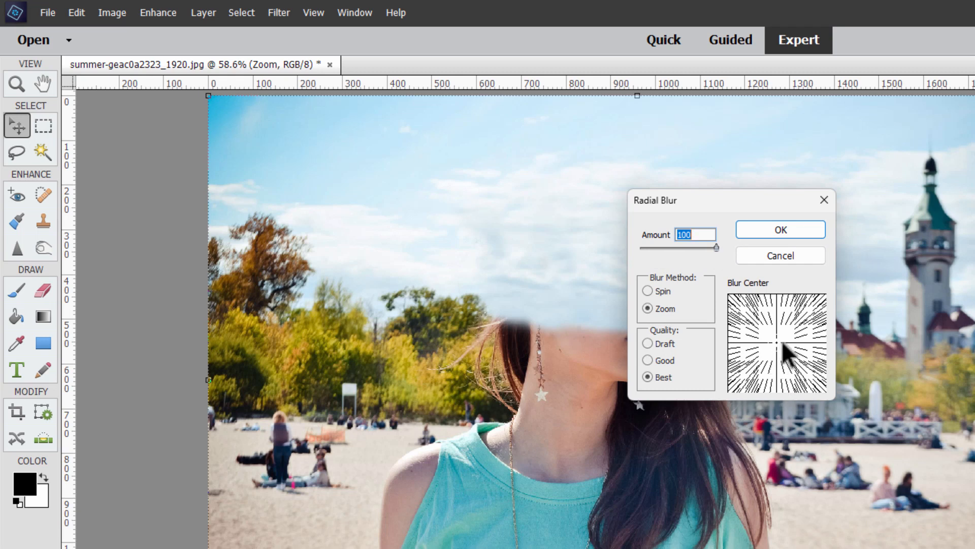
mouse_move(776, 316)
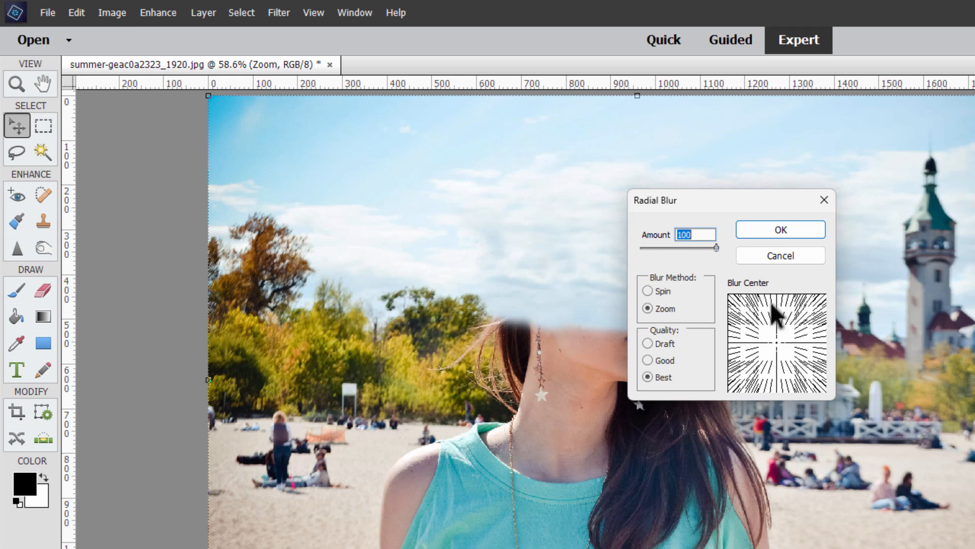
mouse_move(805, 364)
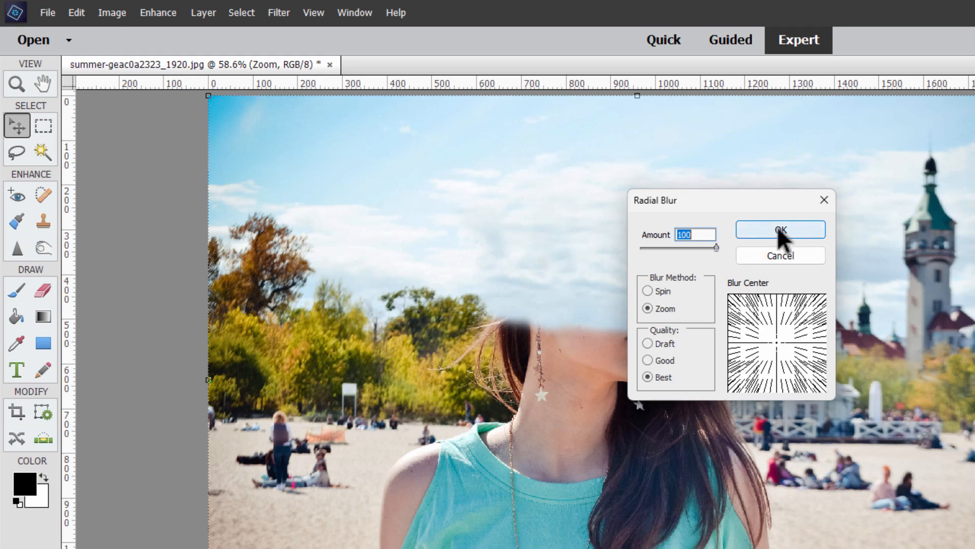
click(781, 229)
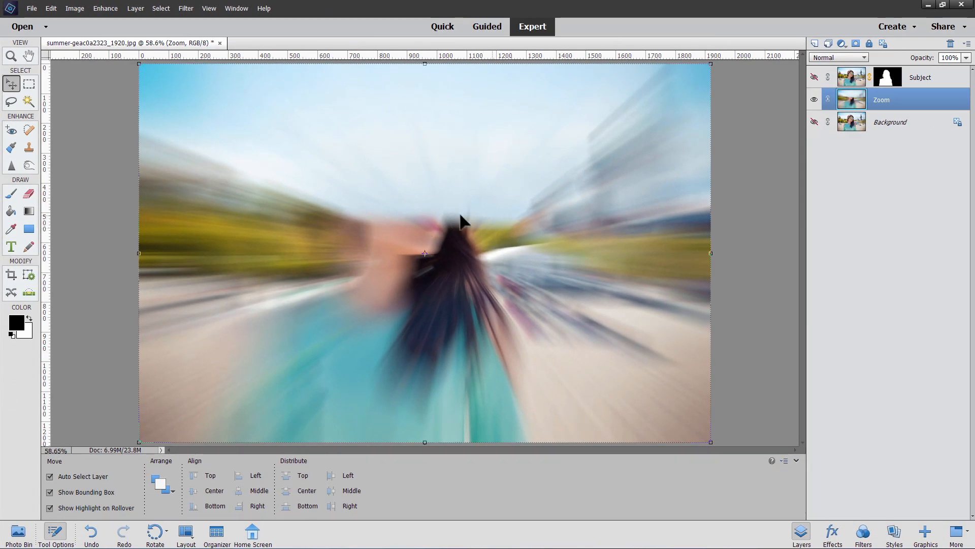
mouse_move(515, 122)
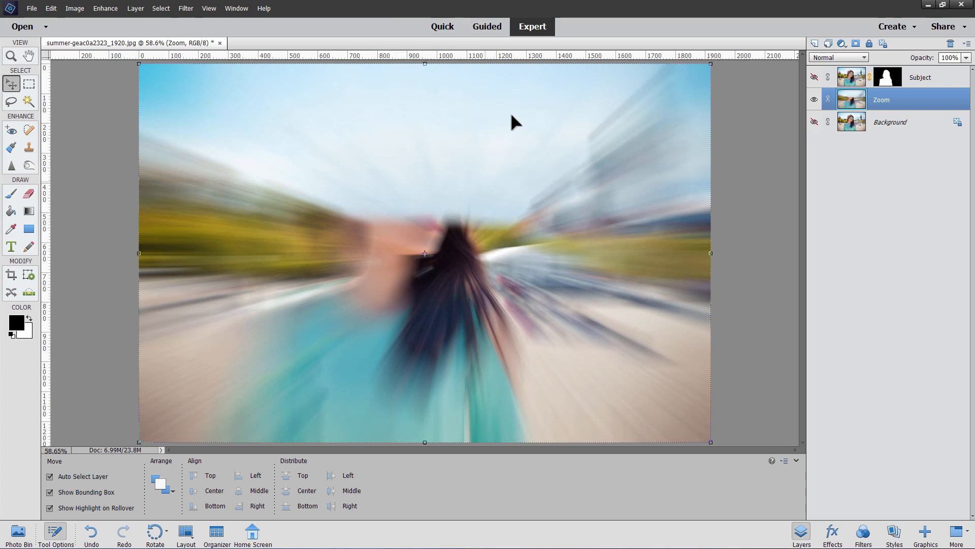
mouse_move(479, 215)
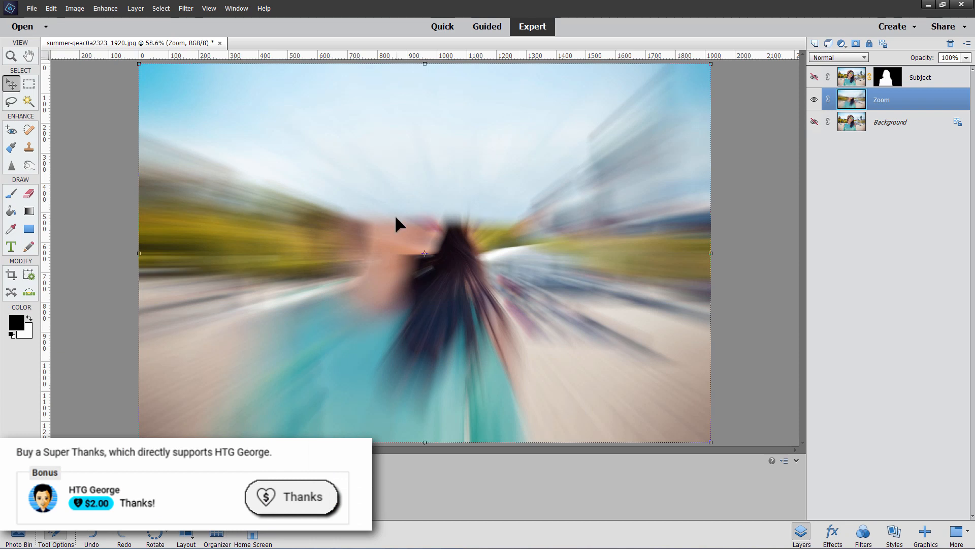
mouse_move(814, 78)
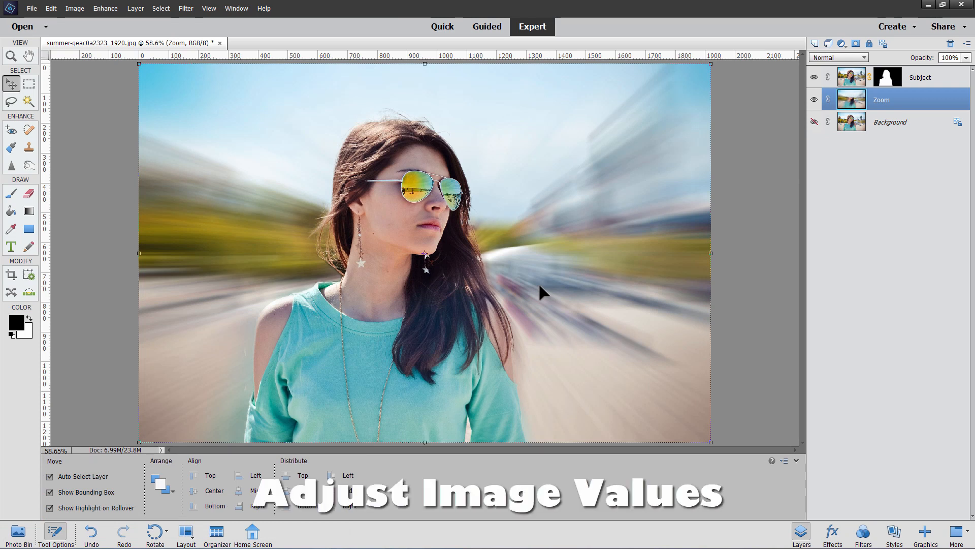
mouse_move(514, 234)
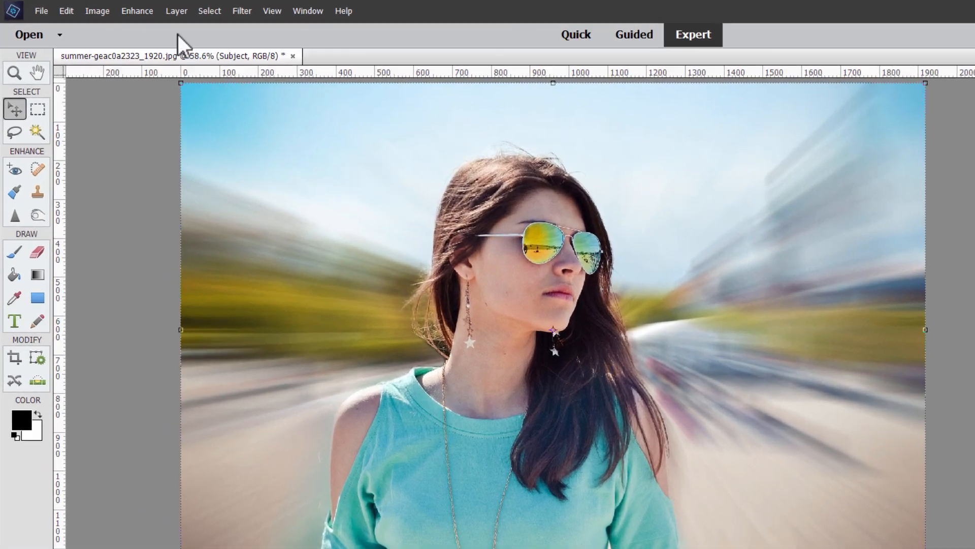
Add a new Levels adjustment layer named Levels 1
click(177, 11)
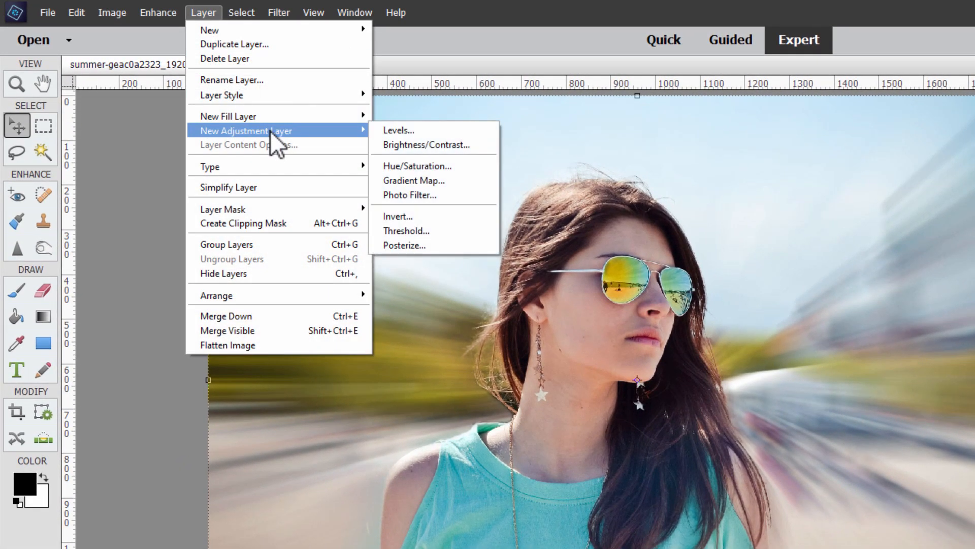
click(398, 130)
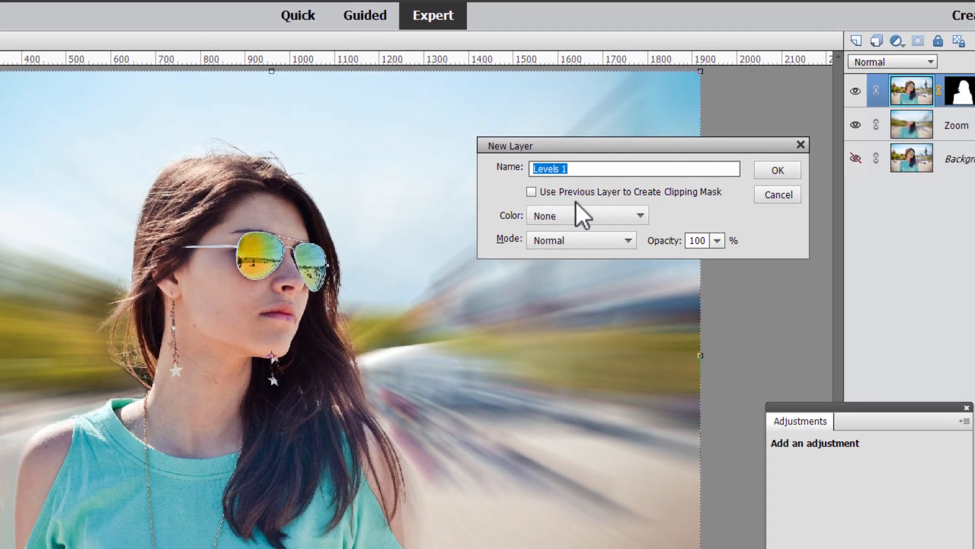
click(777, 171)
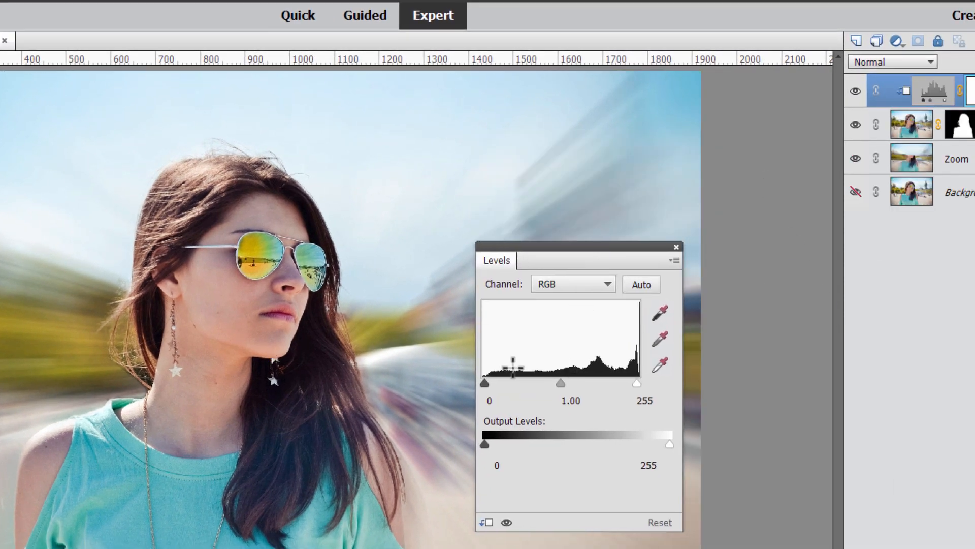
Raise the black input level to about 19 to deepen the shadows
drag(513, 383, 485, 383)
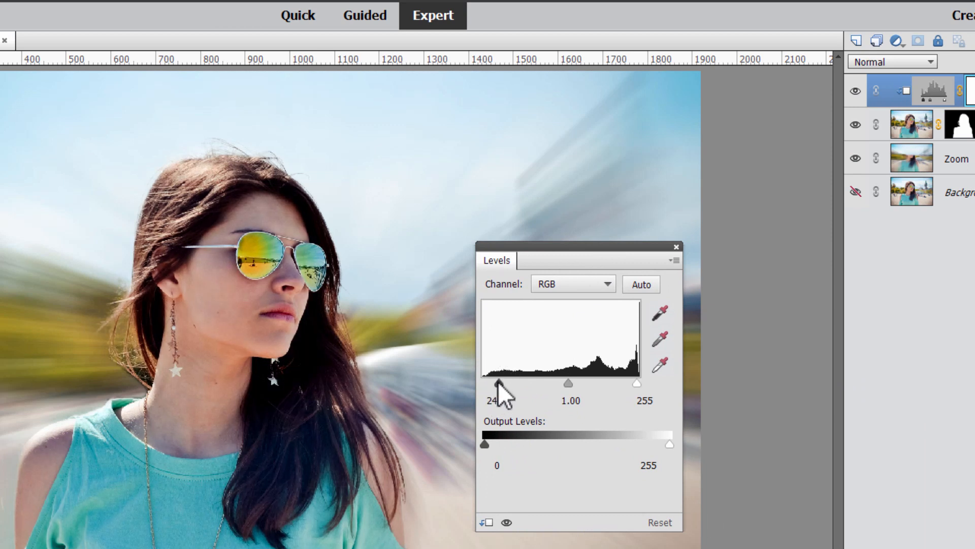
drag(500, 383, 489, 383)
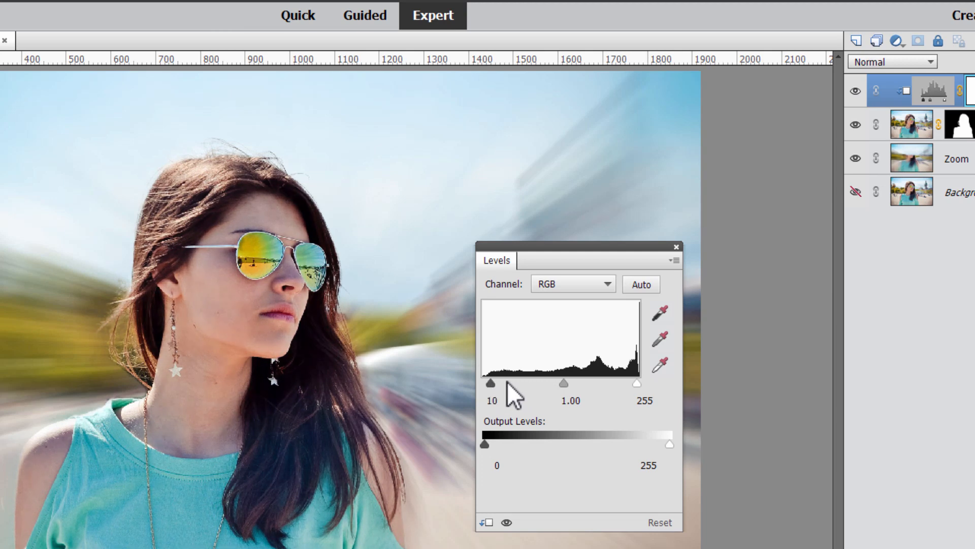
drag(490, 382, 486, 382)
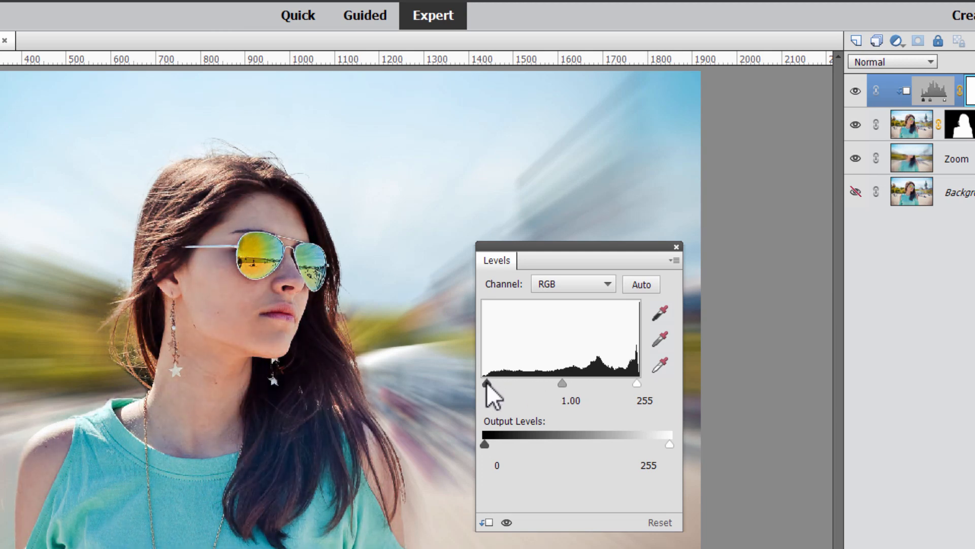
drag(484, 384, 499, 384)
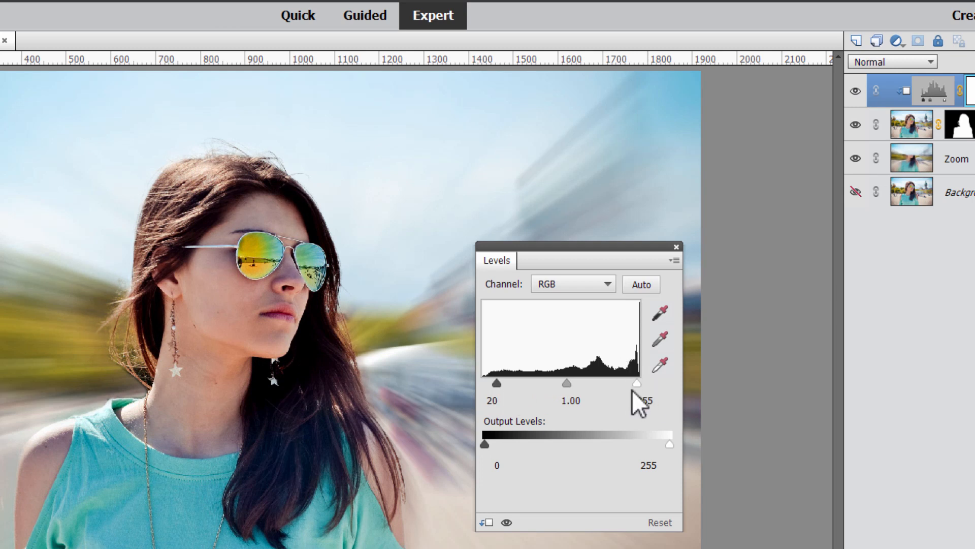
Lower the white input level to 230 to brighten highlights, then close the panel
drag(636, 383, 621, 383)
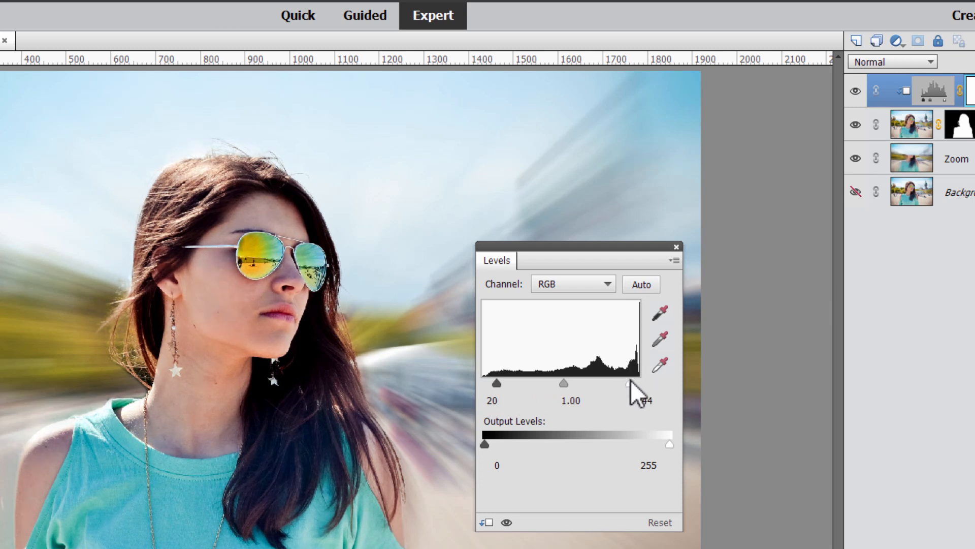
drag(628, 383, 625, 383)
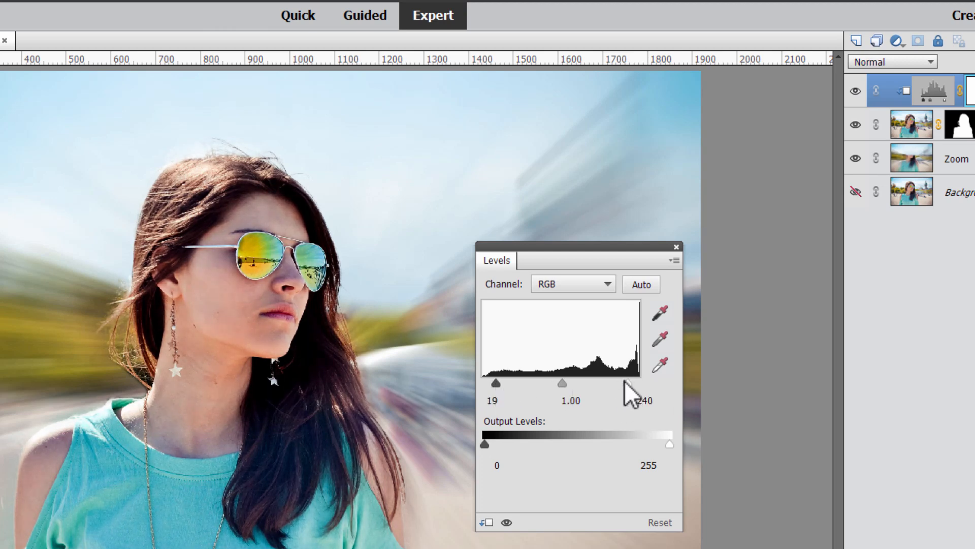
drag(631, 382, 620, 382)
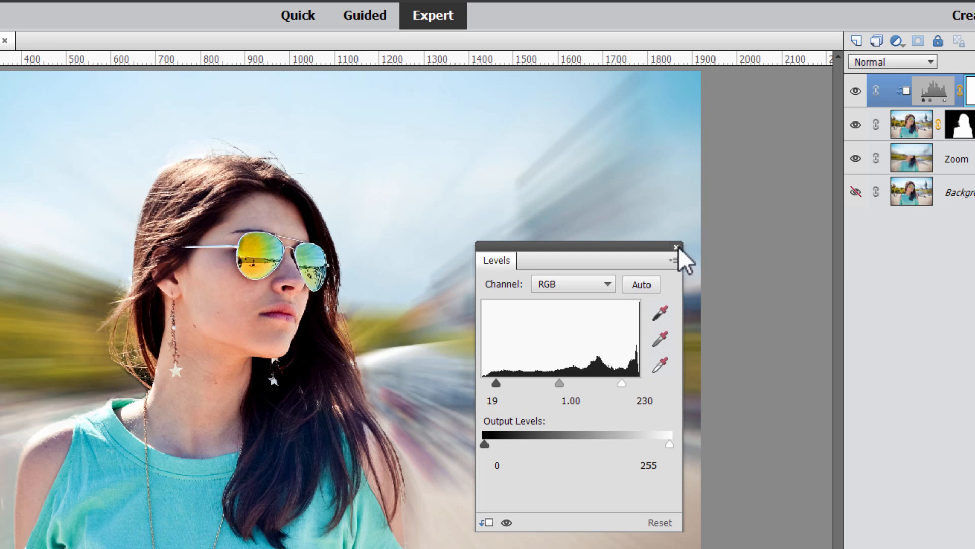
click(677, 245)
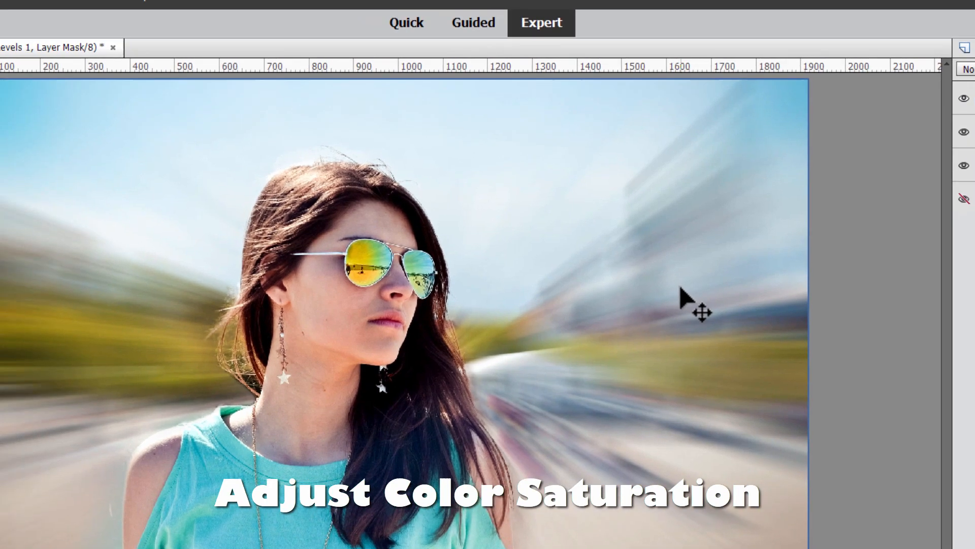
Add a new Hue/Saturation adjustment layer above the Levels layer
click(203, 12)
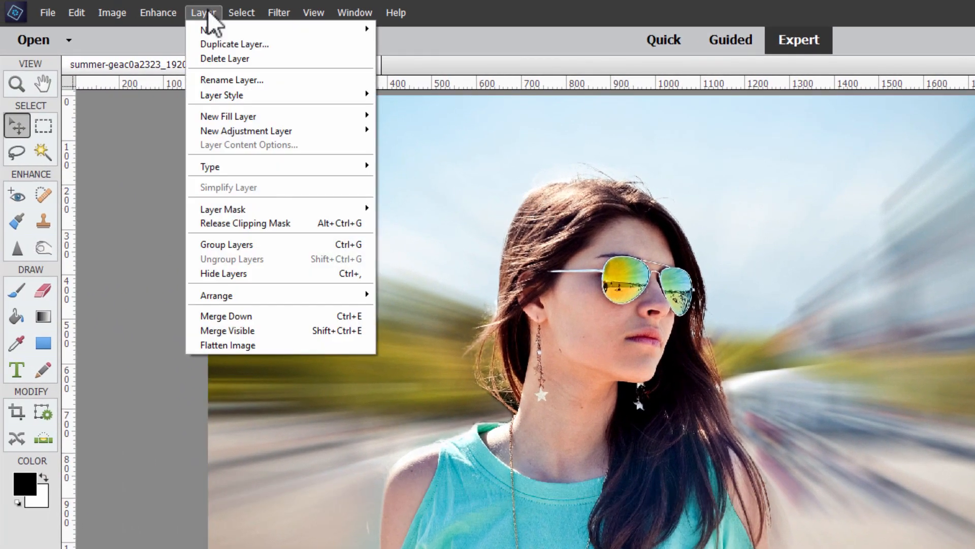
mouse_move(272, 141)
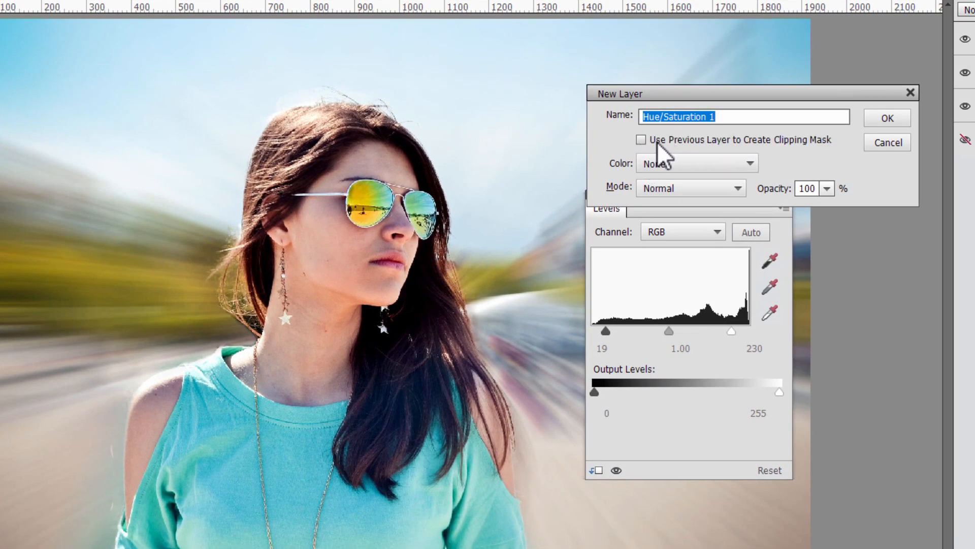
click(887, 118)
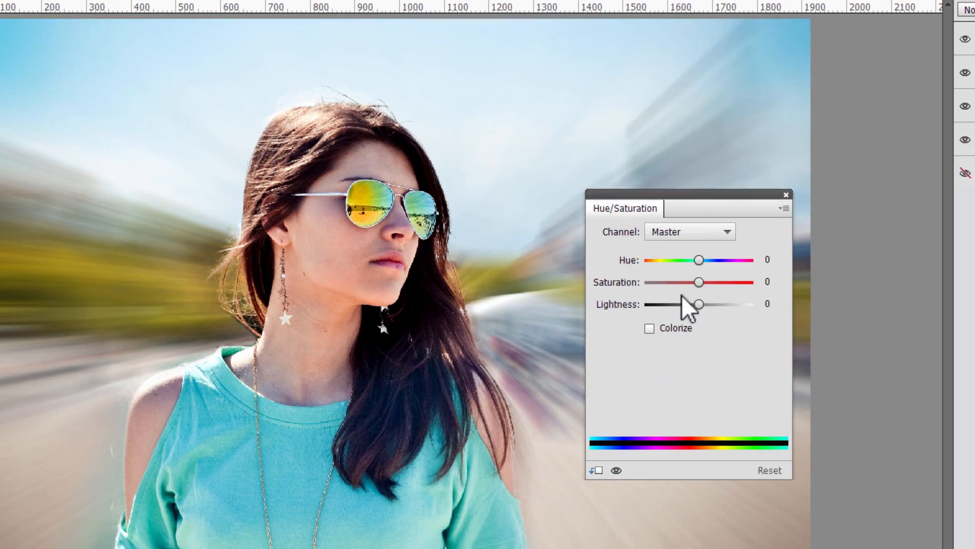
Experiment with the Saturation slider and settle on a modest +16 boost
drag(699, 282, 704, 281)
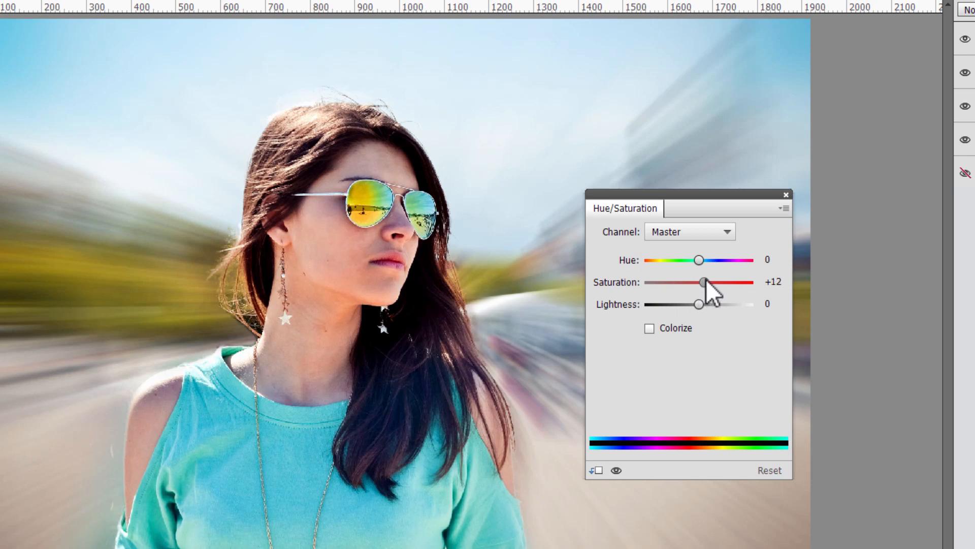
drag(702, 282, 750, 281)
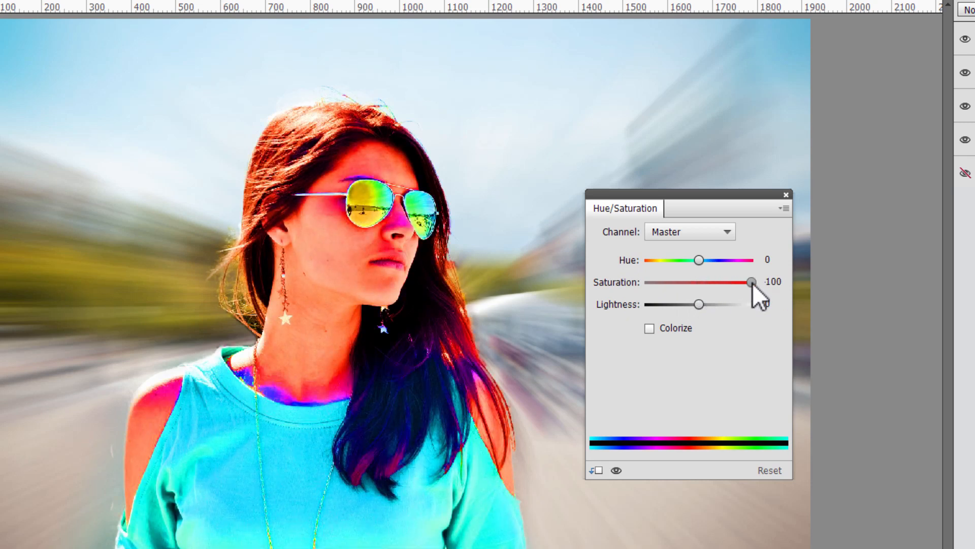
drag(751, 281, 703, 282)
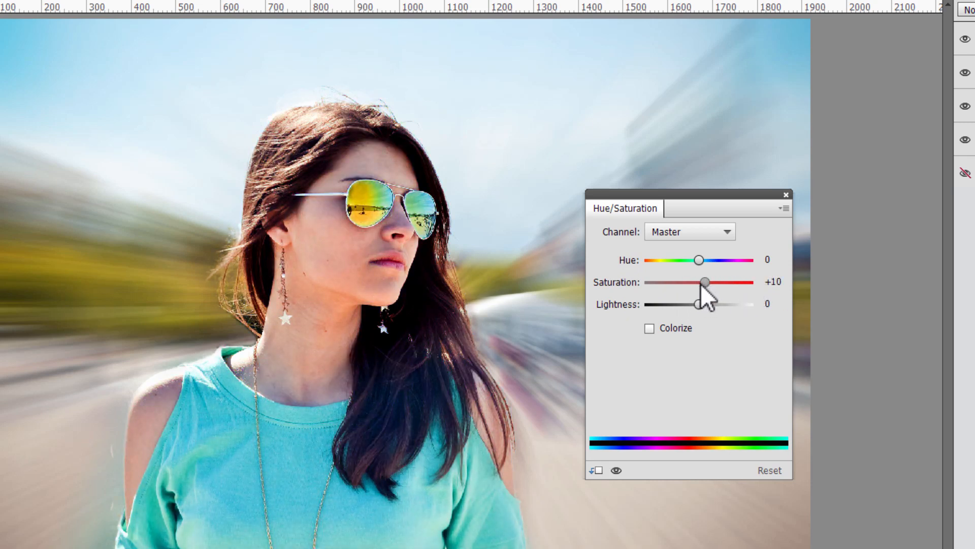
drag(704, 281, 697, 282)
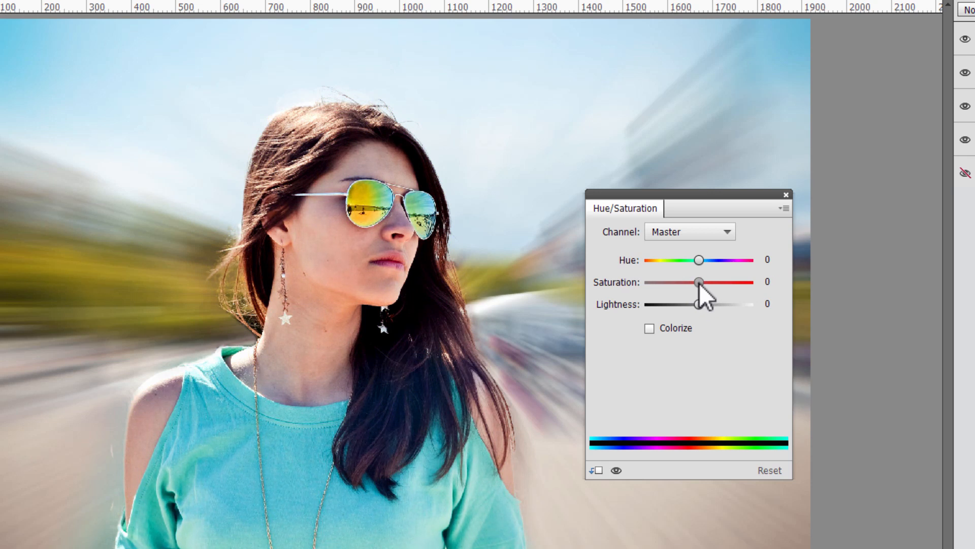
drag(697, 281, 702, 282)
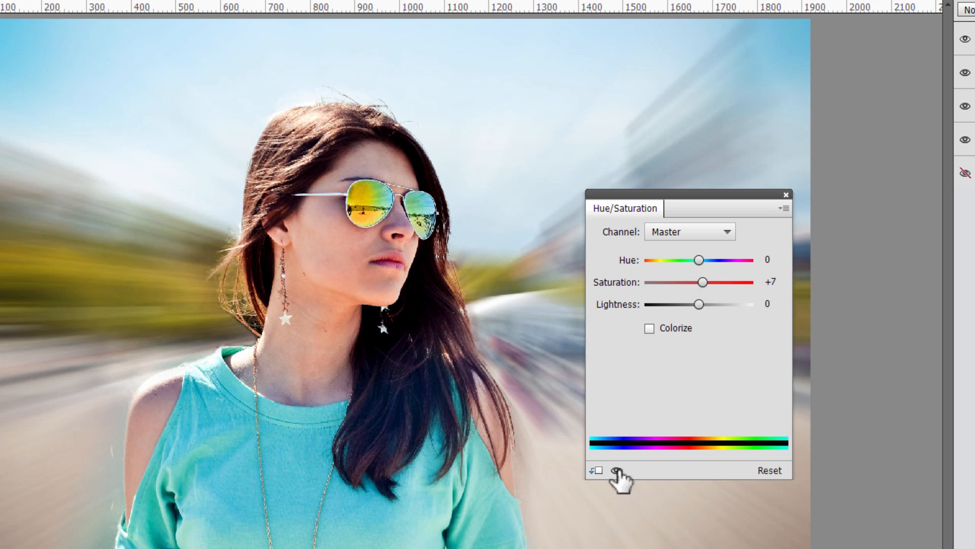
drag(701, 282, 705, 282)
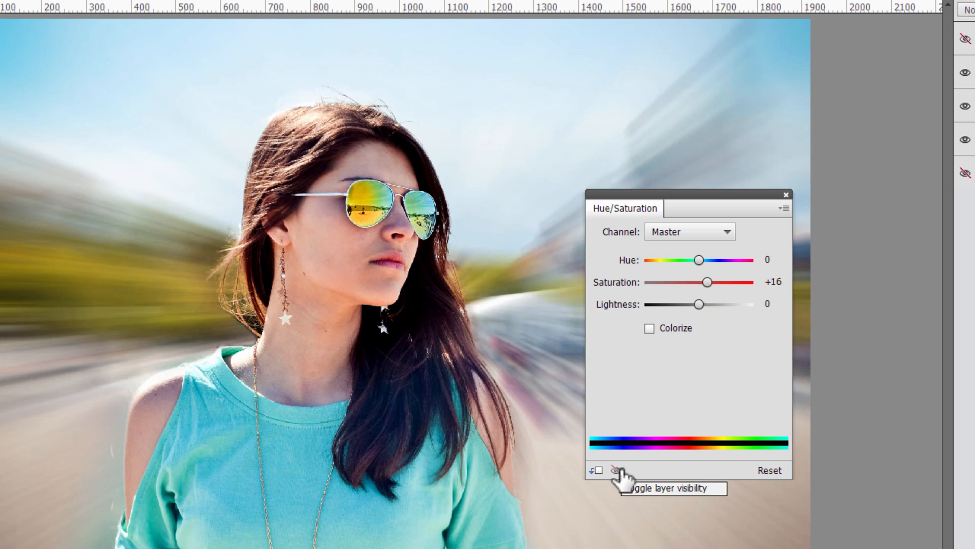
mouse_move(622, 483)
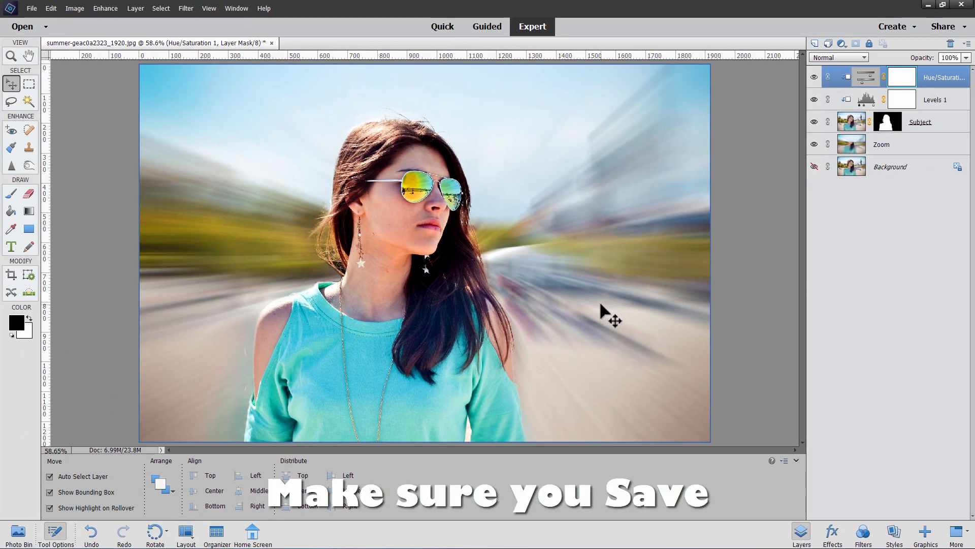
mouse_move(596, 298)
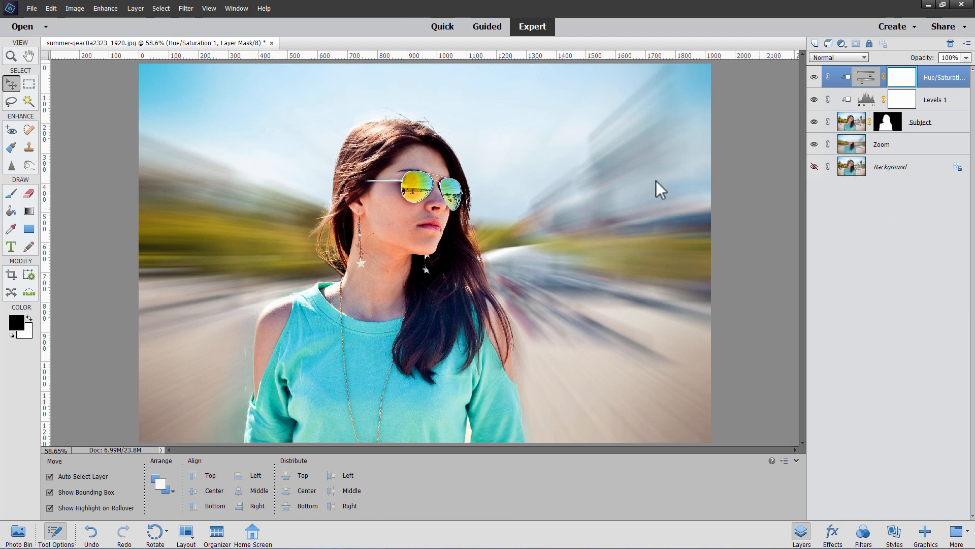
Save the layered document as zoom.psd in the Projects folder
click(31, 8)
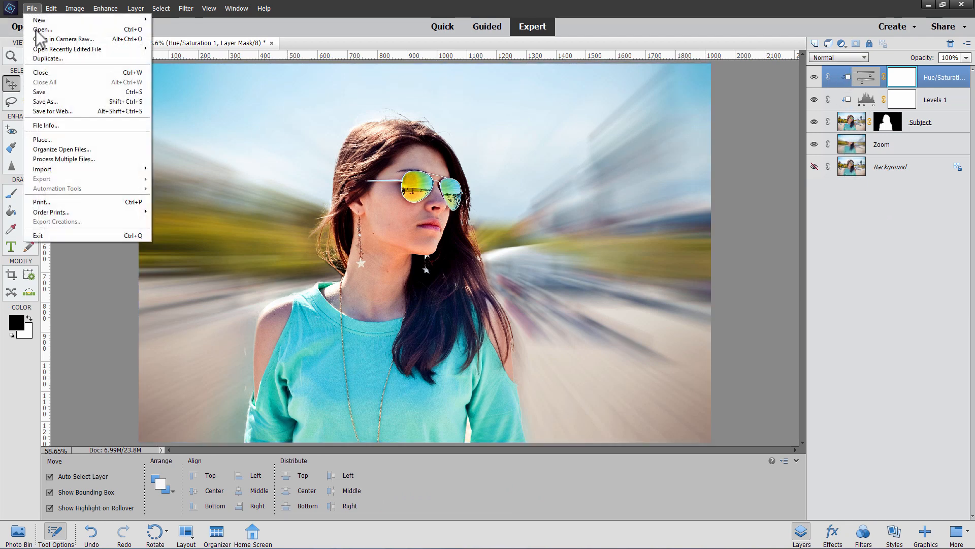
click(46, 100)
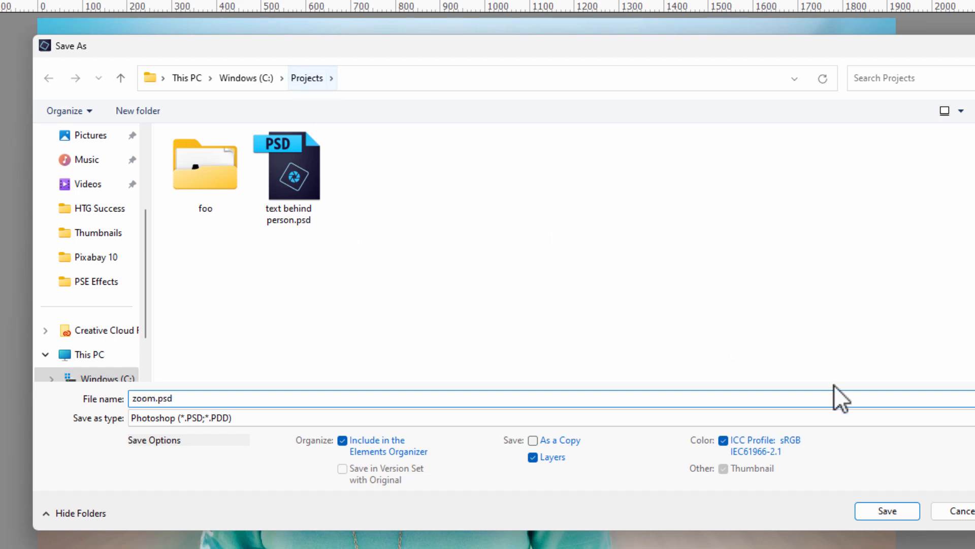
click(886, 510)
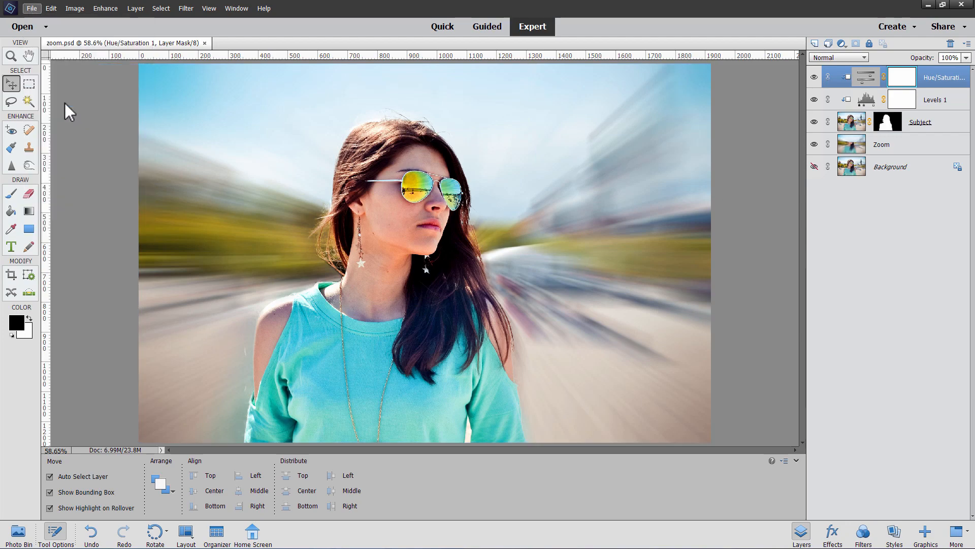
Save a PNG copy named zoom.png
click(203, 420)
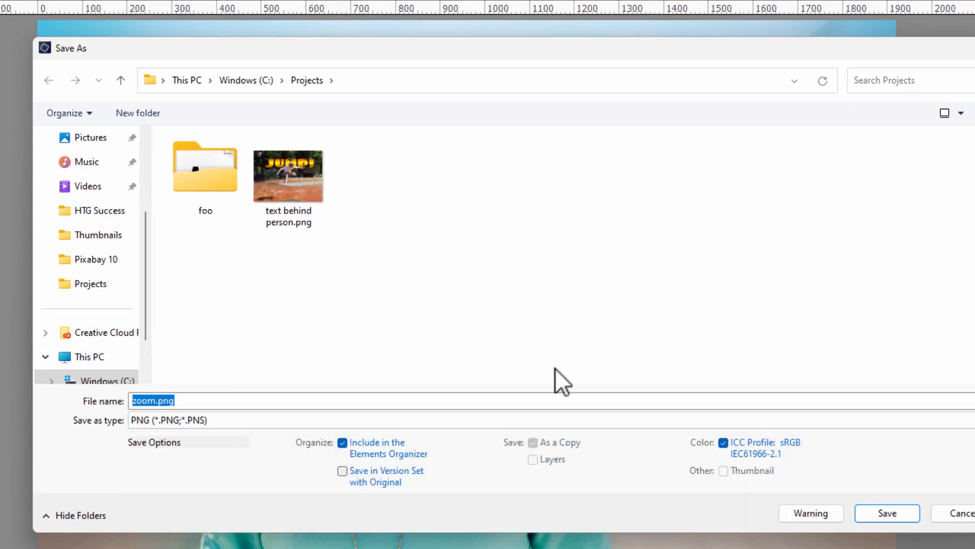
click(886, 513)
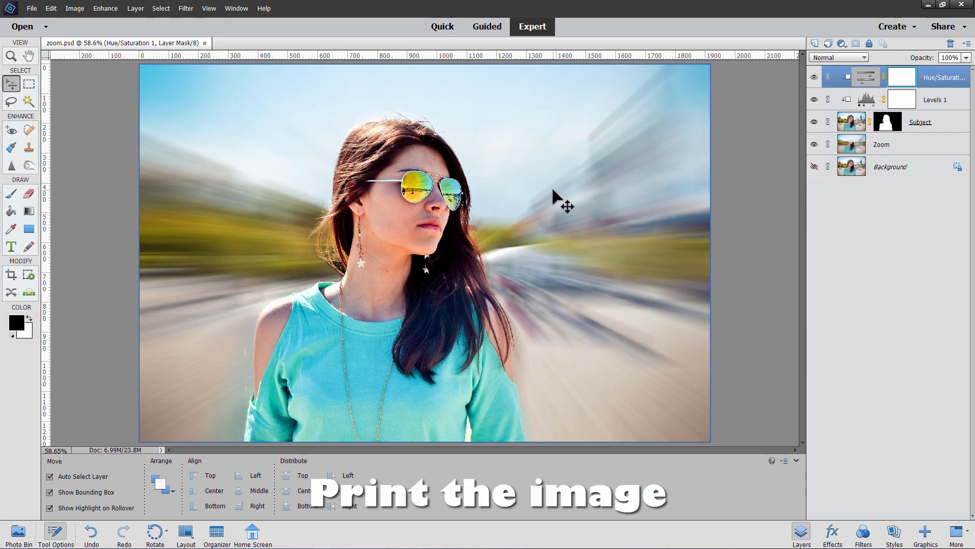
mouse_move(129, 99)
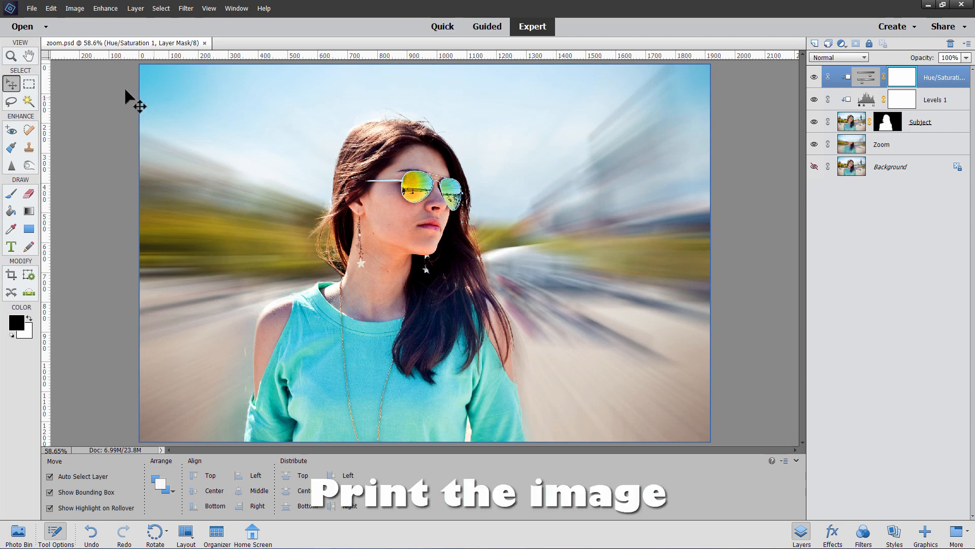
Print one copy of the photo at an 8 x 10 inch print size
click(32, 8)
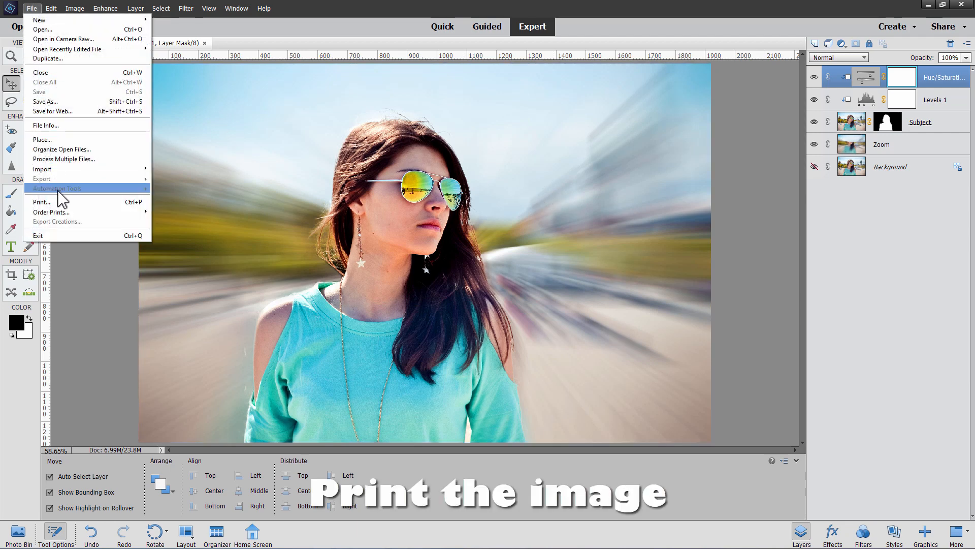
click(42, 202)
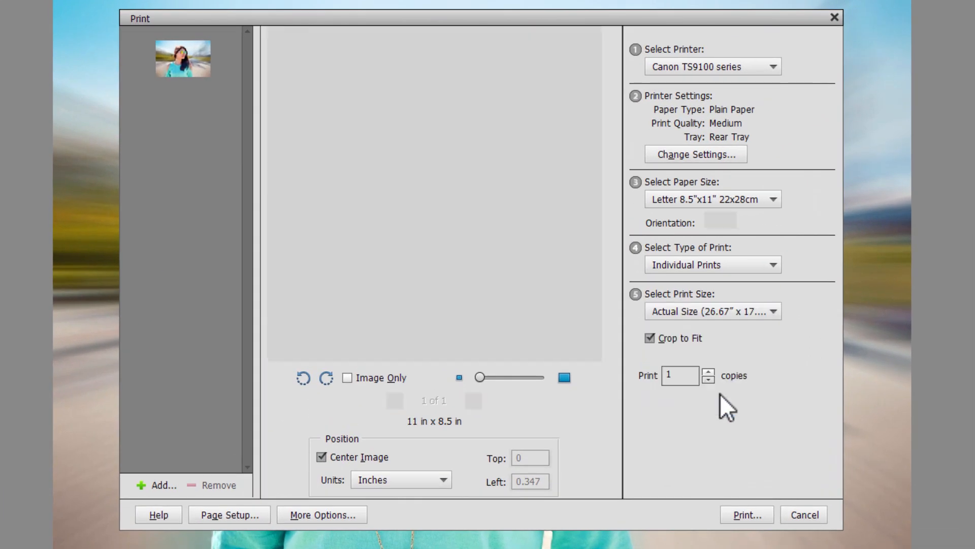
click(712, 311)
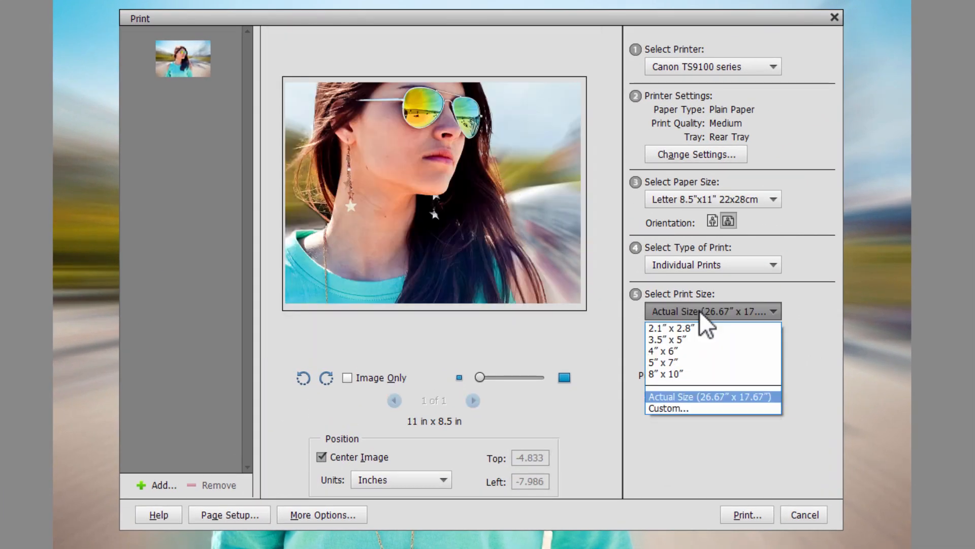
click(665, 374)
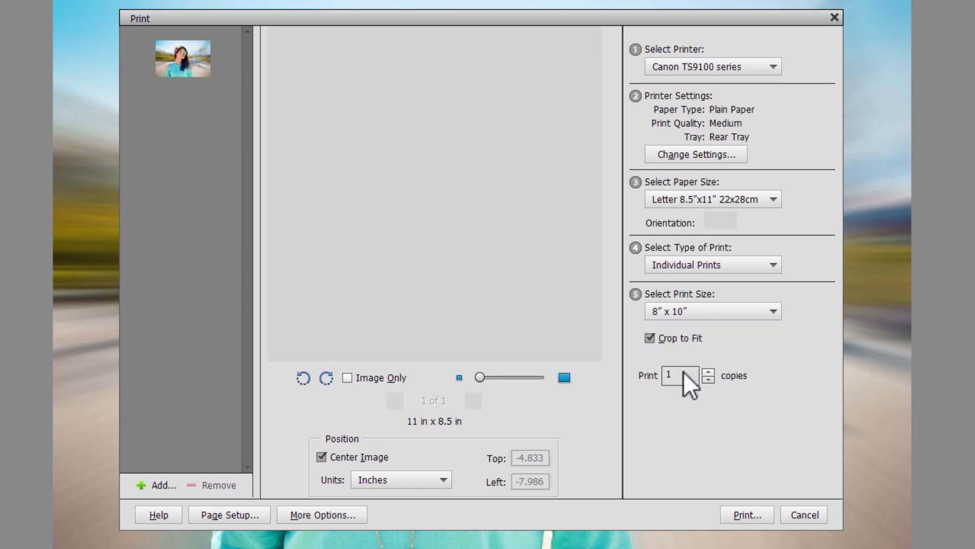
click(651, 338)
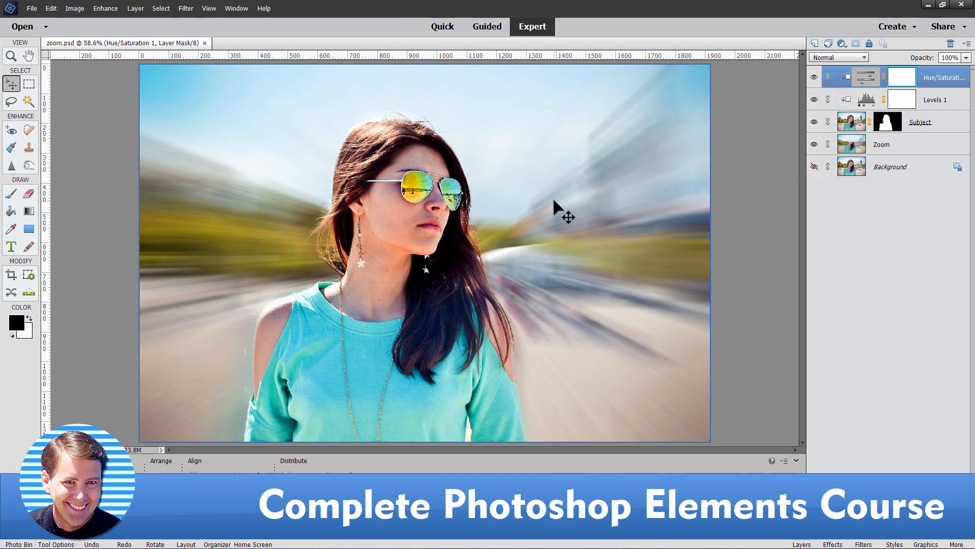
mouse_move(173, 101)
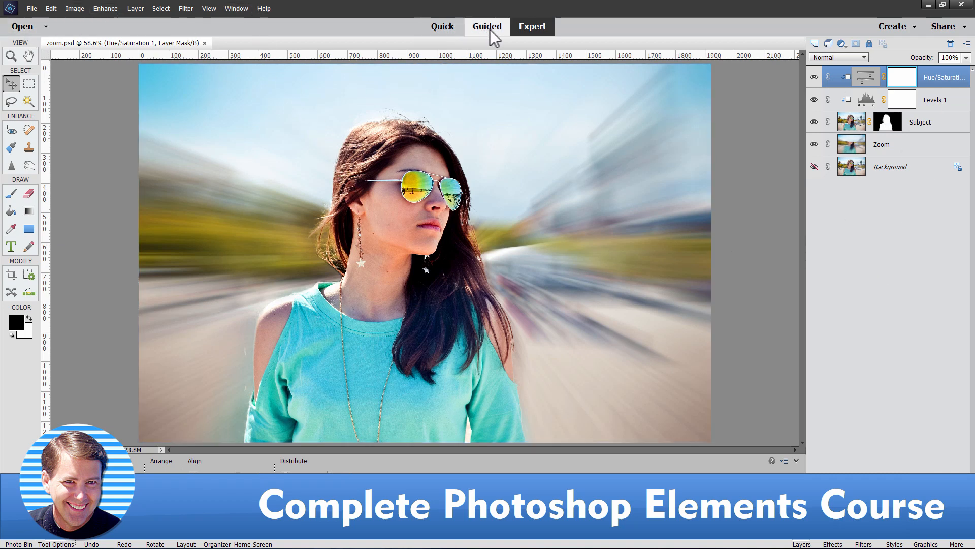
click(533, 26)
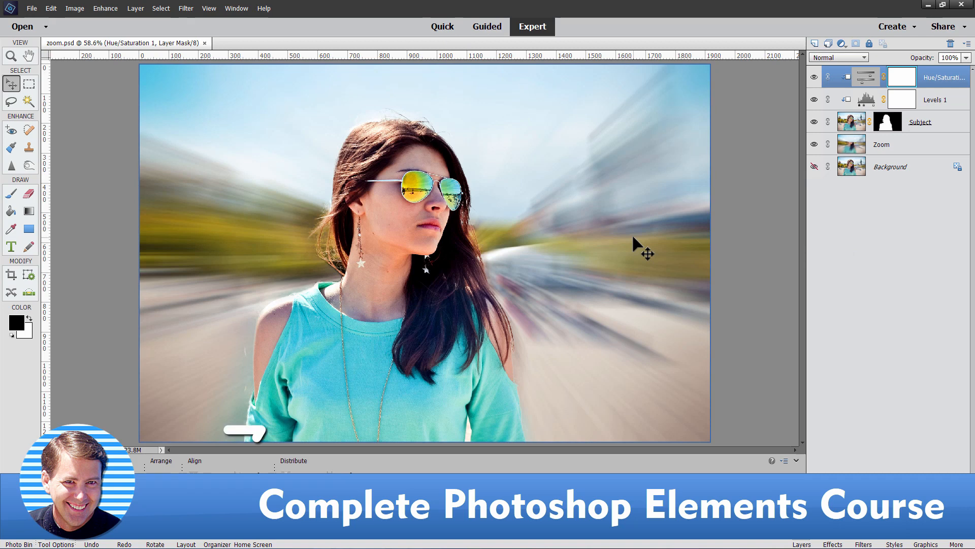